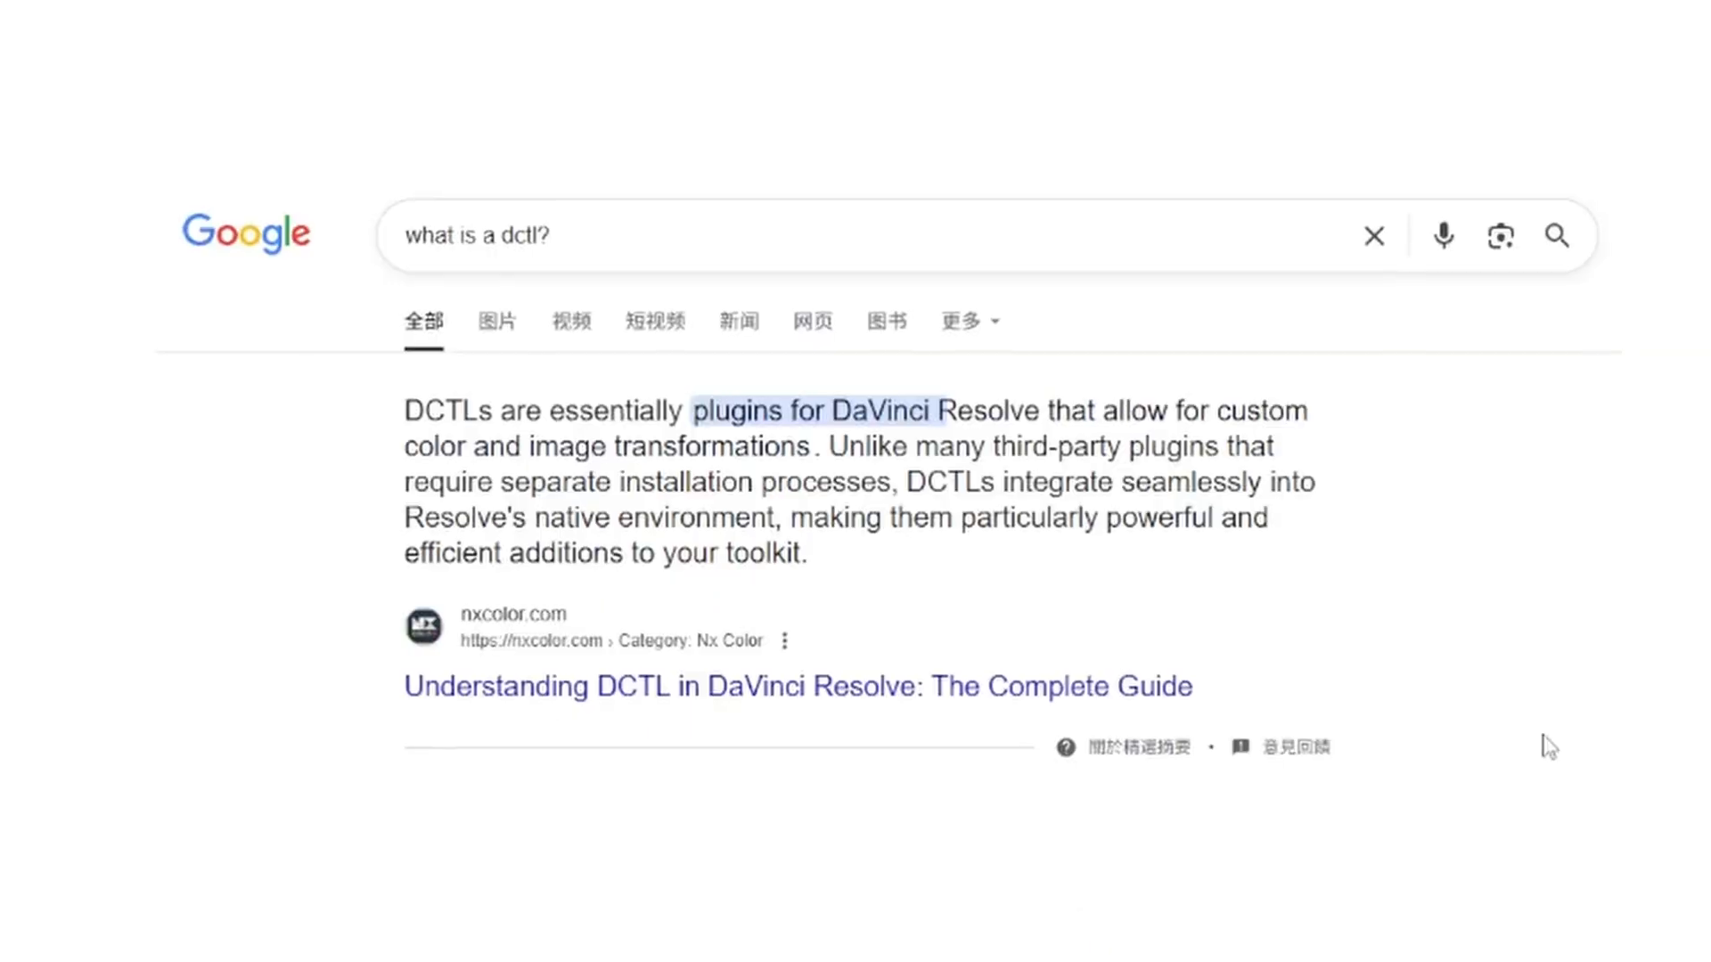
Step: Switch the project's 3D lookup table interpolation from Trilinear to Tetrahedral in Color Management
scroll("down", 3)
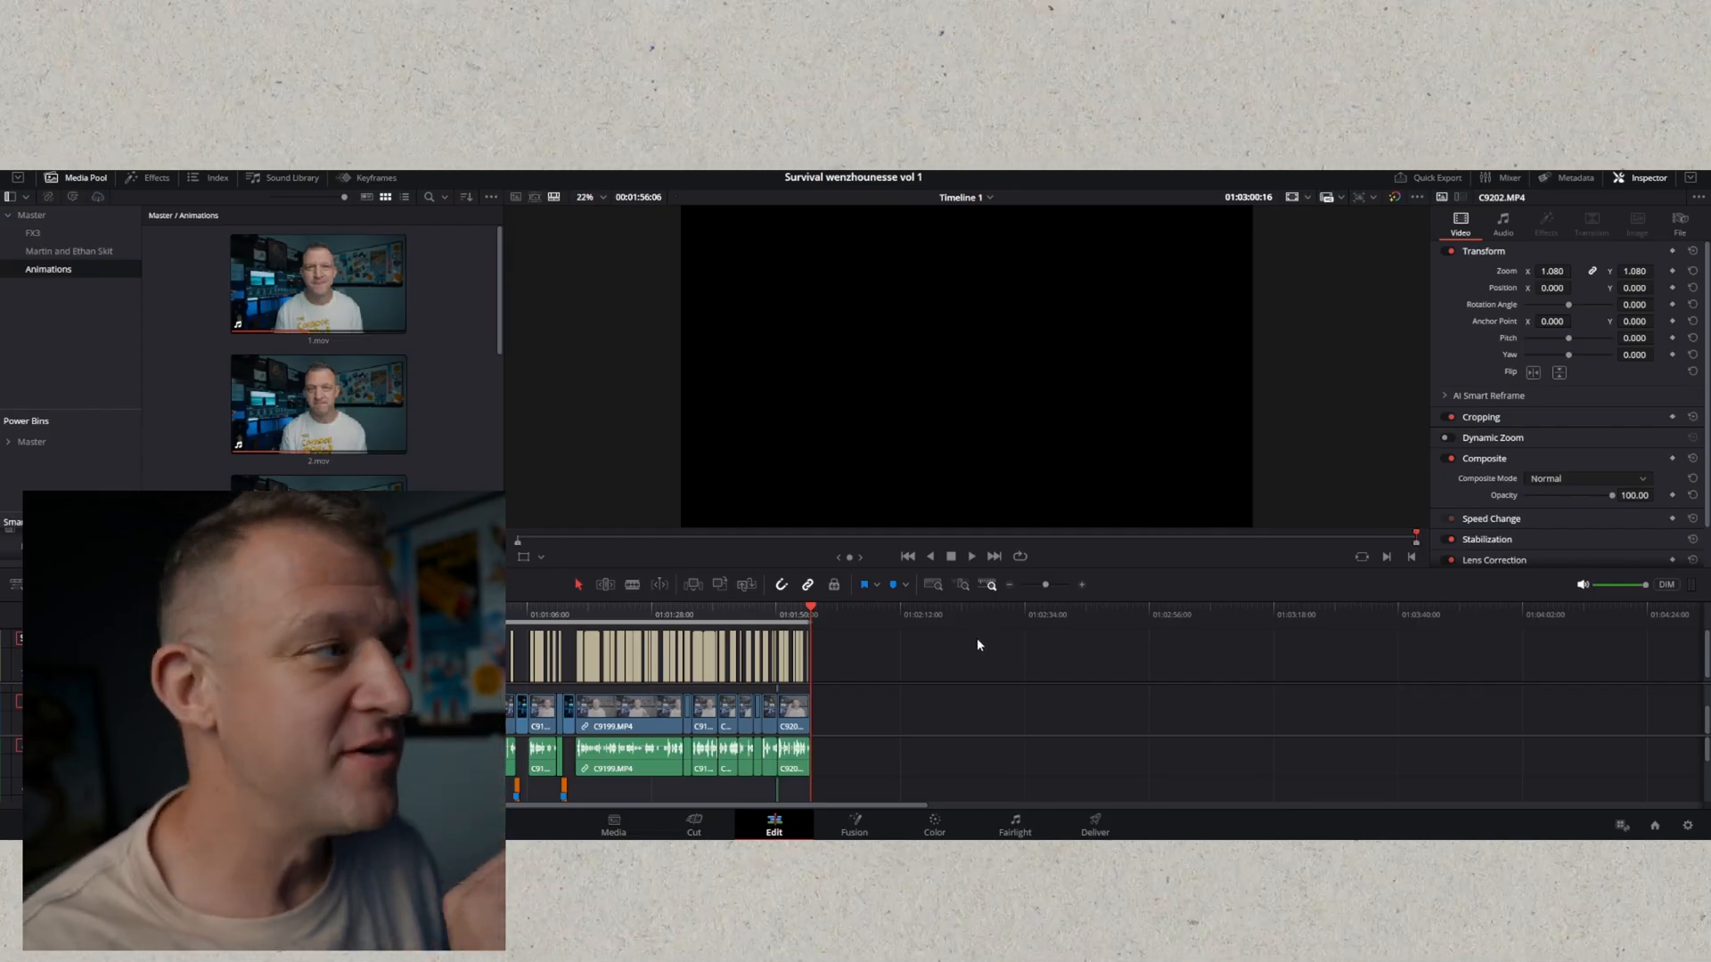
mouse_move(1617, 645)
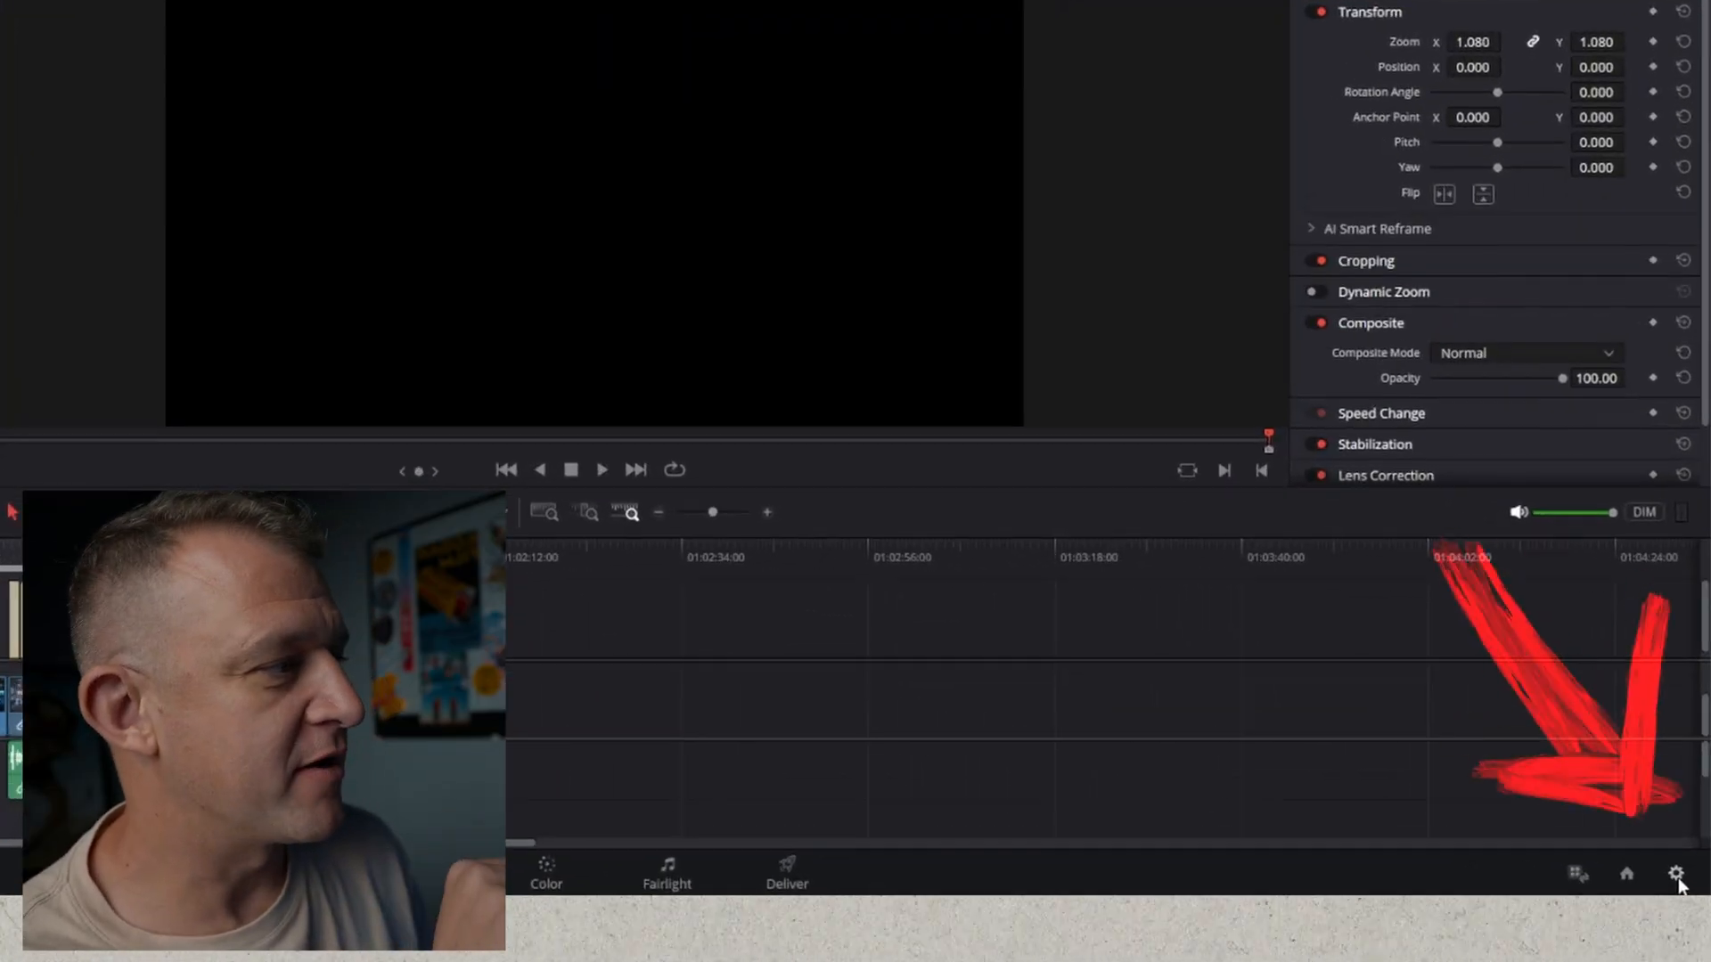
left_click(1677, 873)
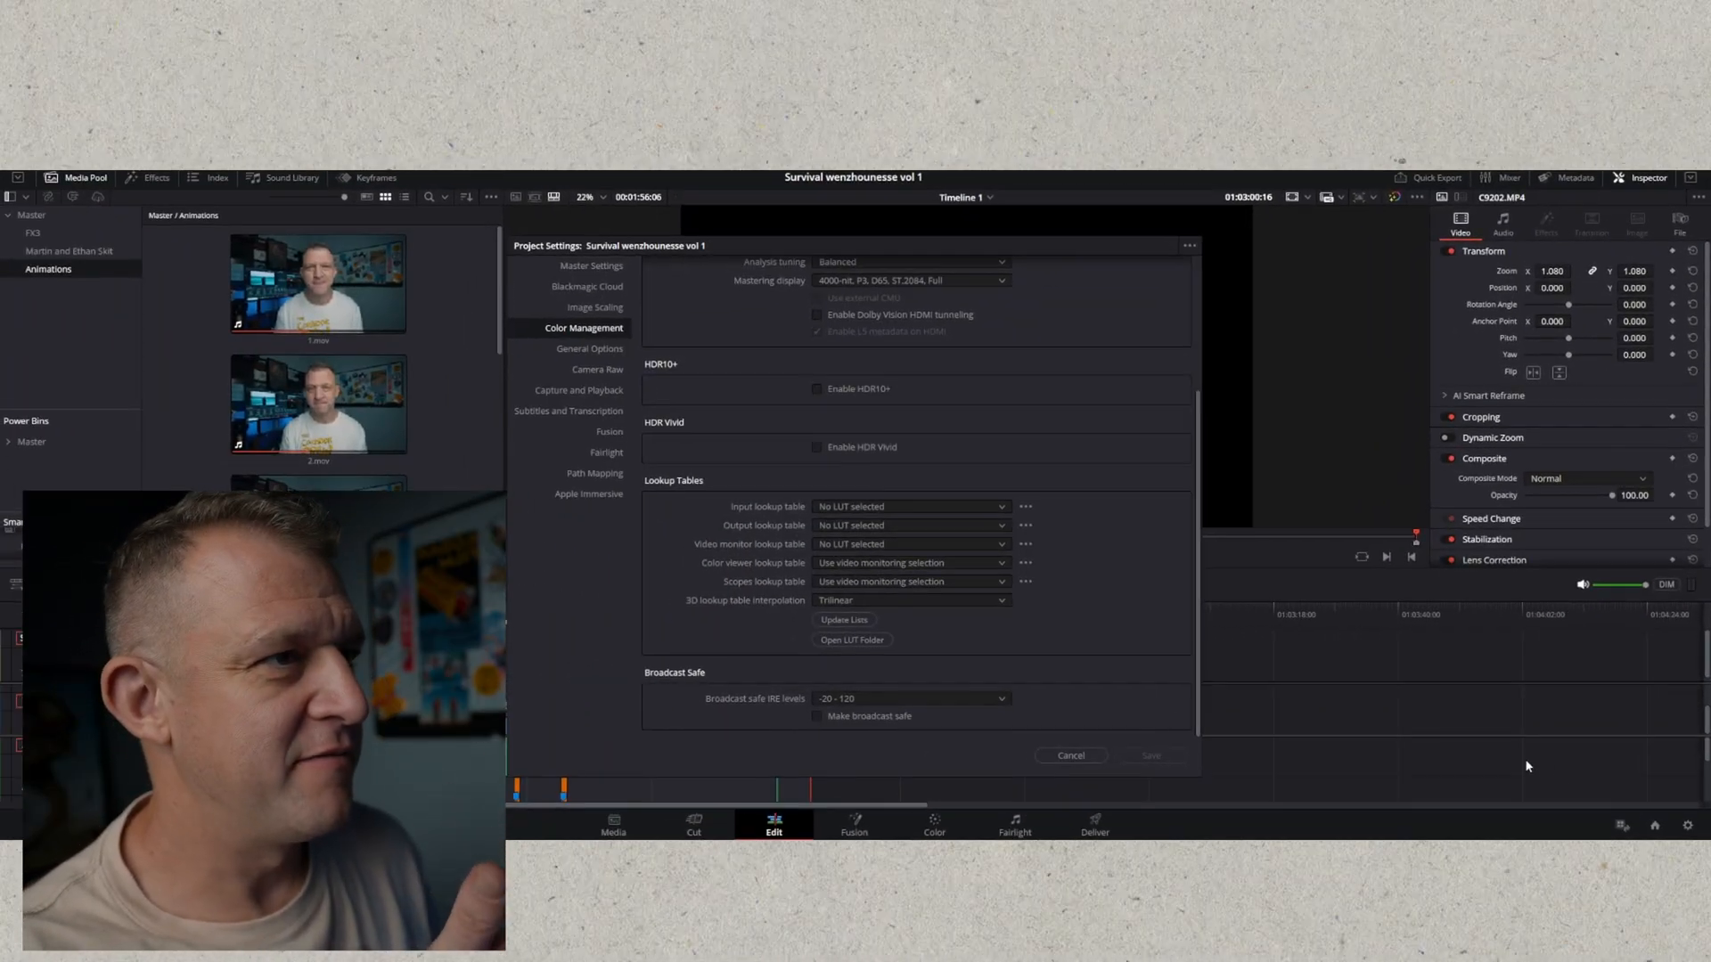
mouse_move(650, 259)
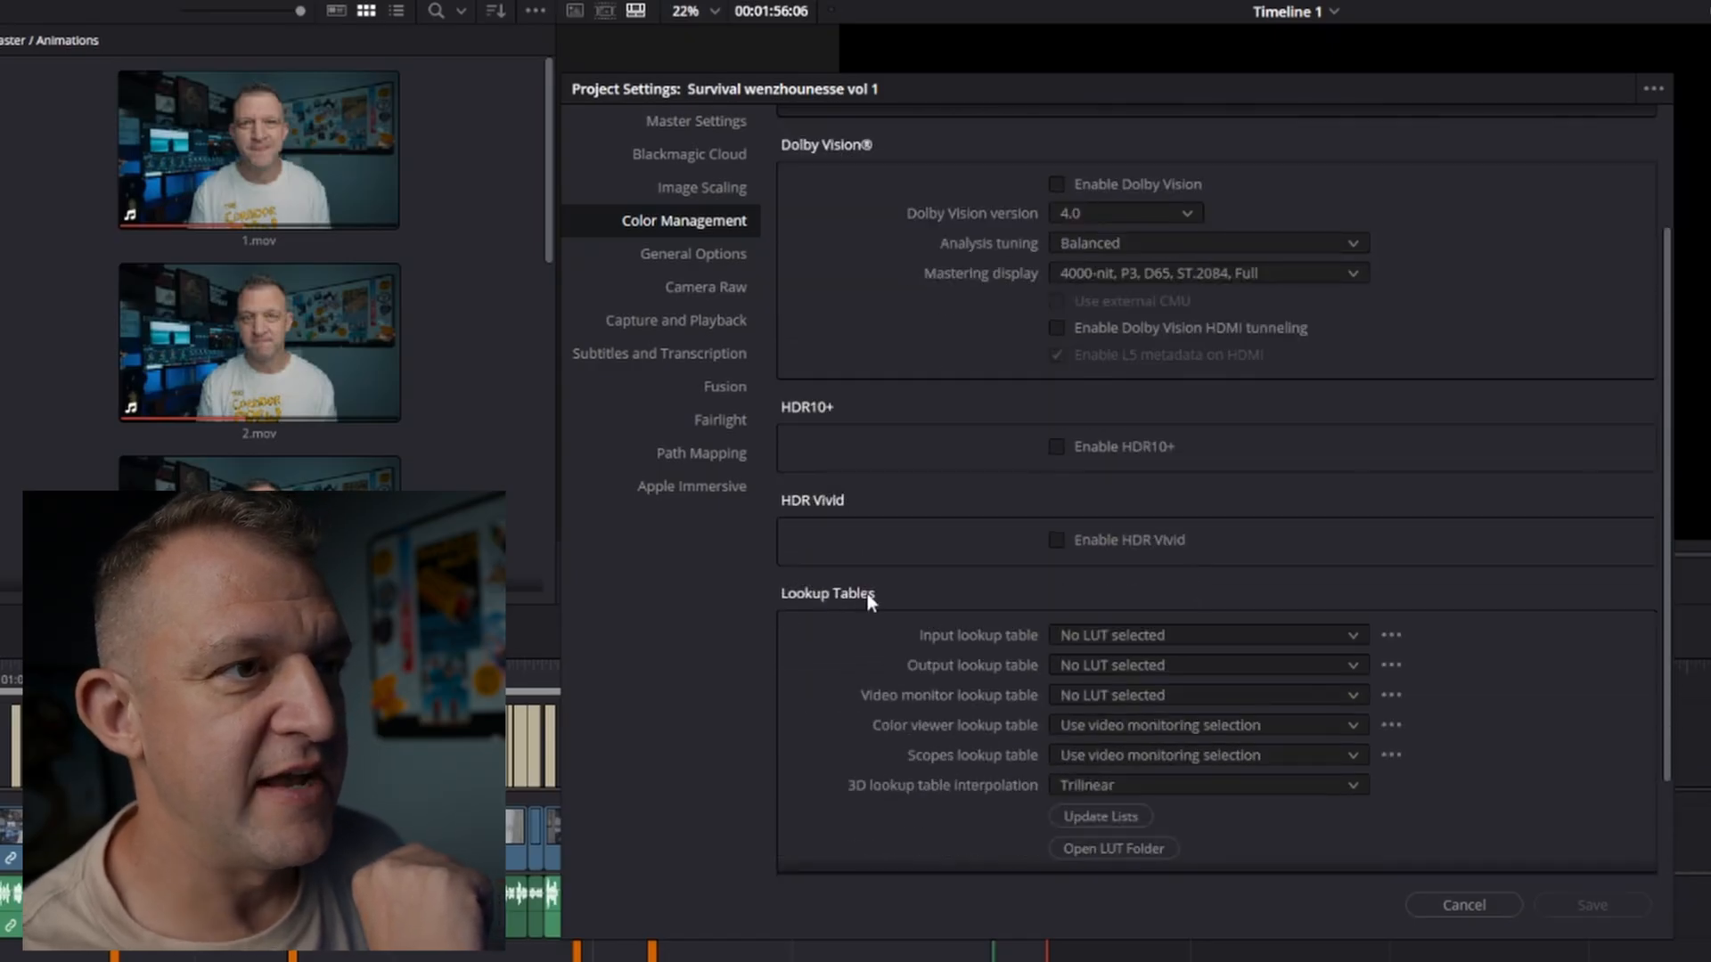
mouse_move(1170, 577)
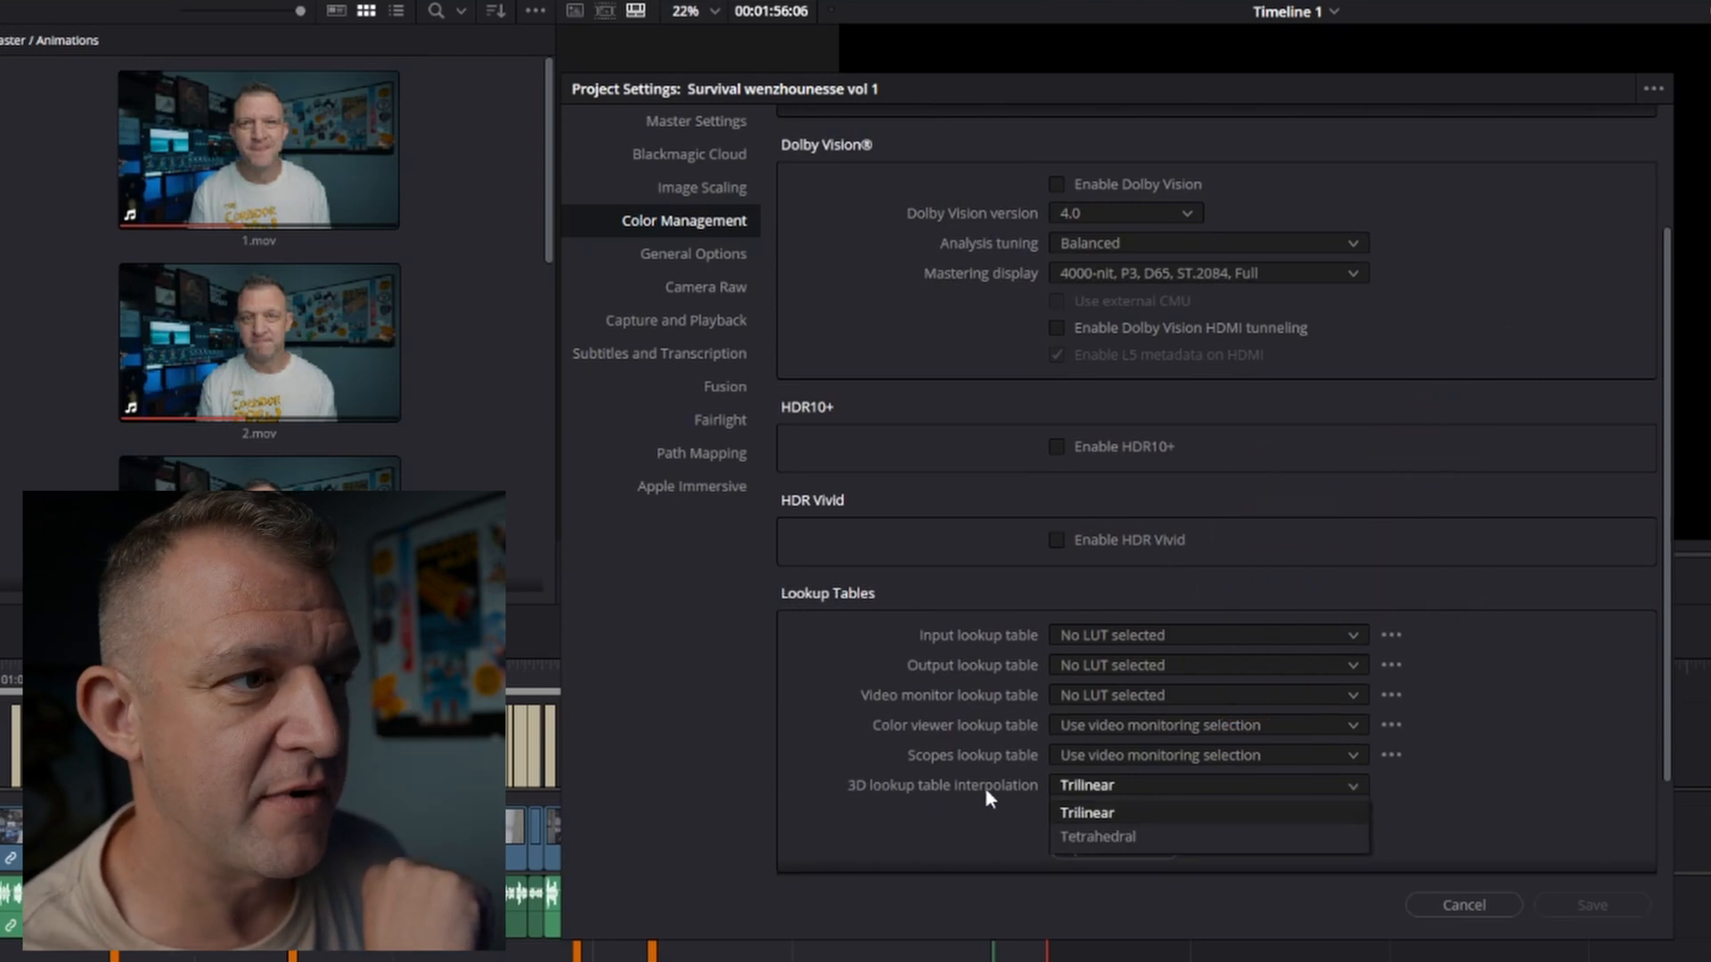
mouse_move(1082, 851)
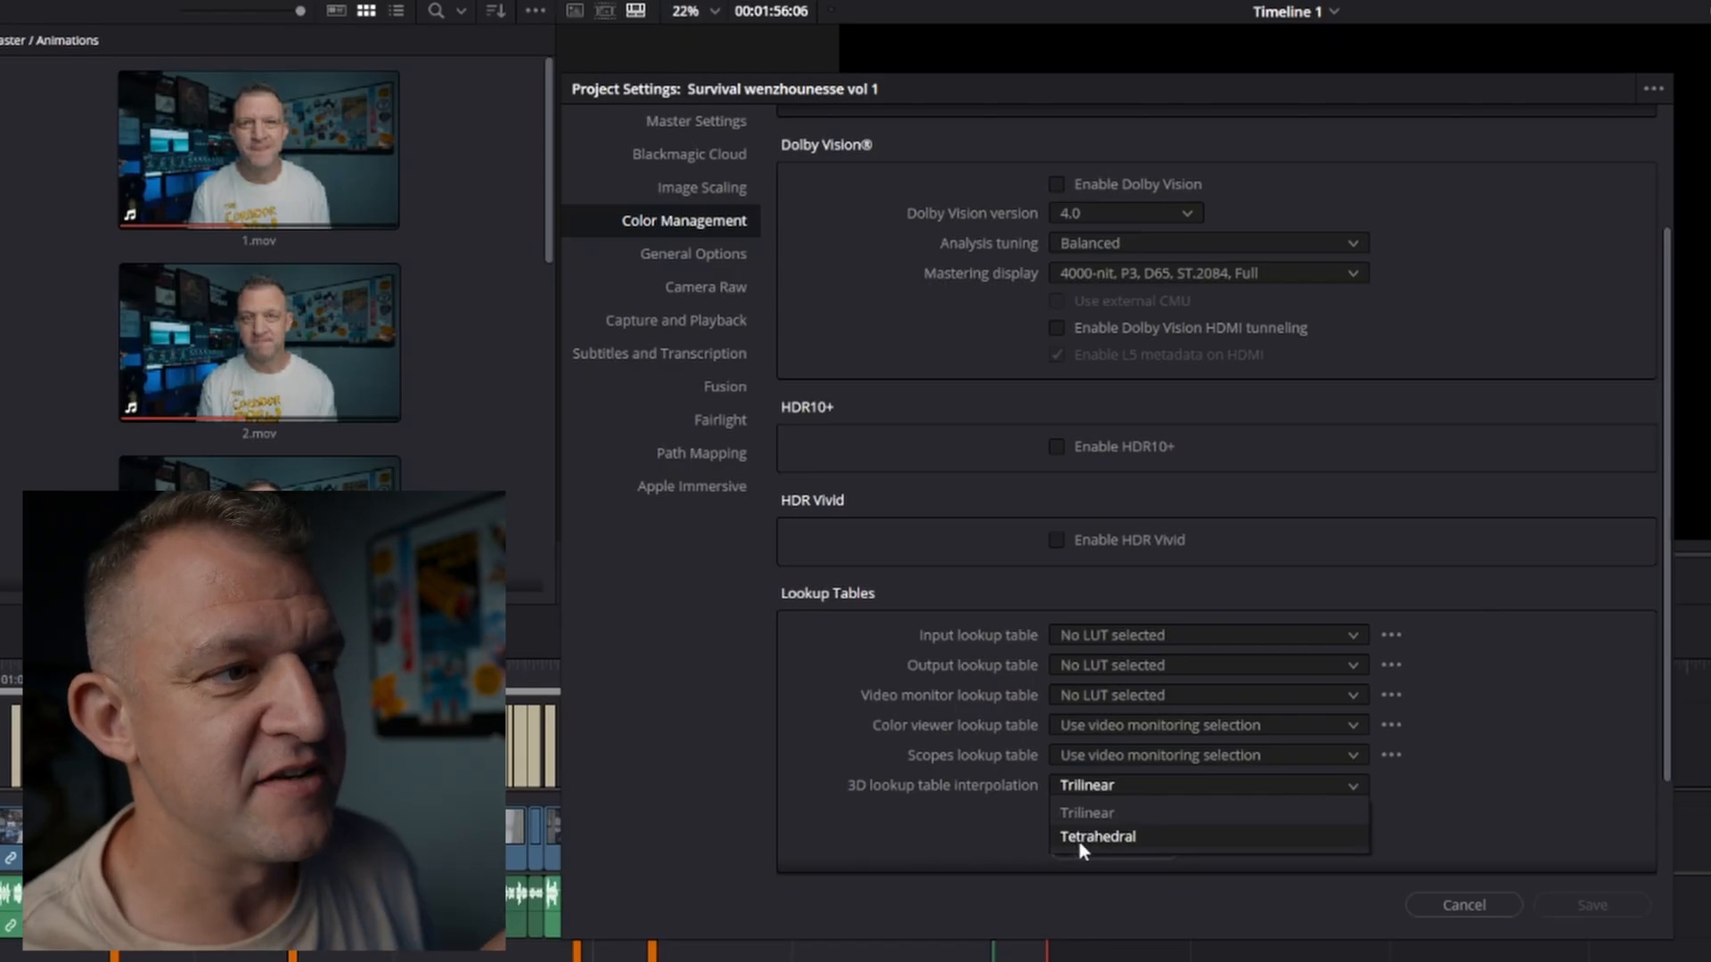
left_click(1097, 835)
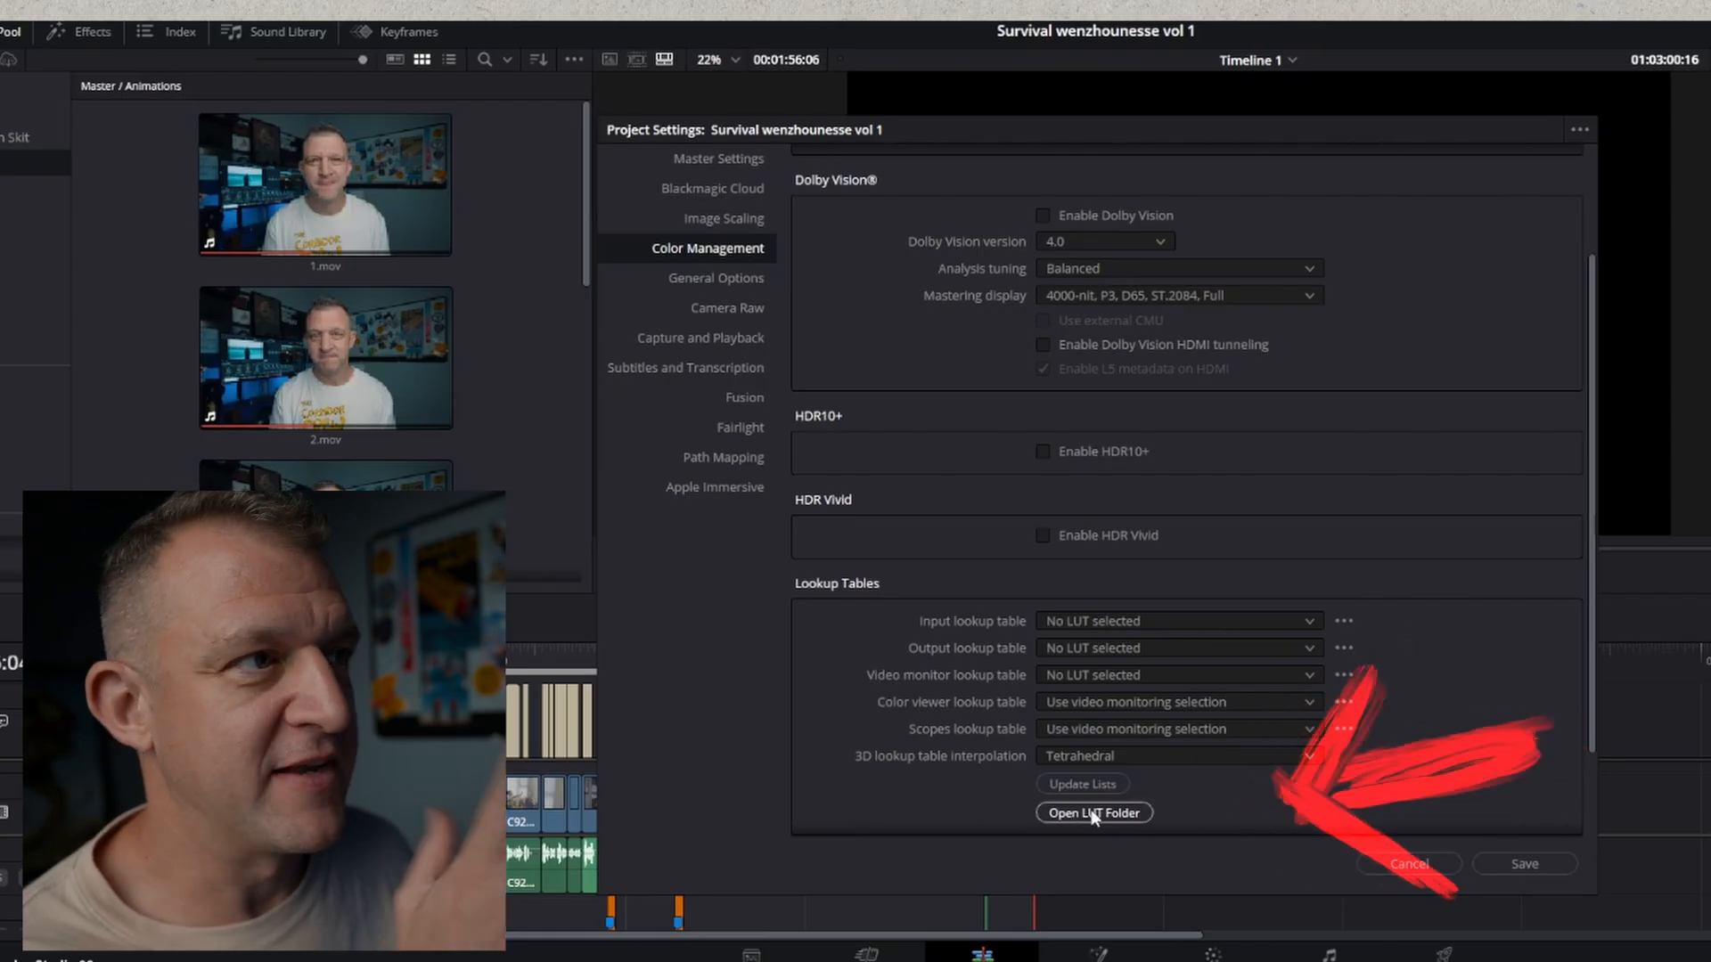
Step: Open Resolve's LUT folder in File Explorer to reveal the JP_2499_DRT and MONO DCTL files
left_click(1093, 813)
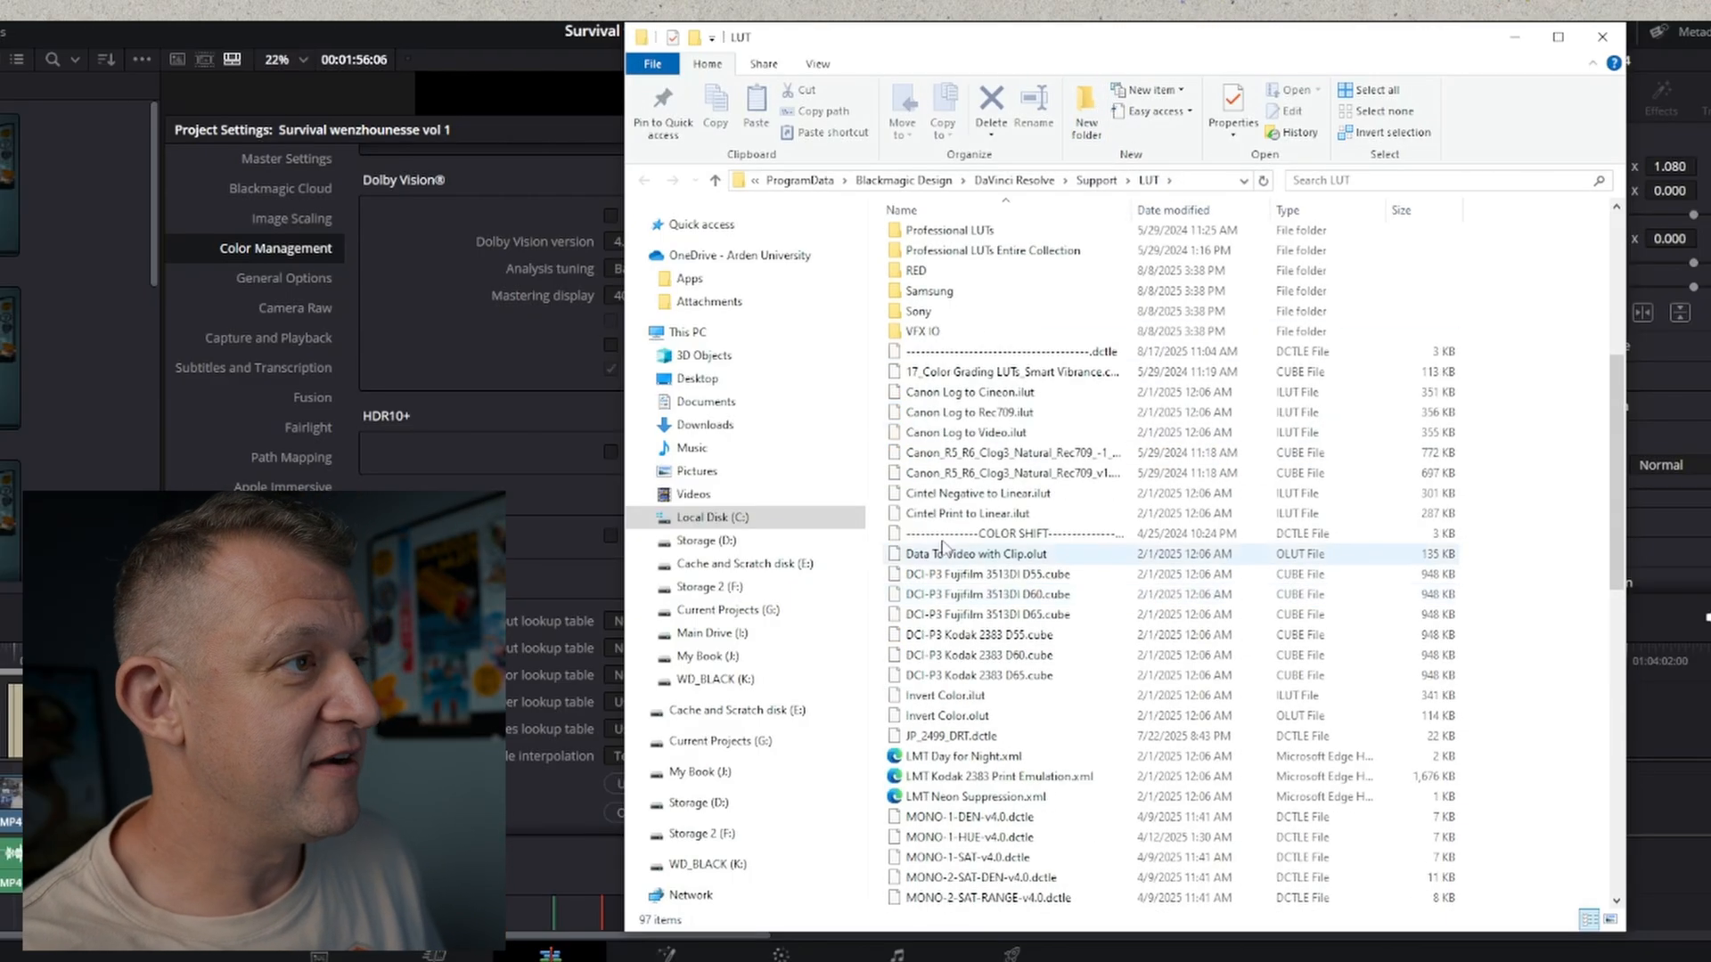
left_click(967, 413)
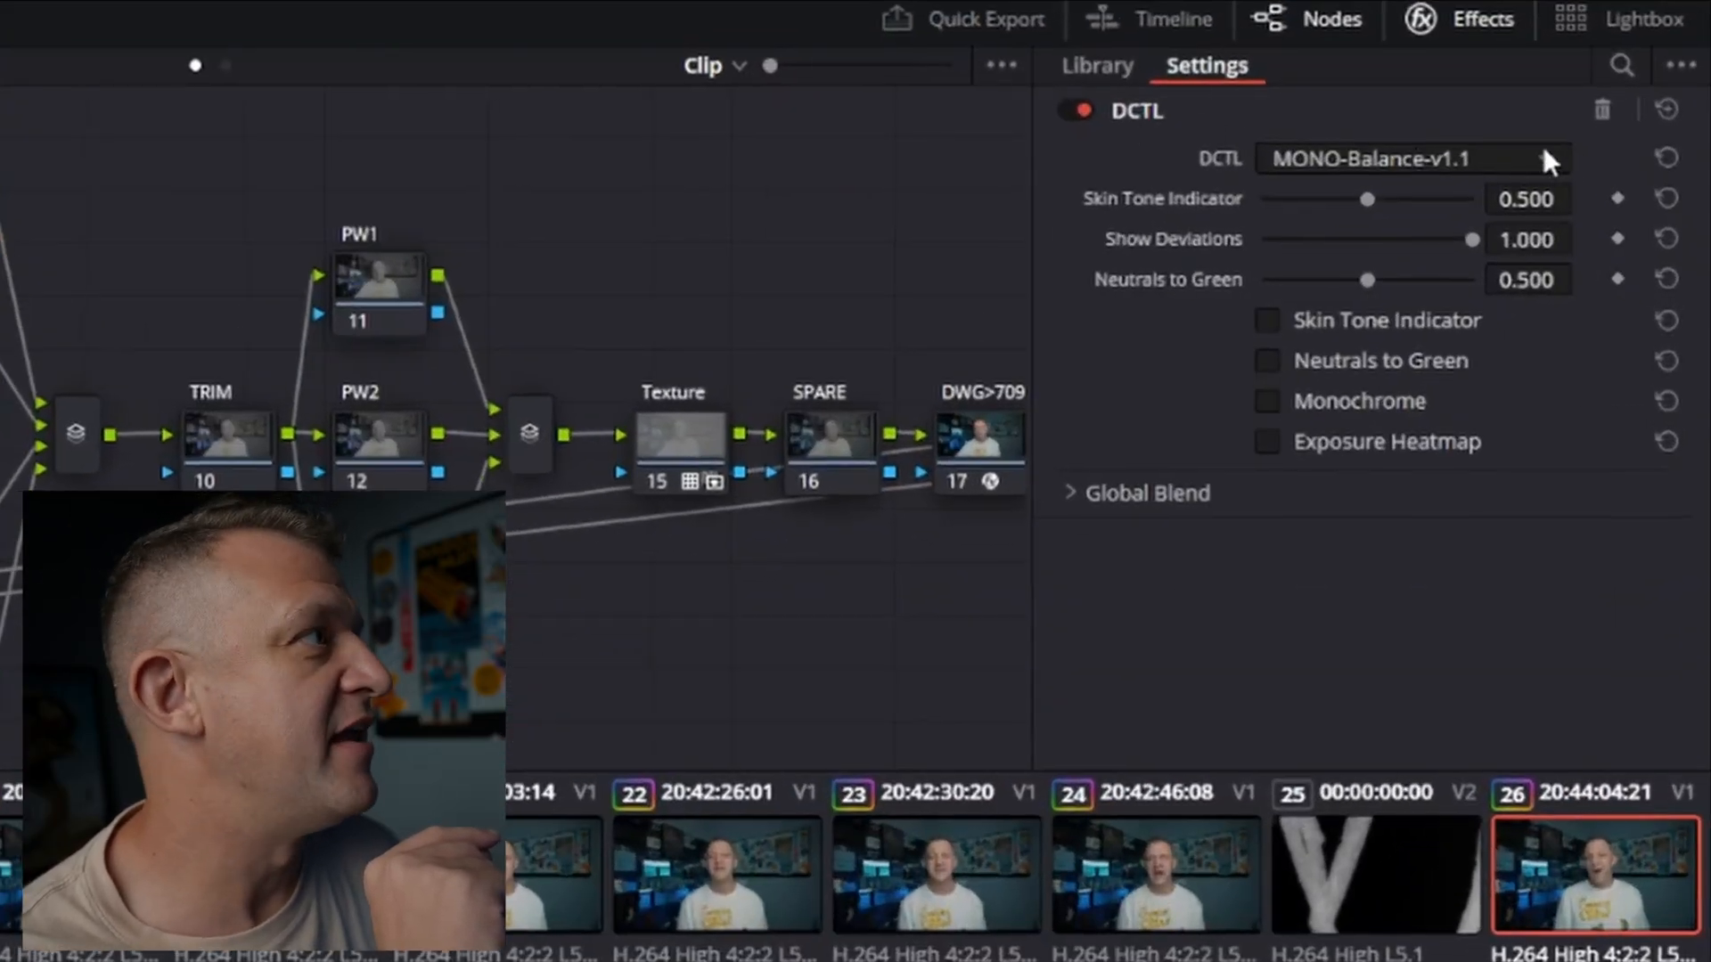
Step: Browse the DCTL dropdown listing JP_2499_DRT and the MONO variants
left_click(1407, 159)
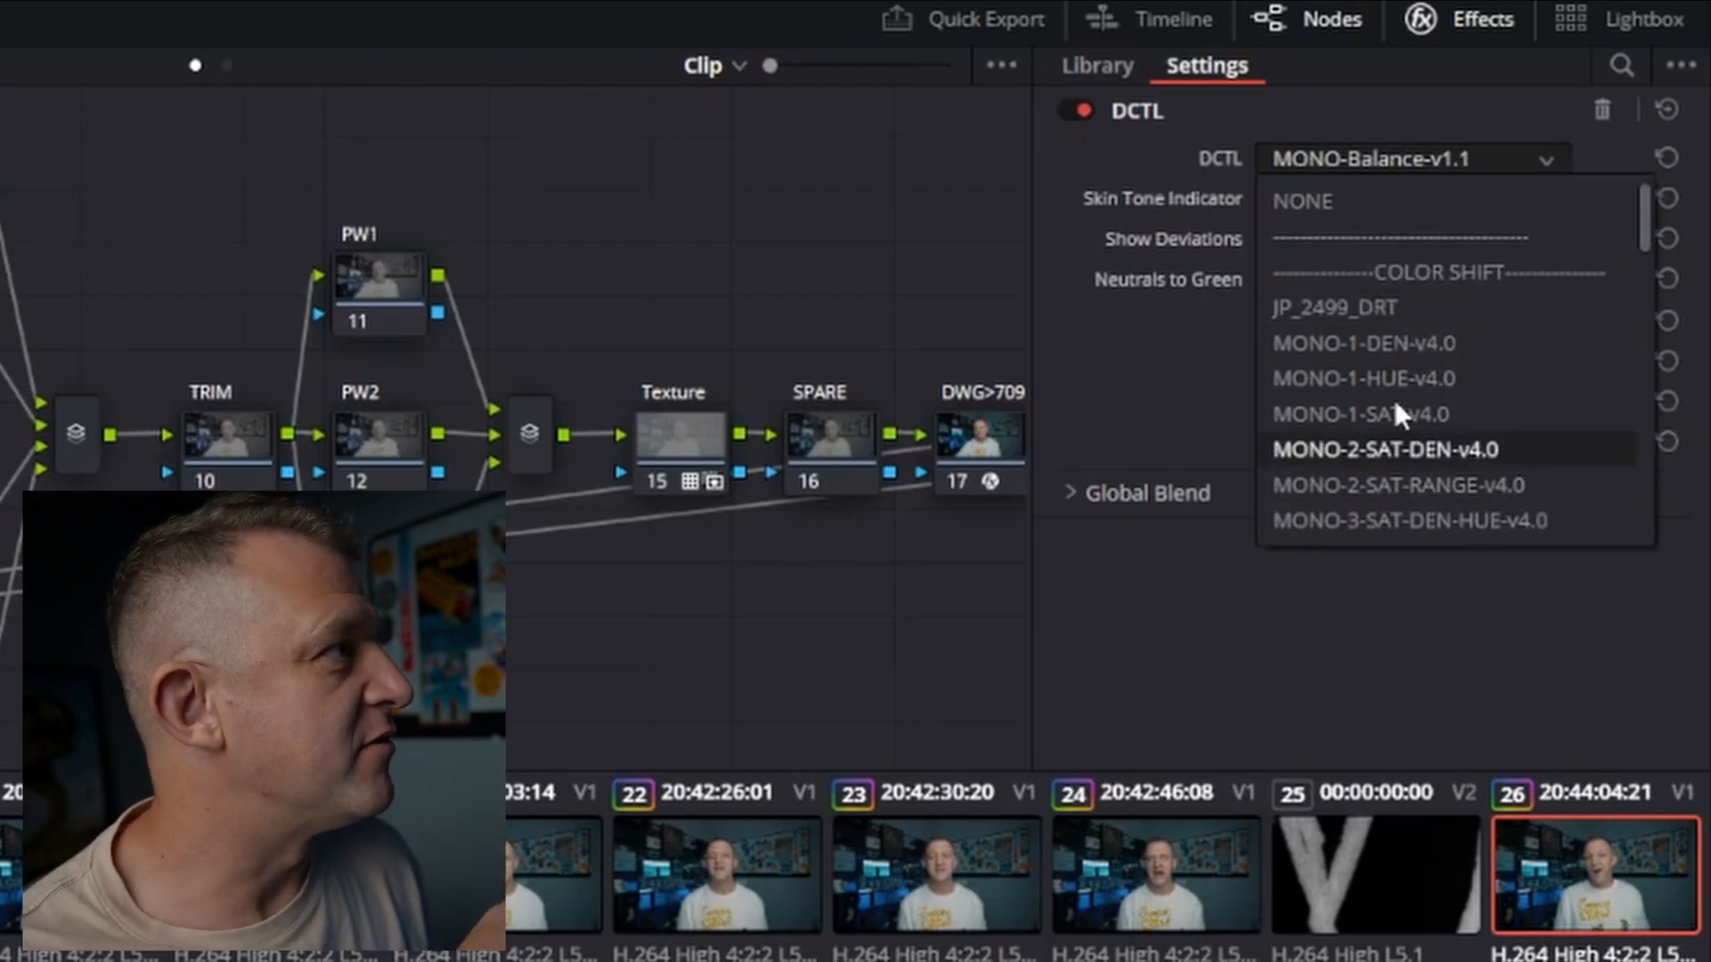
mouse_move(1419, 486)
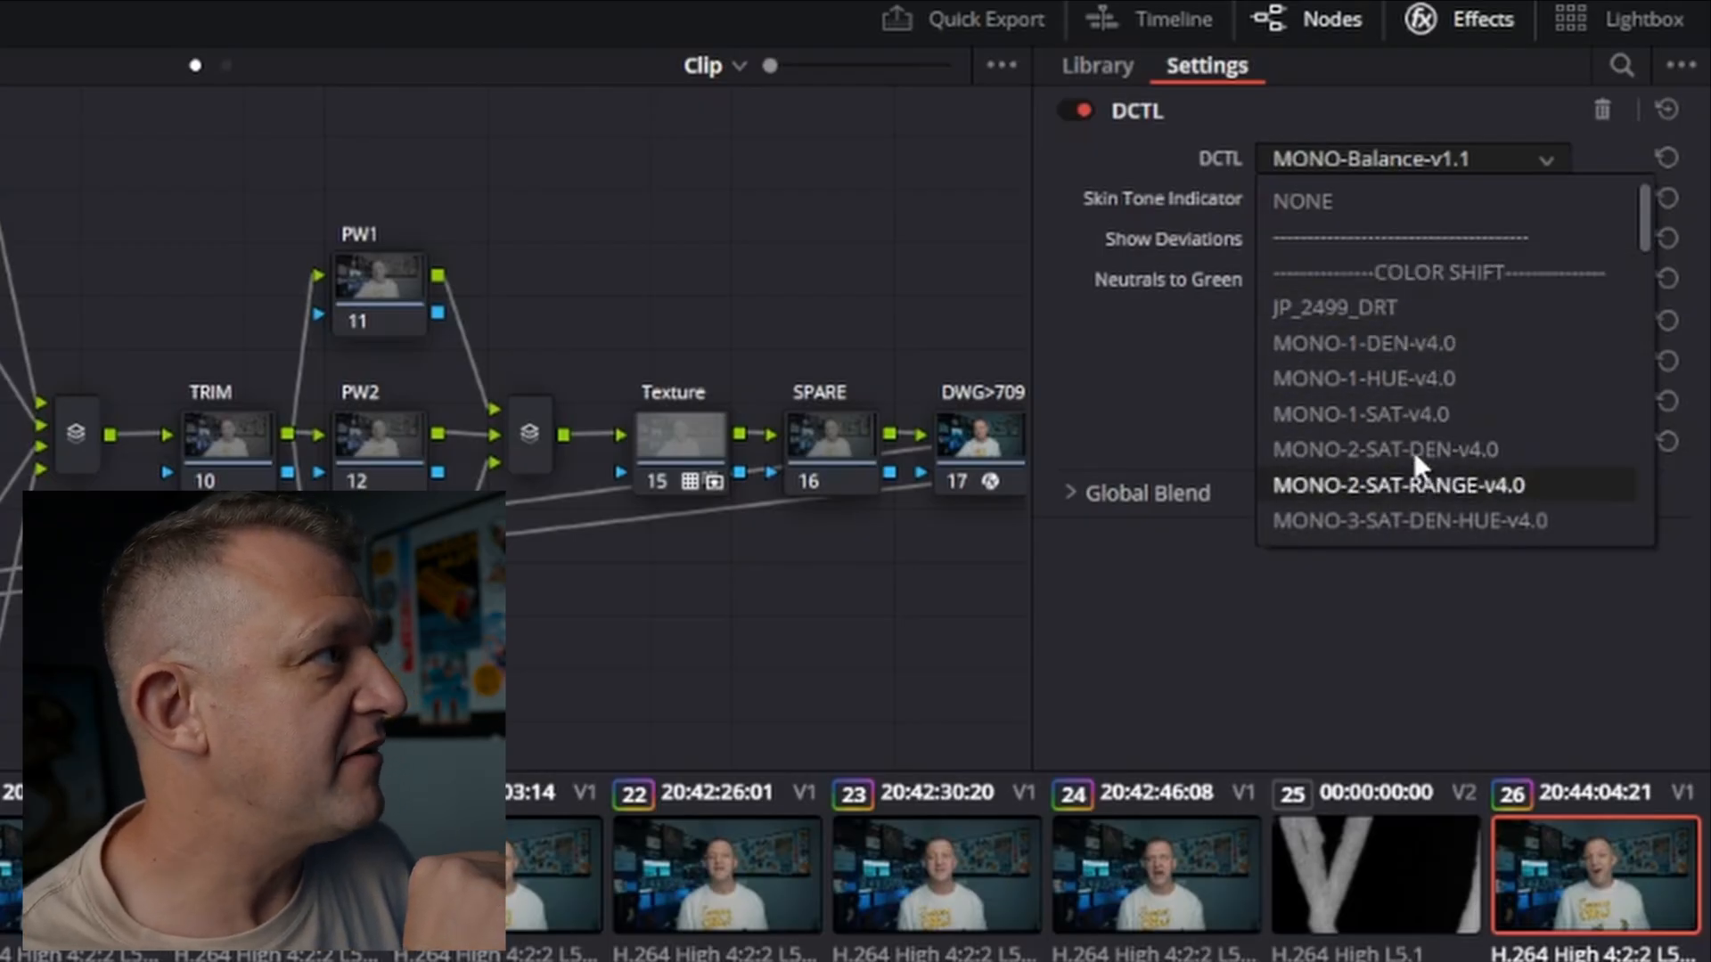
mouse_move(1408, 379)
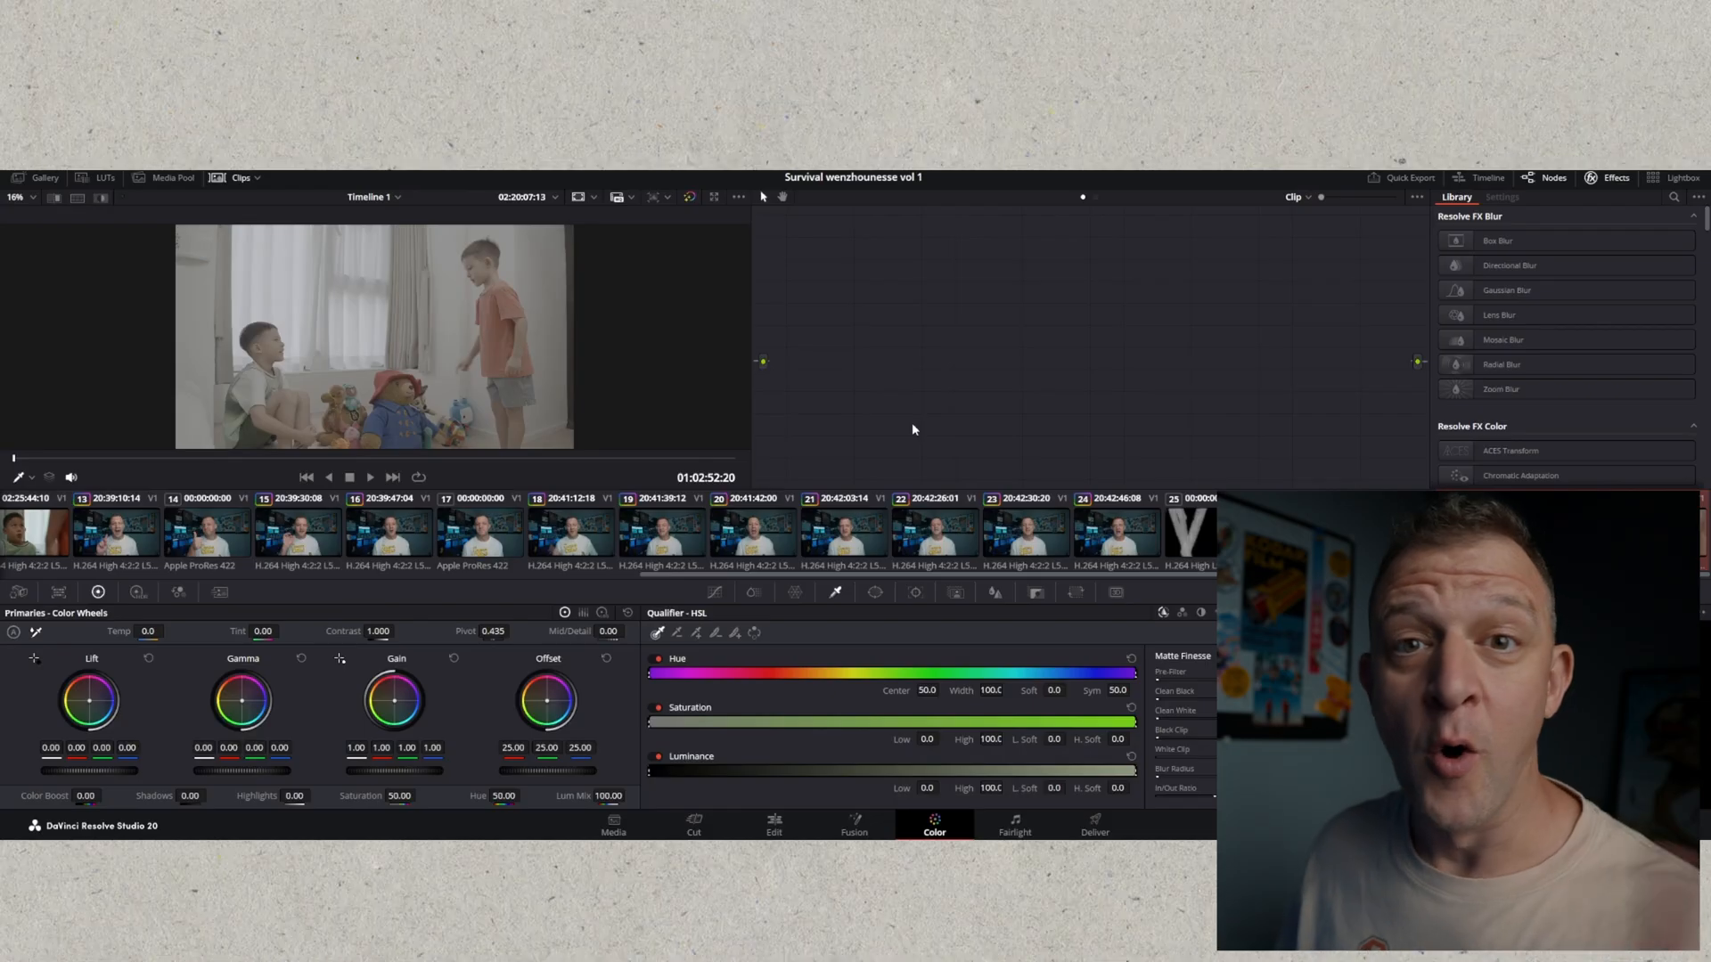
mouse_move(968, 469)
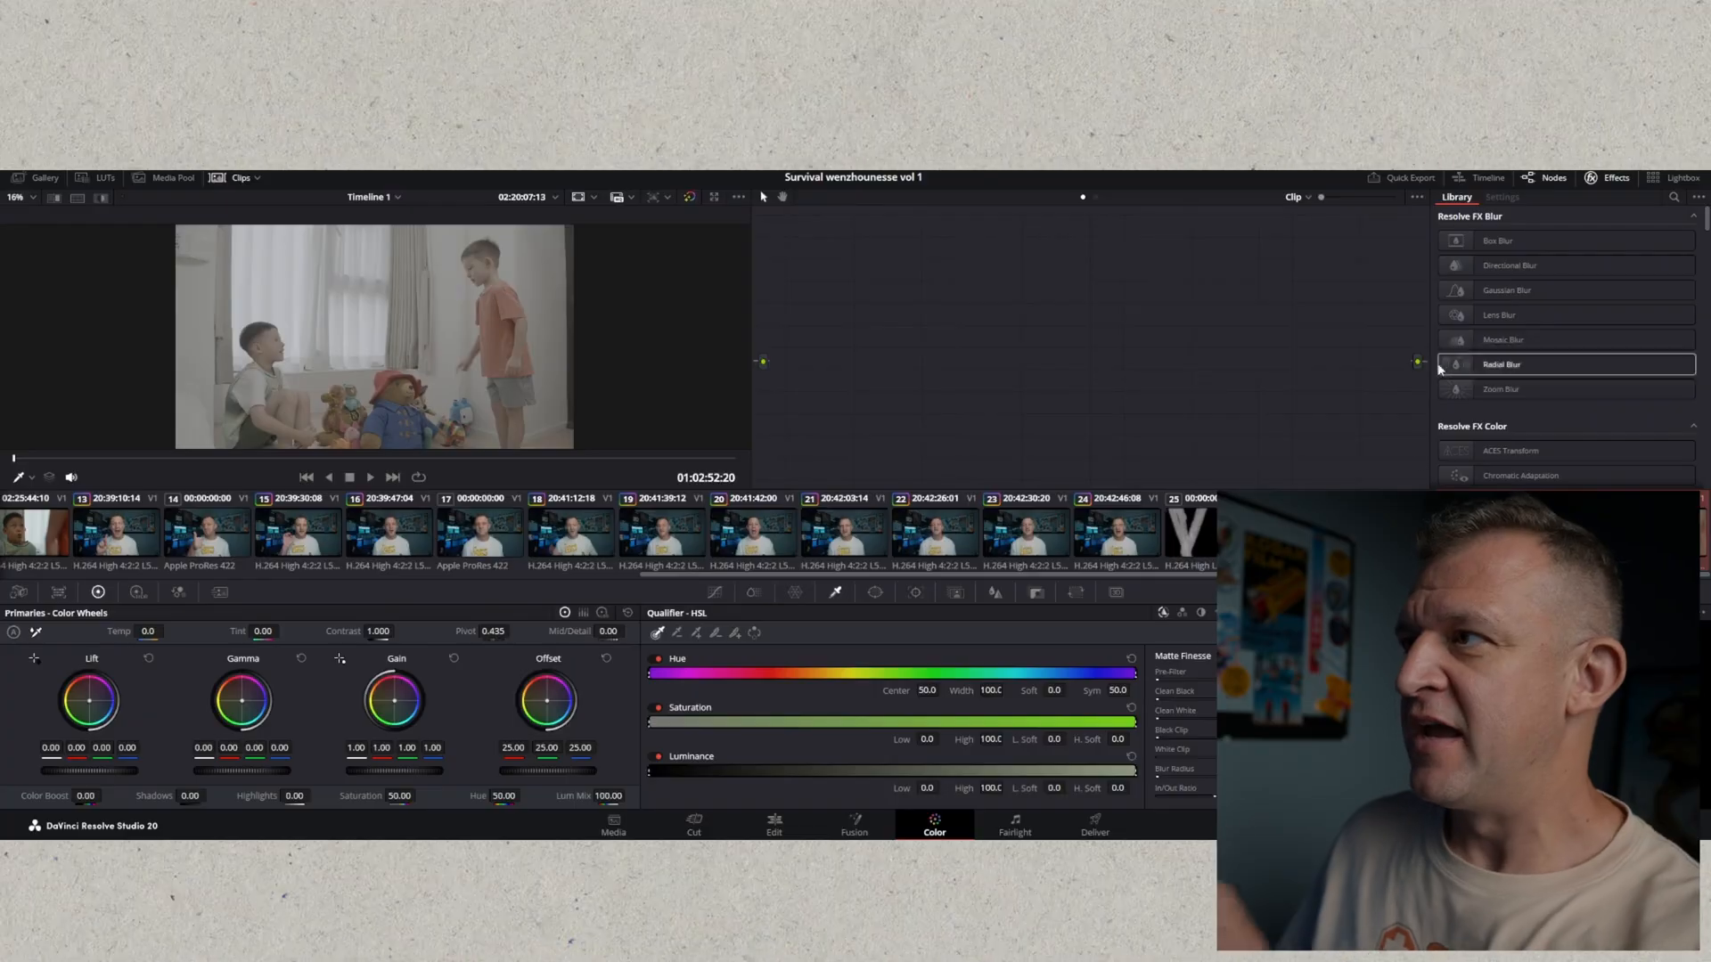
mouse_move(1059, 405)
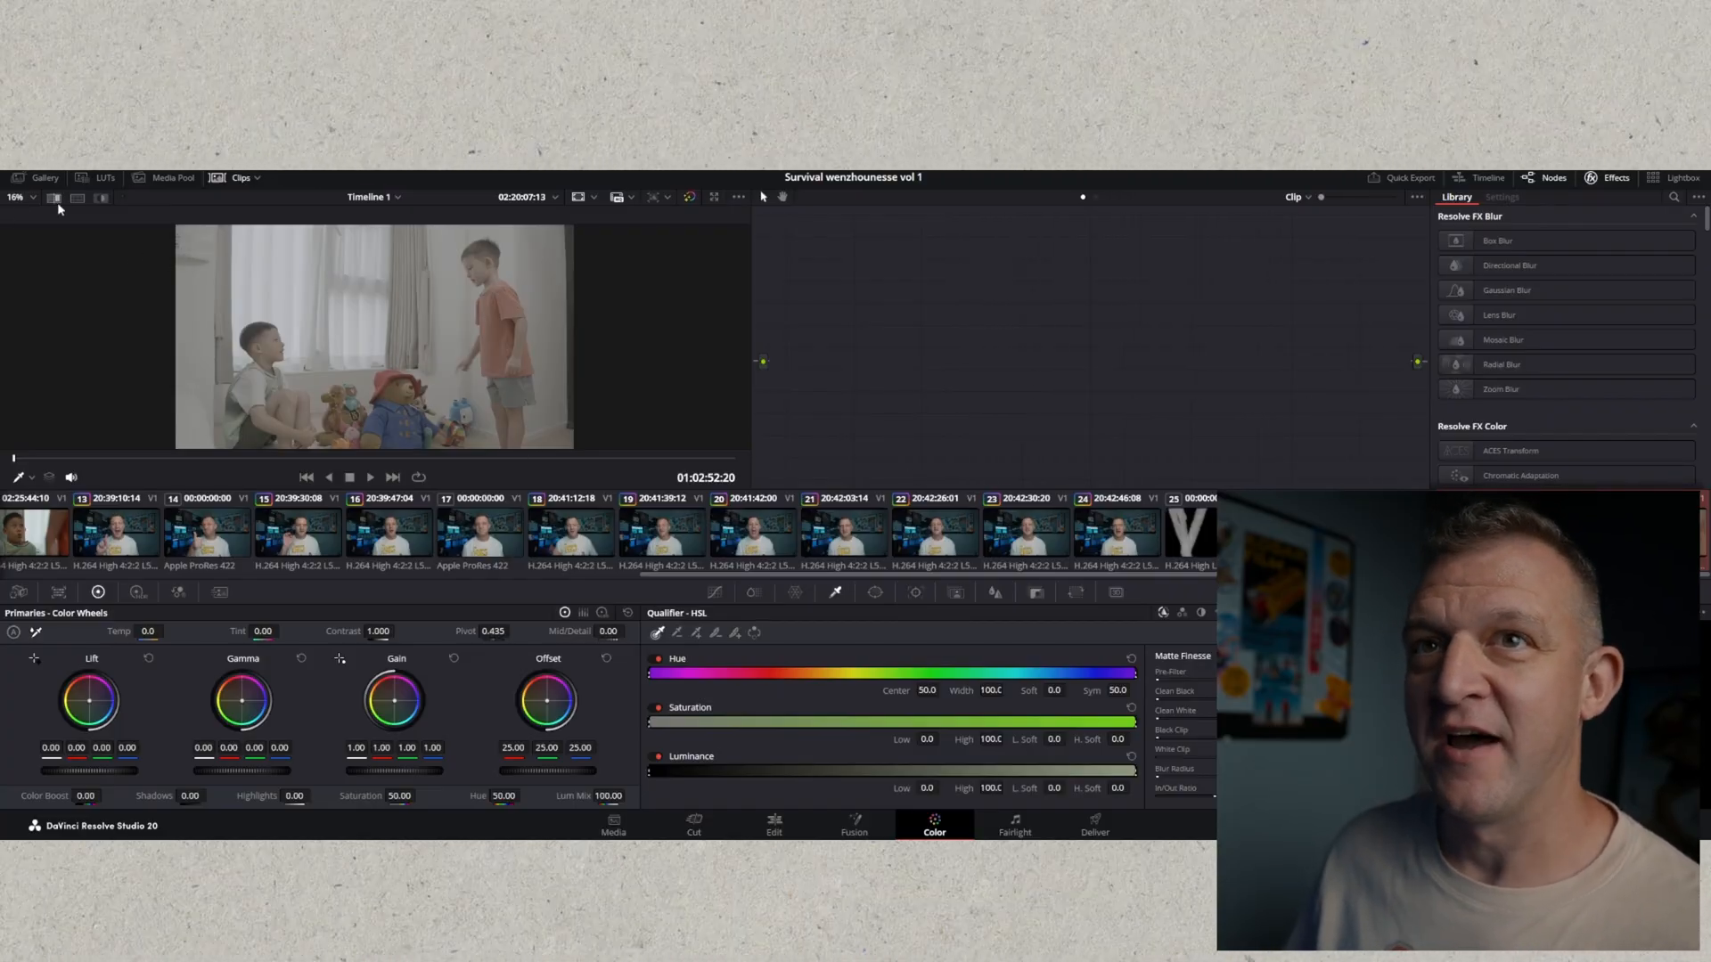
left_click(44, 179)
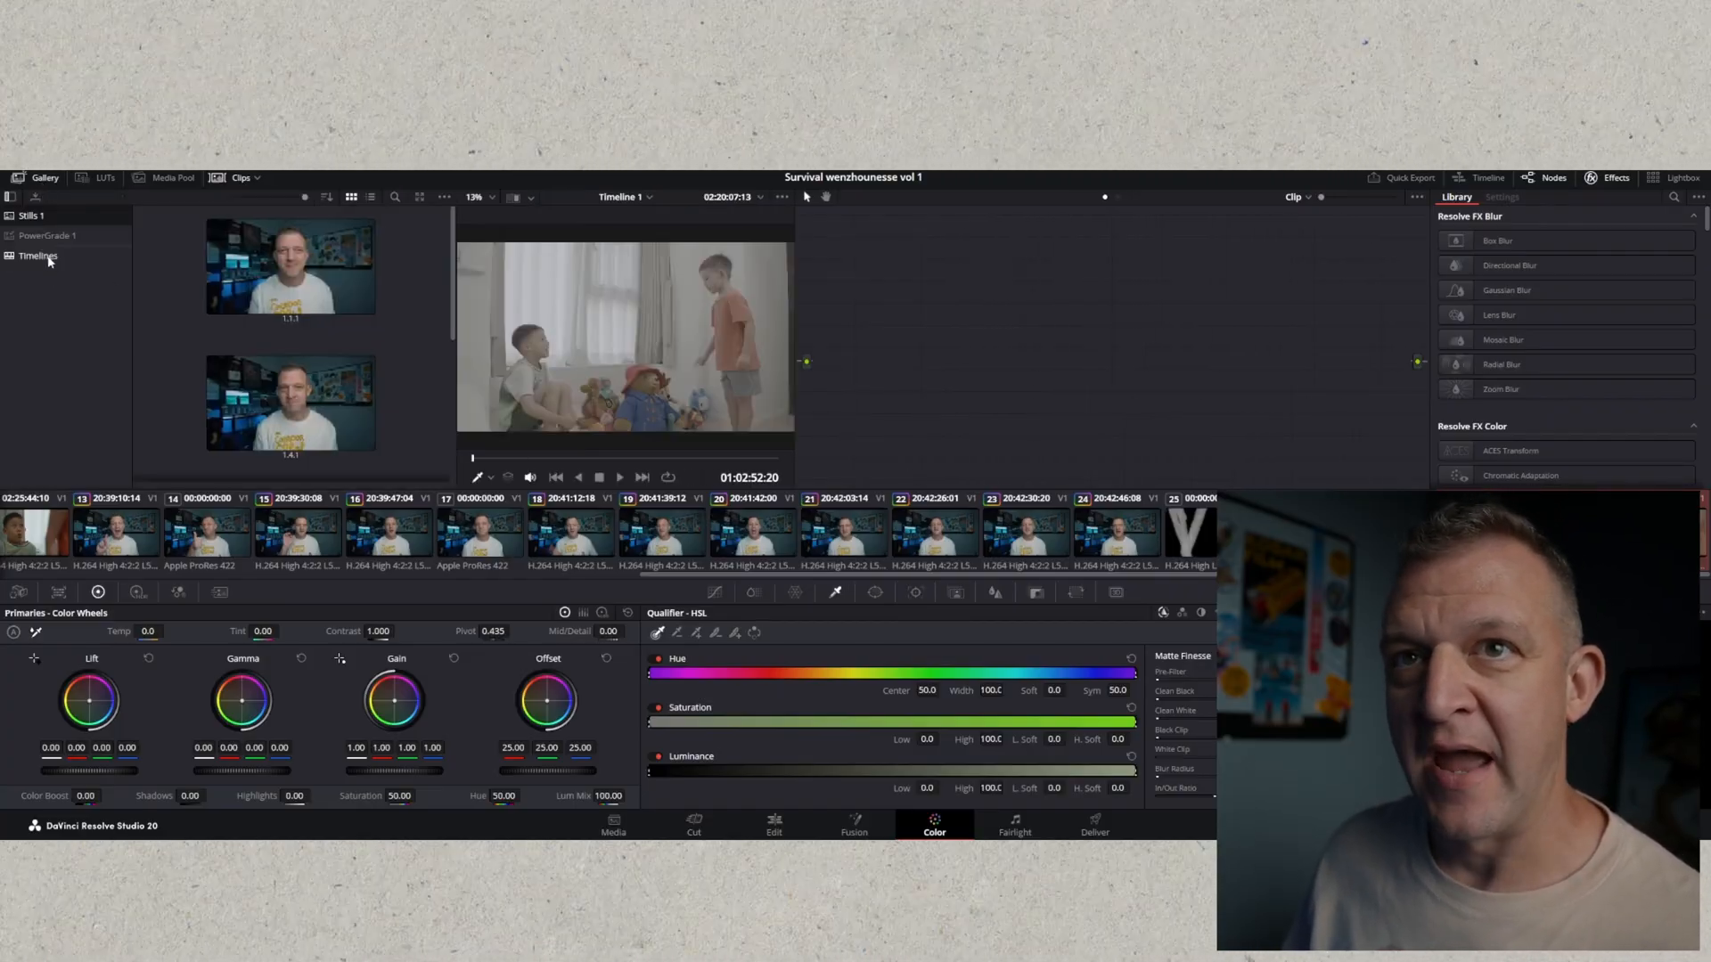
left_click(48, 235)
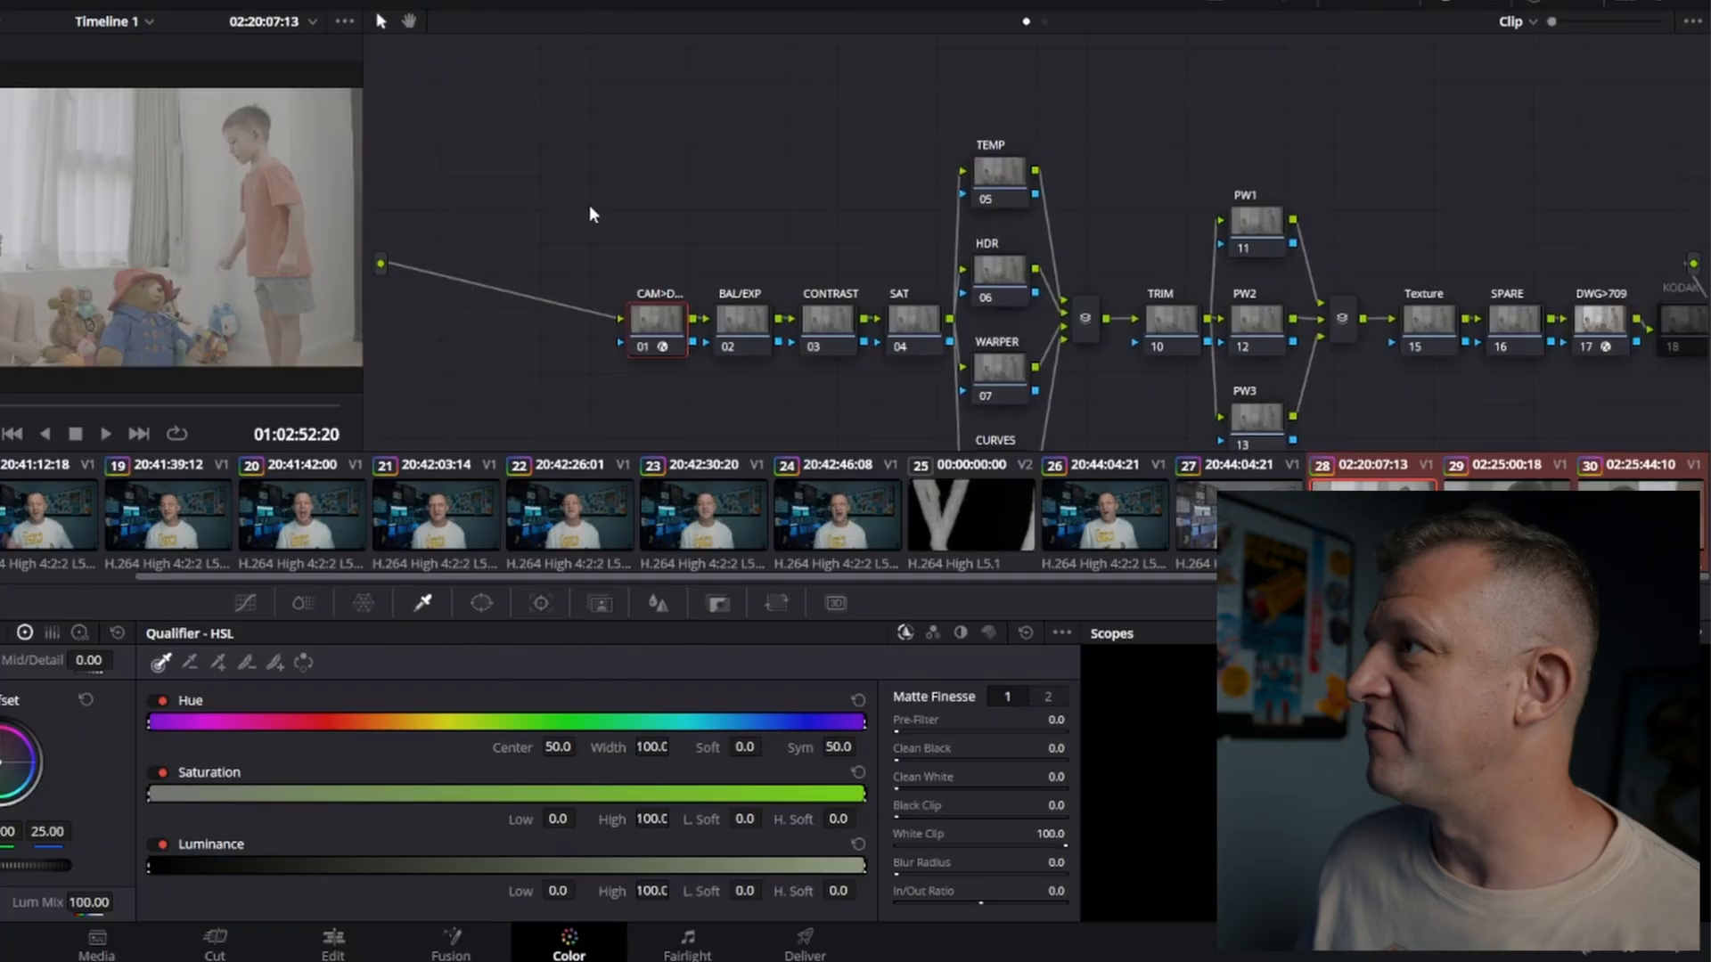
right_click(589, 213)
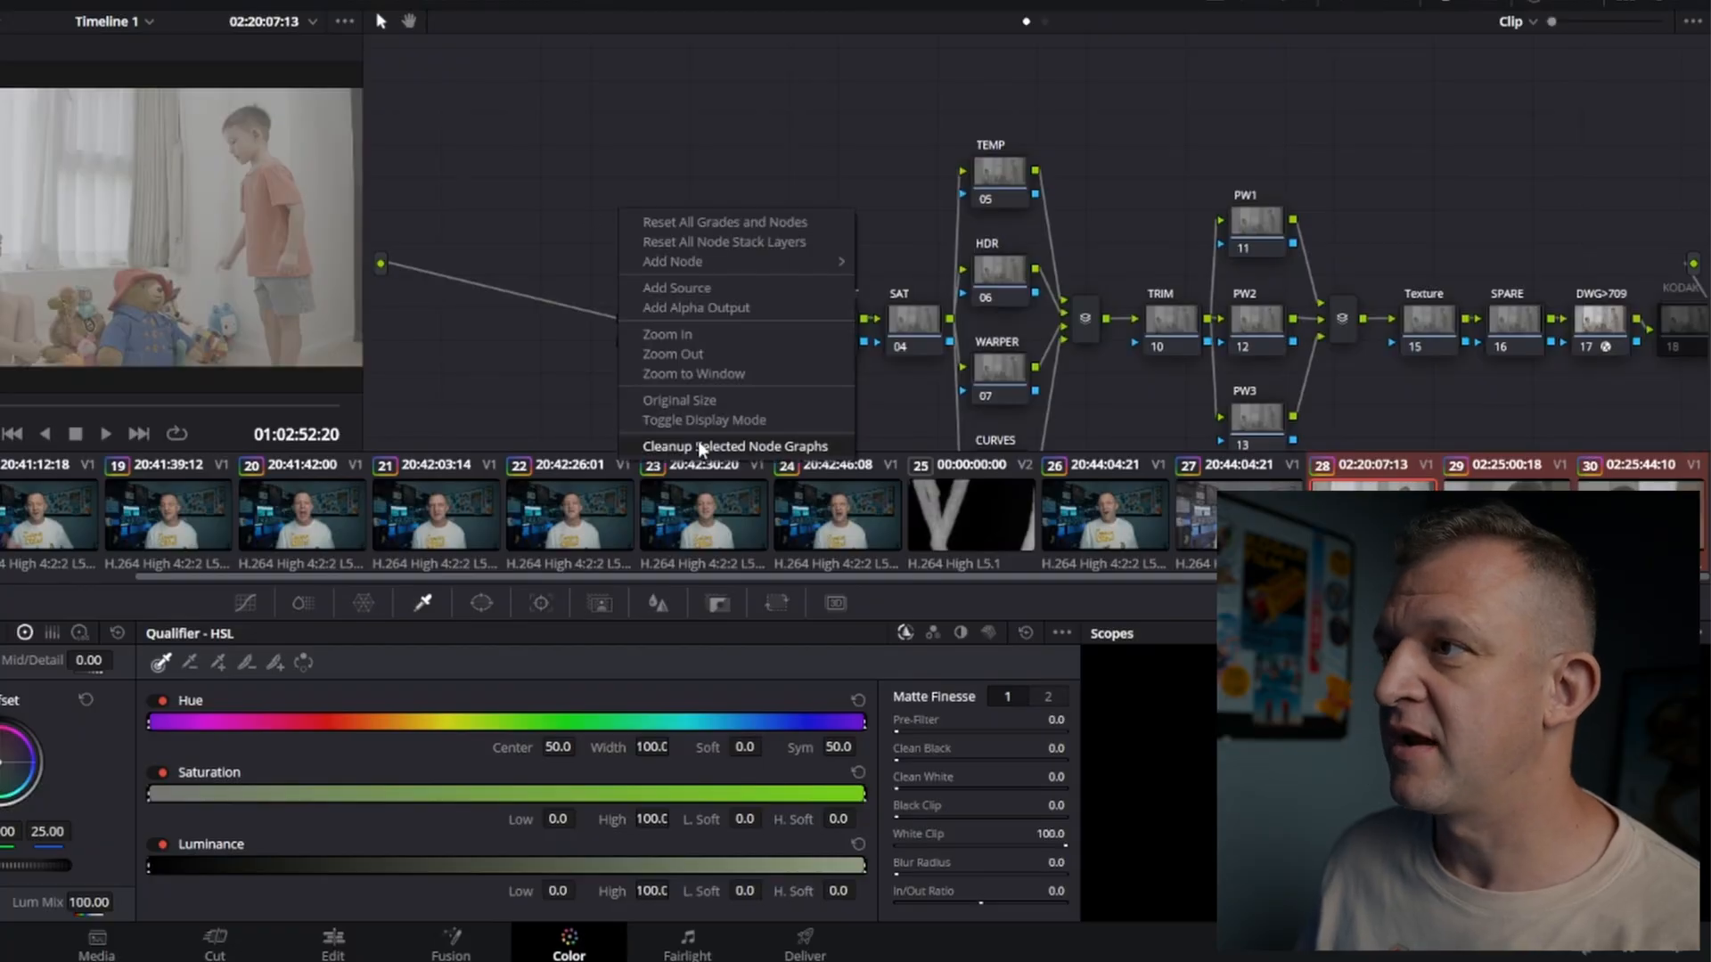
left_click(733, 446)
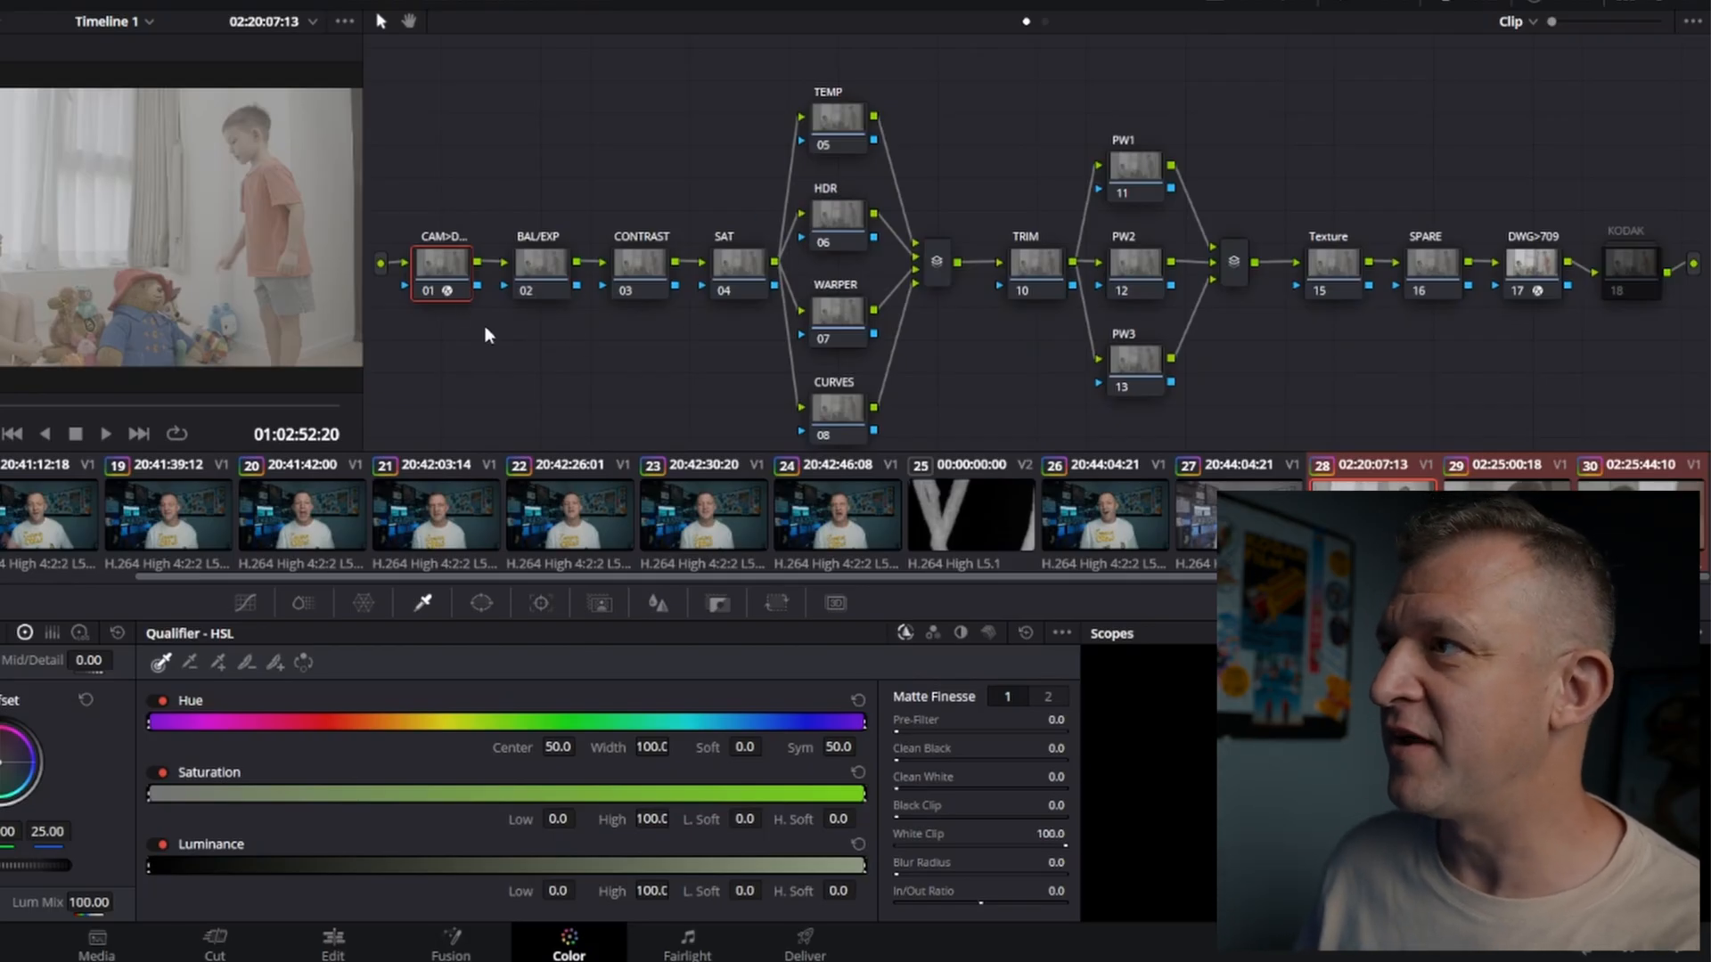
mouse_move(1625, 237)
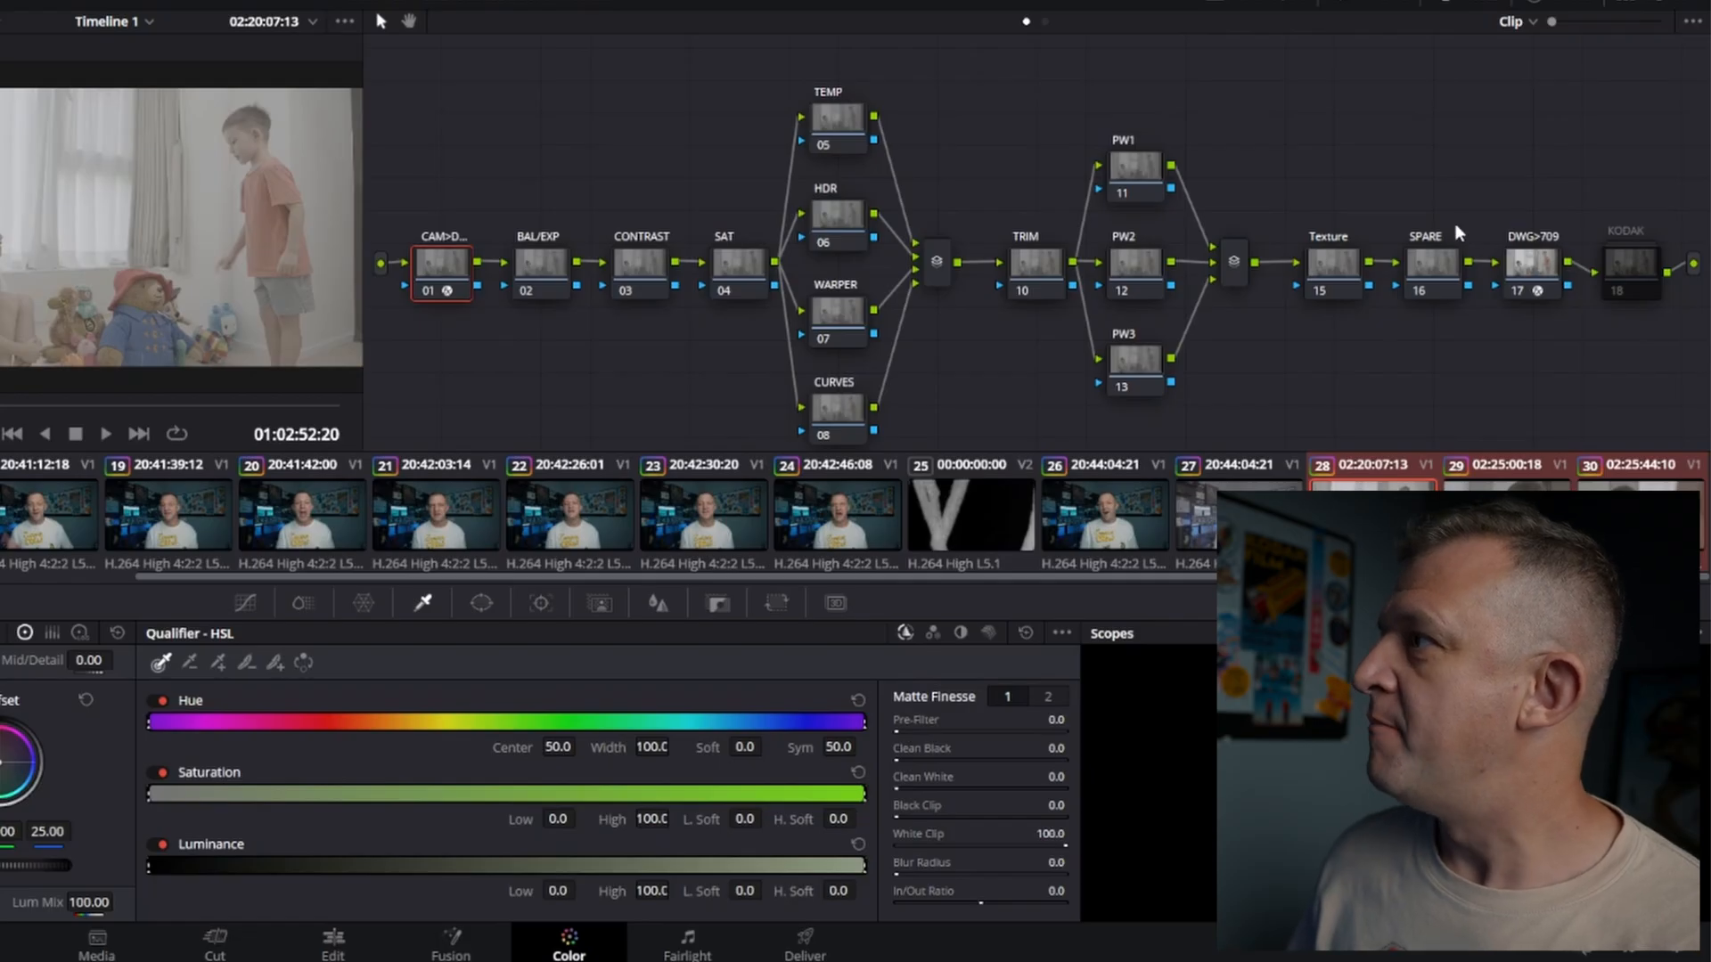
mouse_move(1355, 107)
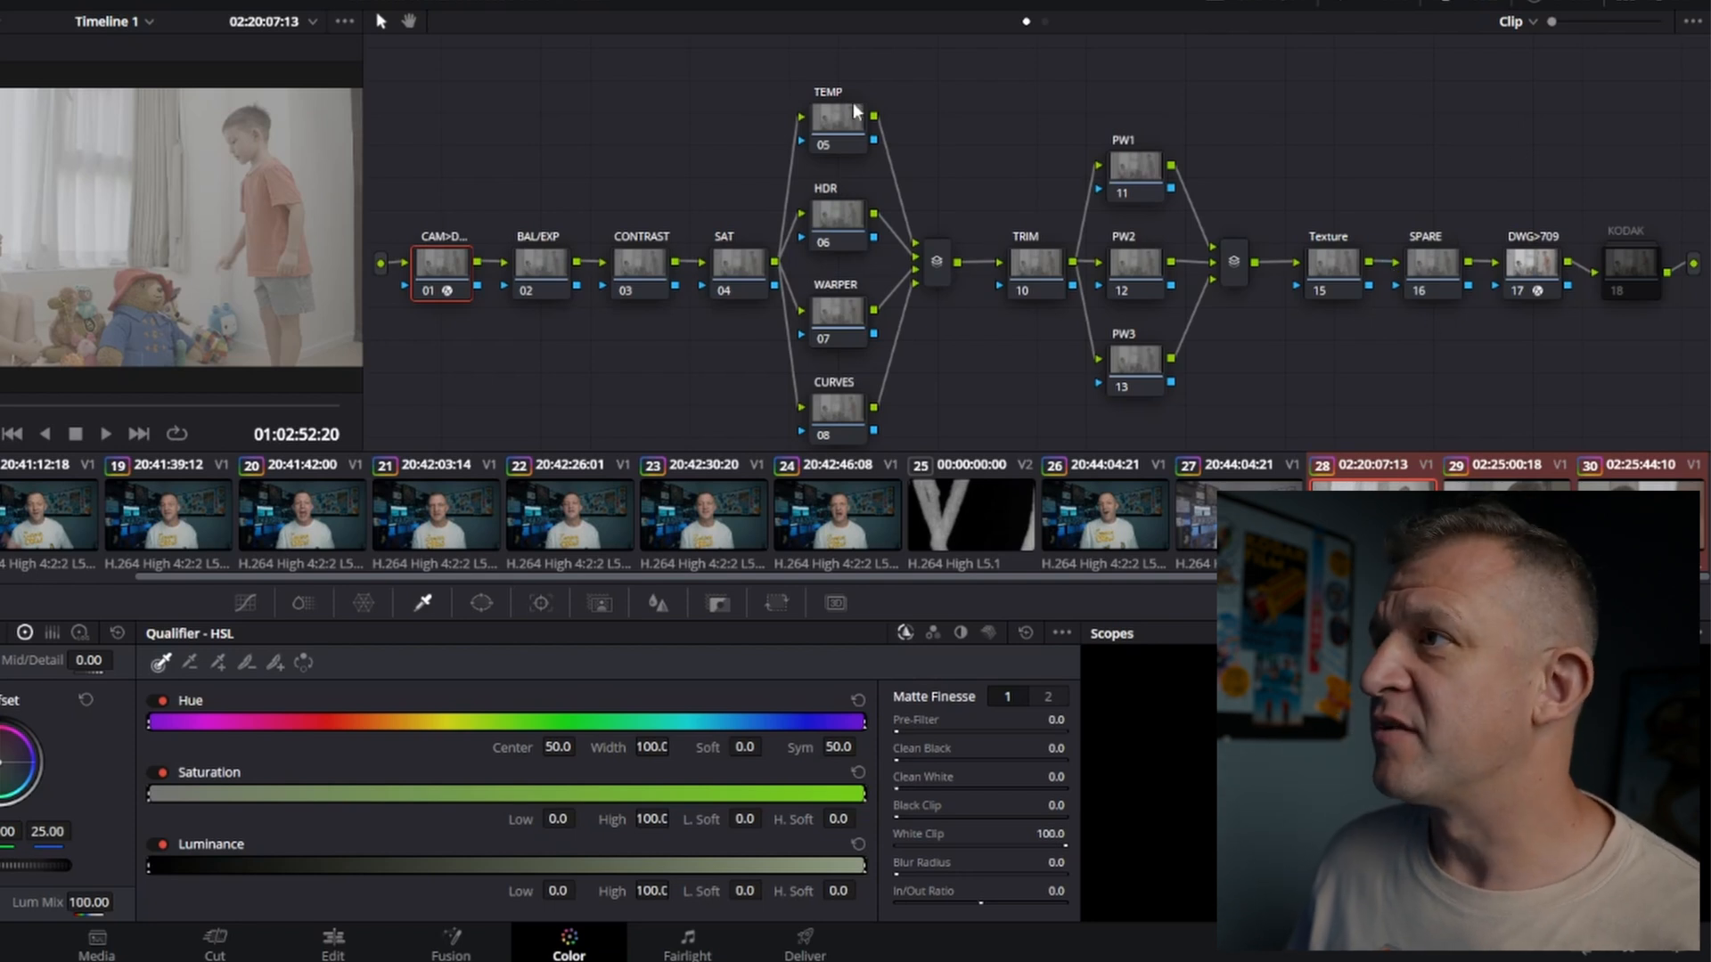
mouse_move(738, 334)
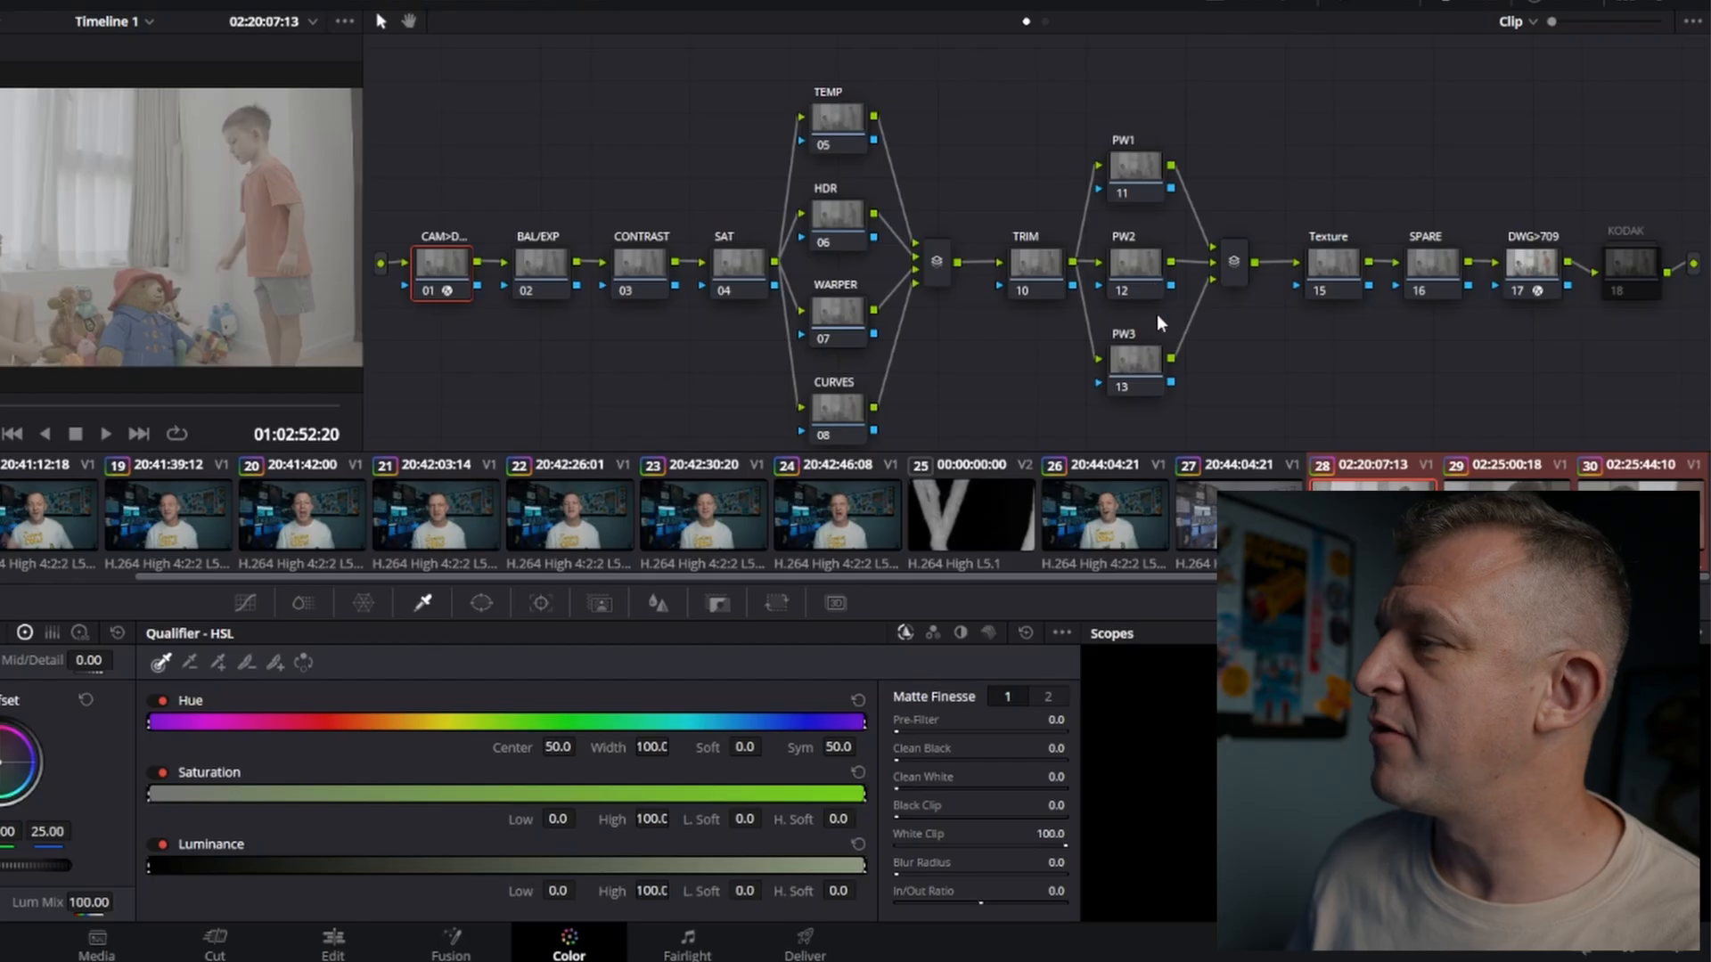
mouse_move(1148, 355)
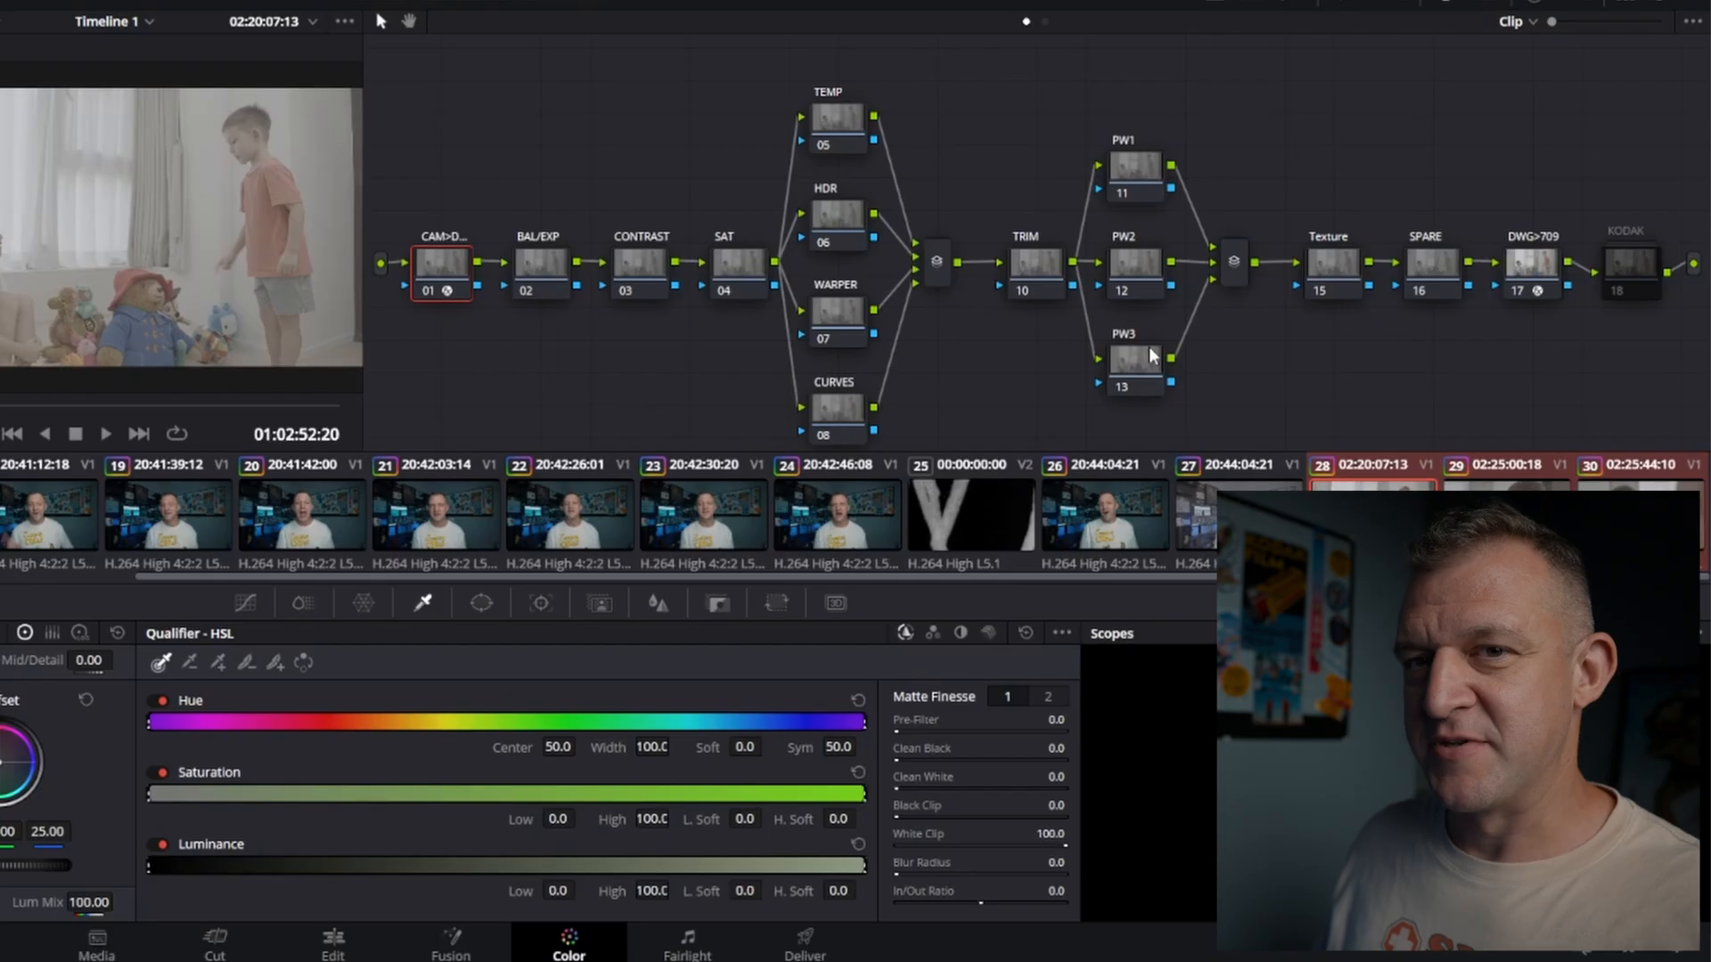
mouse_move(1308, 375)
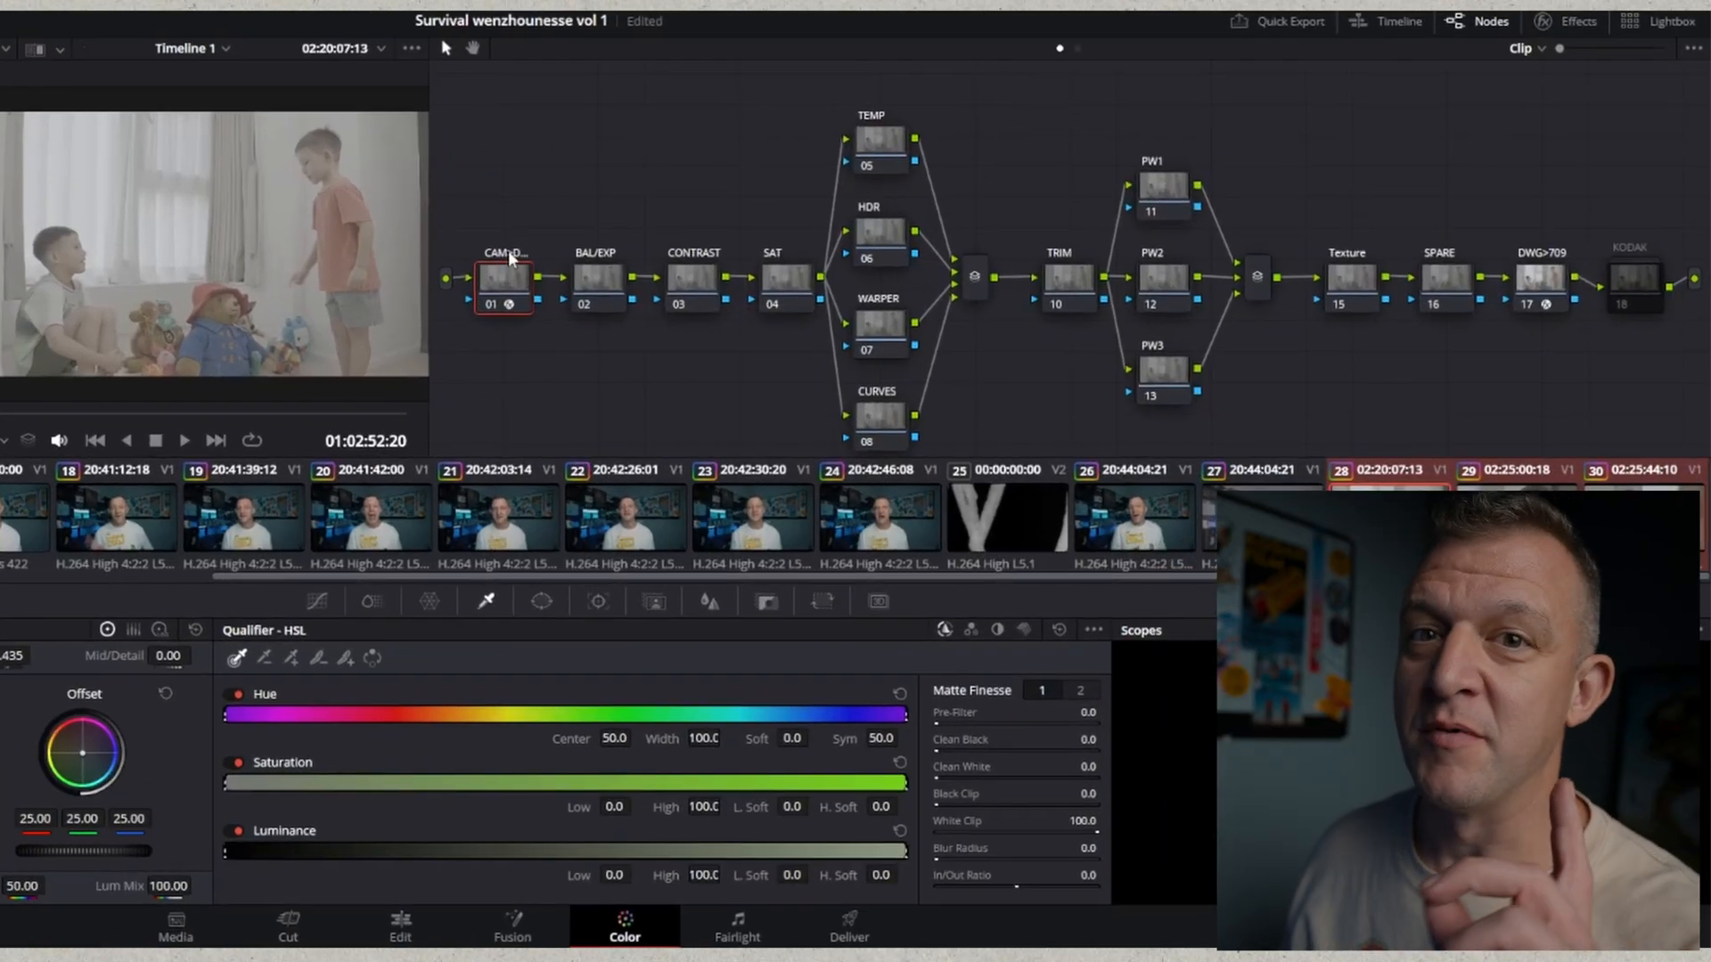
mouse_move(505, 283)
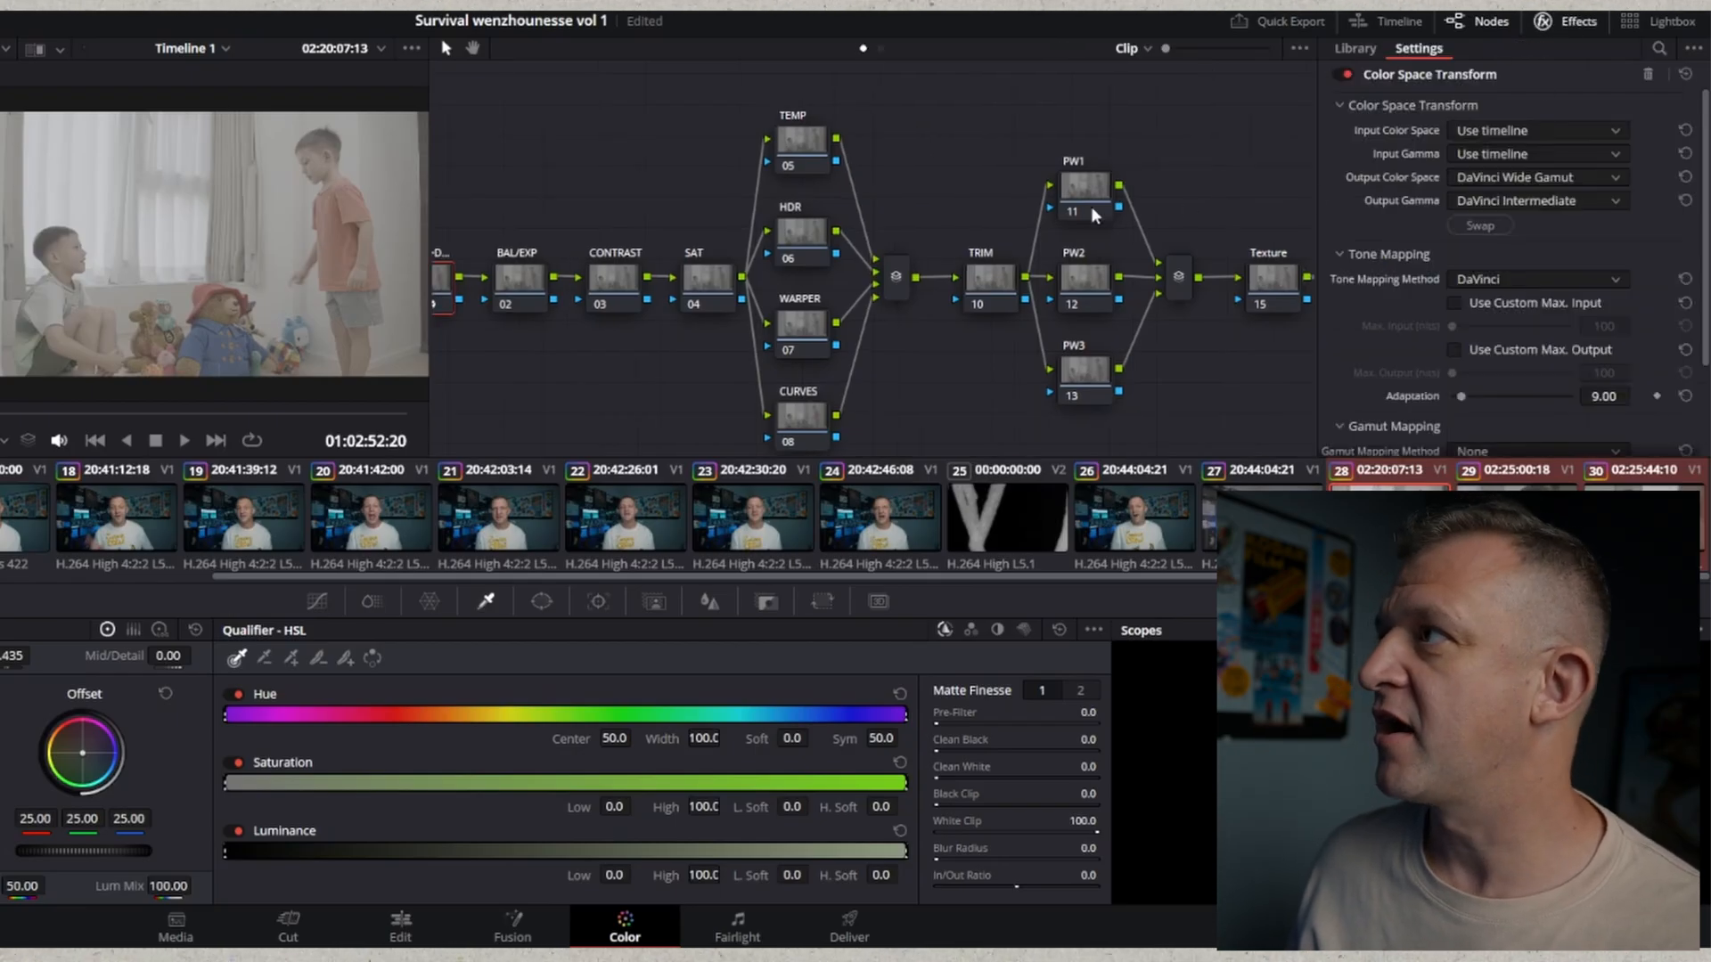
mouse_move(1602, 159)
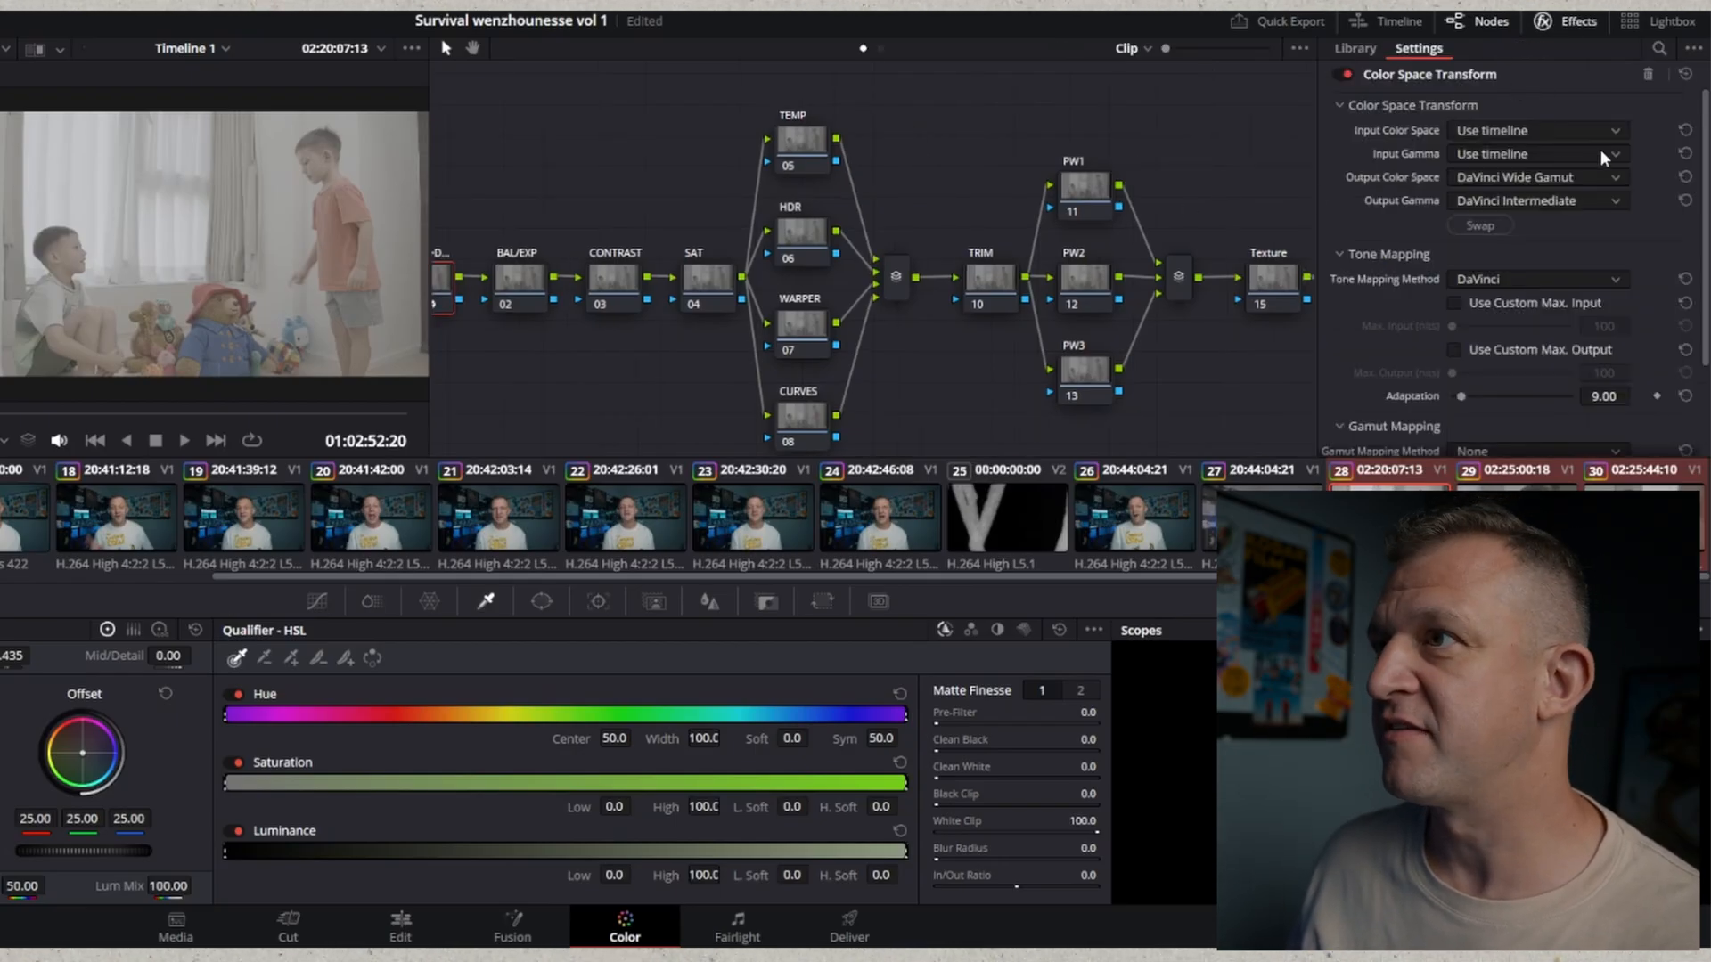
mouse_move(1539, 129)
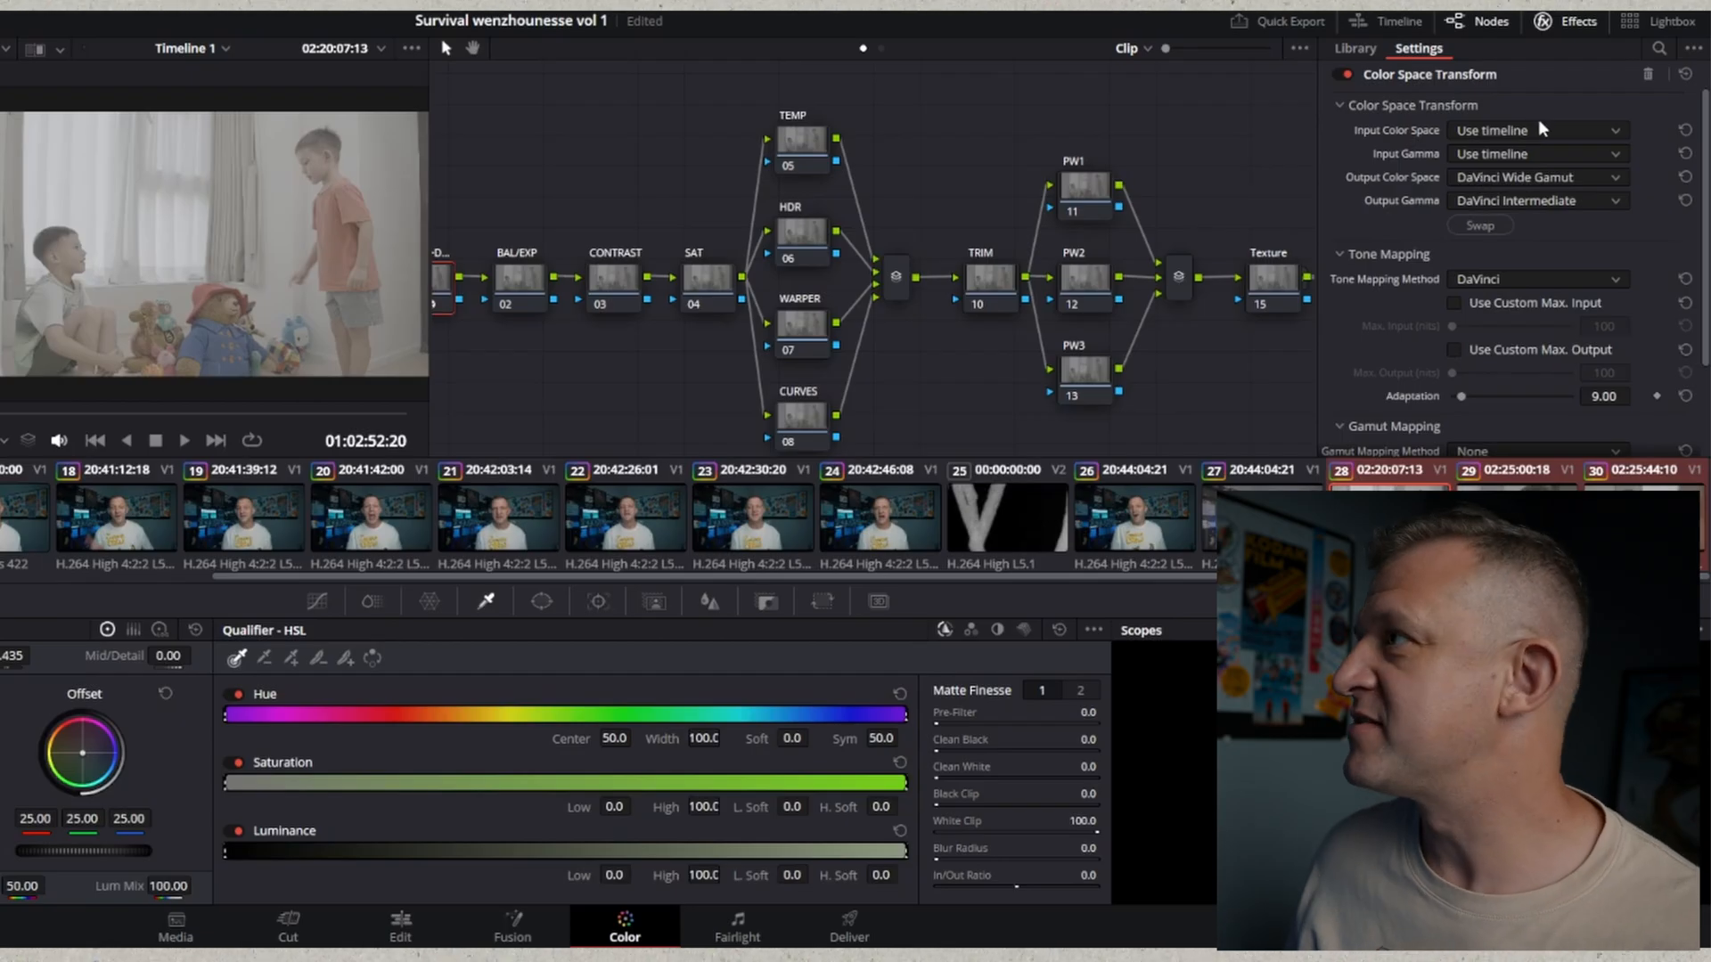
Step: Set node 01's Color Space Transform input colour space to Sony S-Gamut3.Cine
left_click(1539, 130)
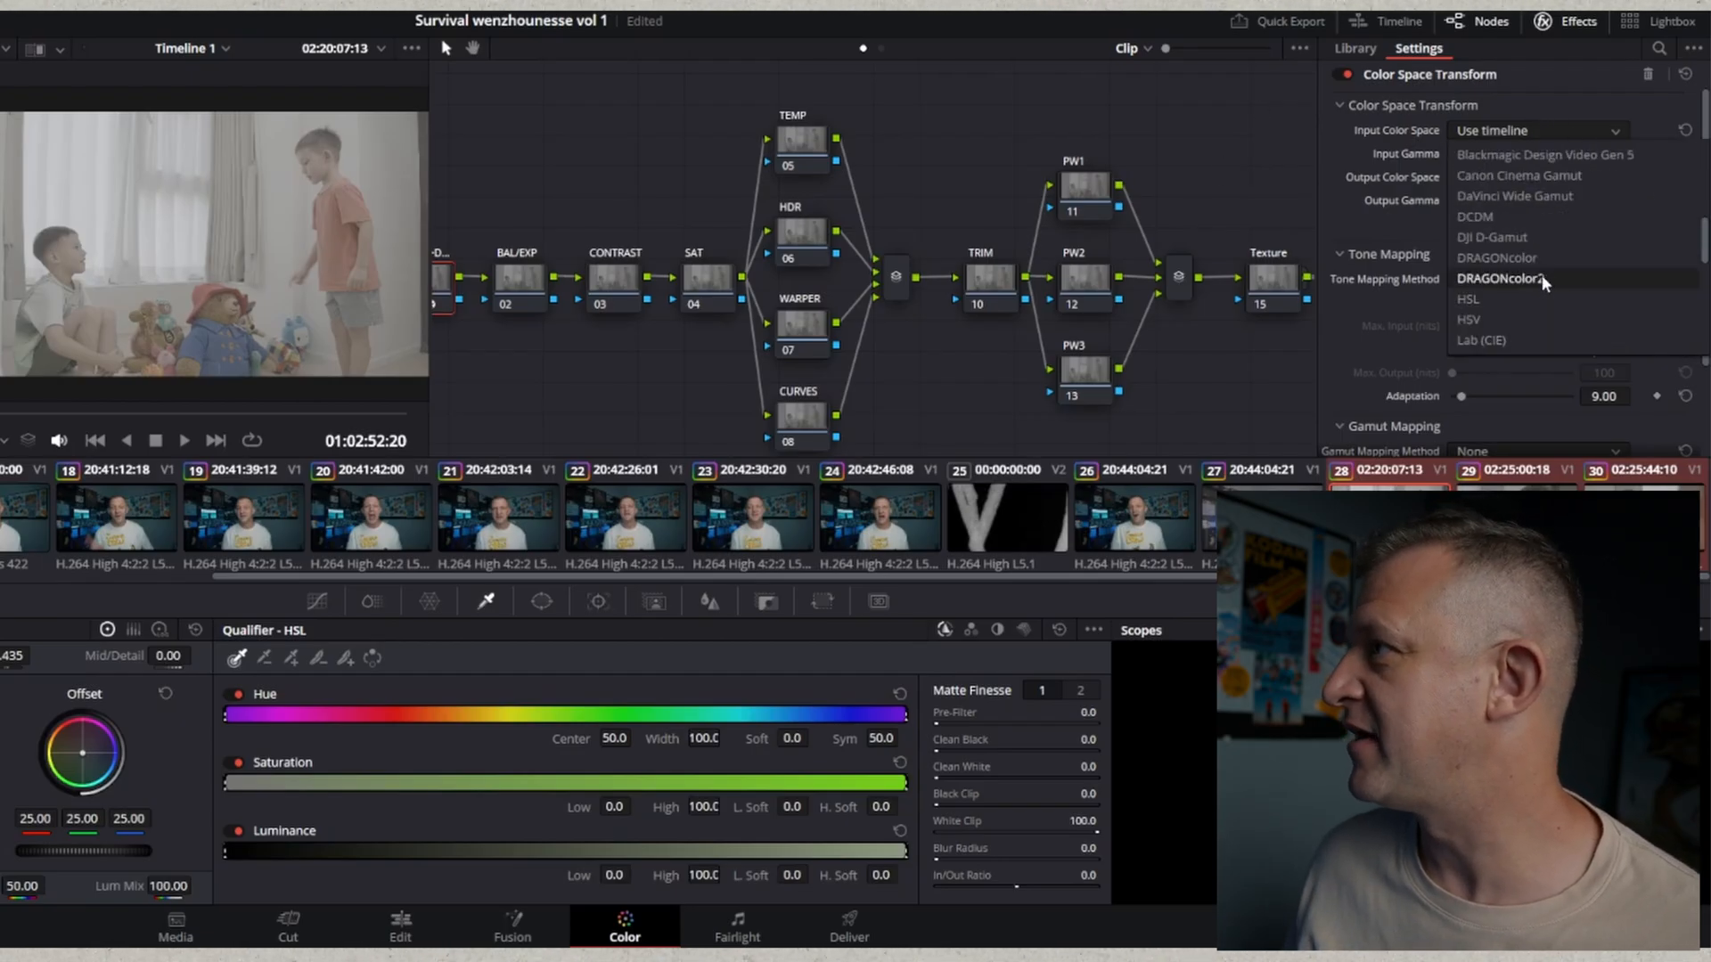
scroll("down", 3)
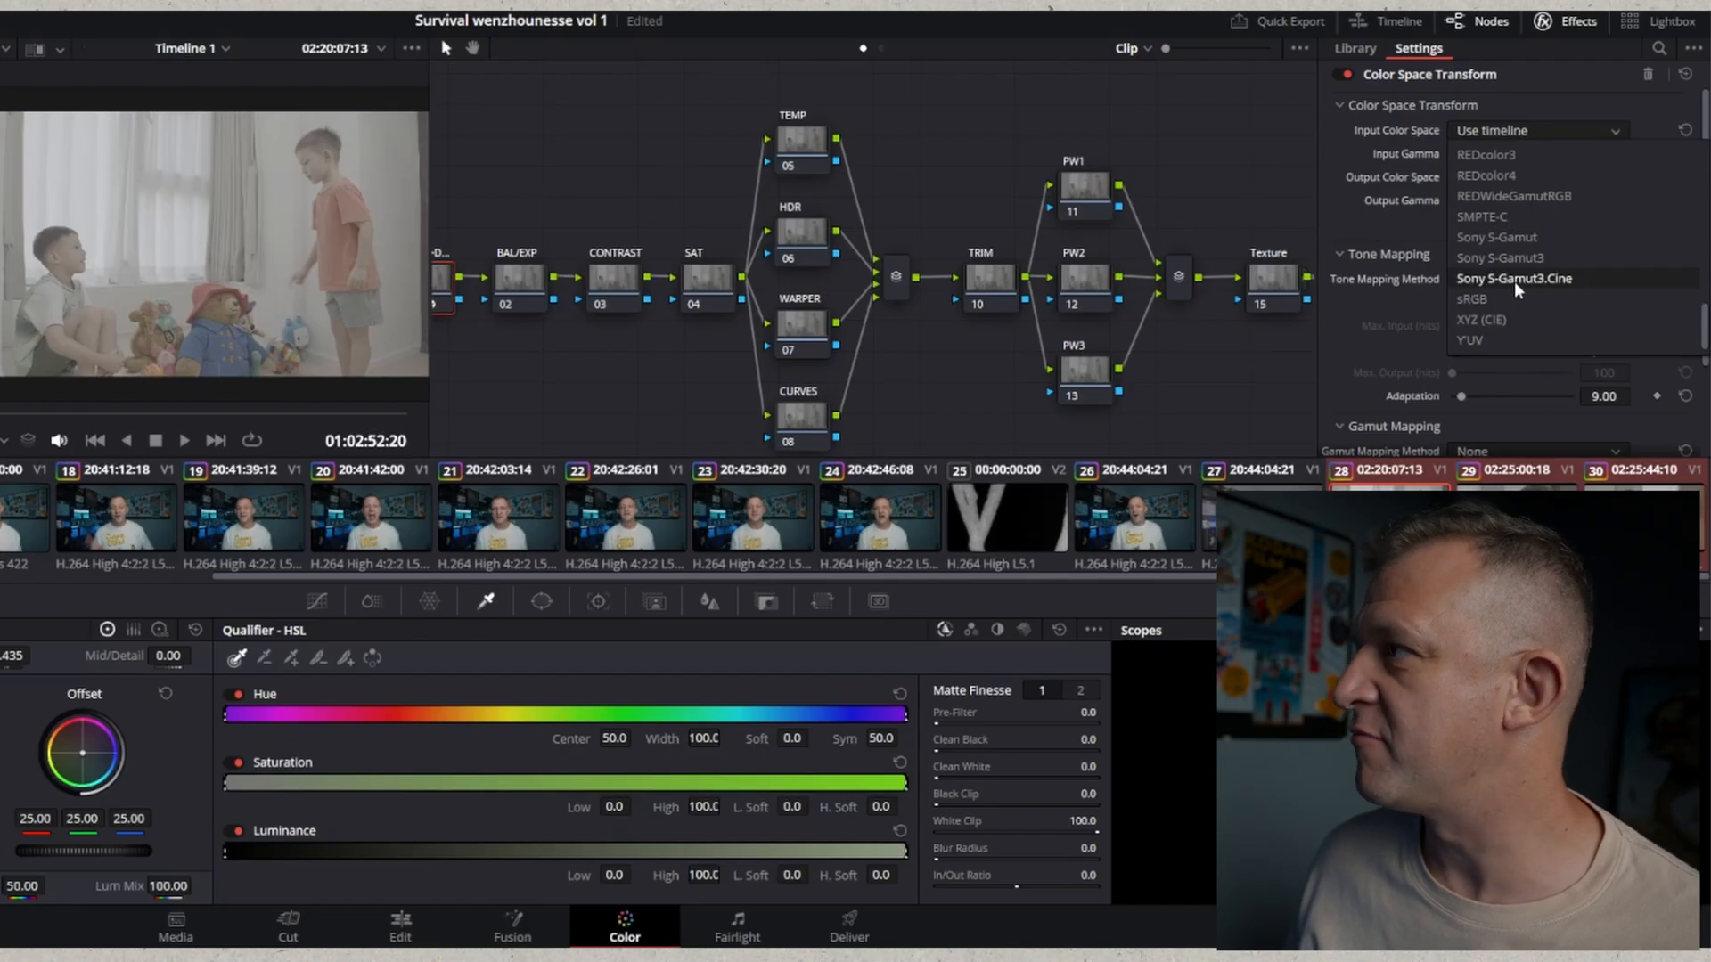
left_click(1513, 278)
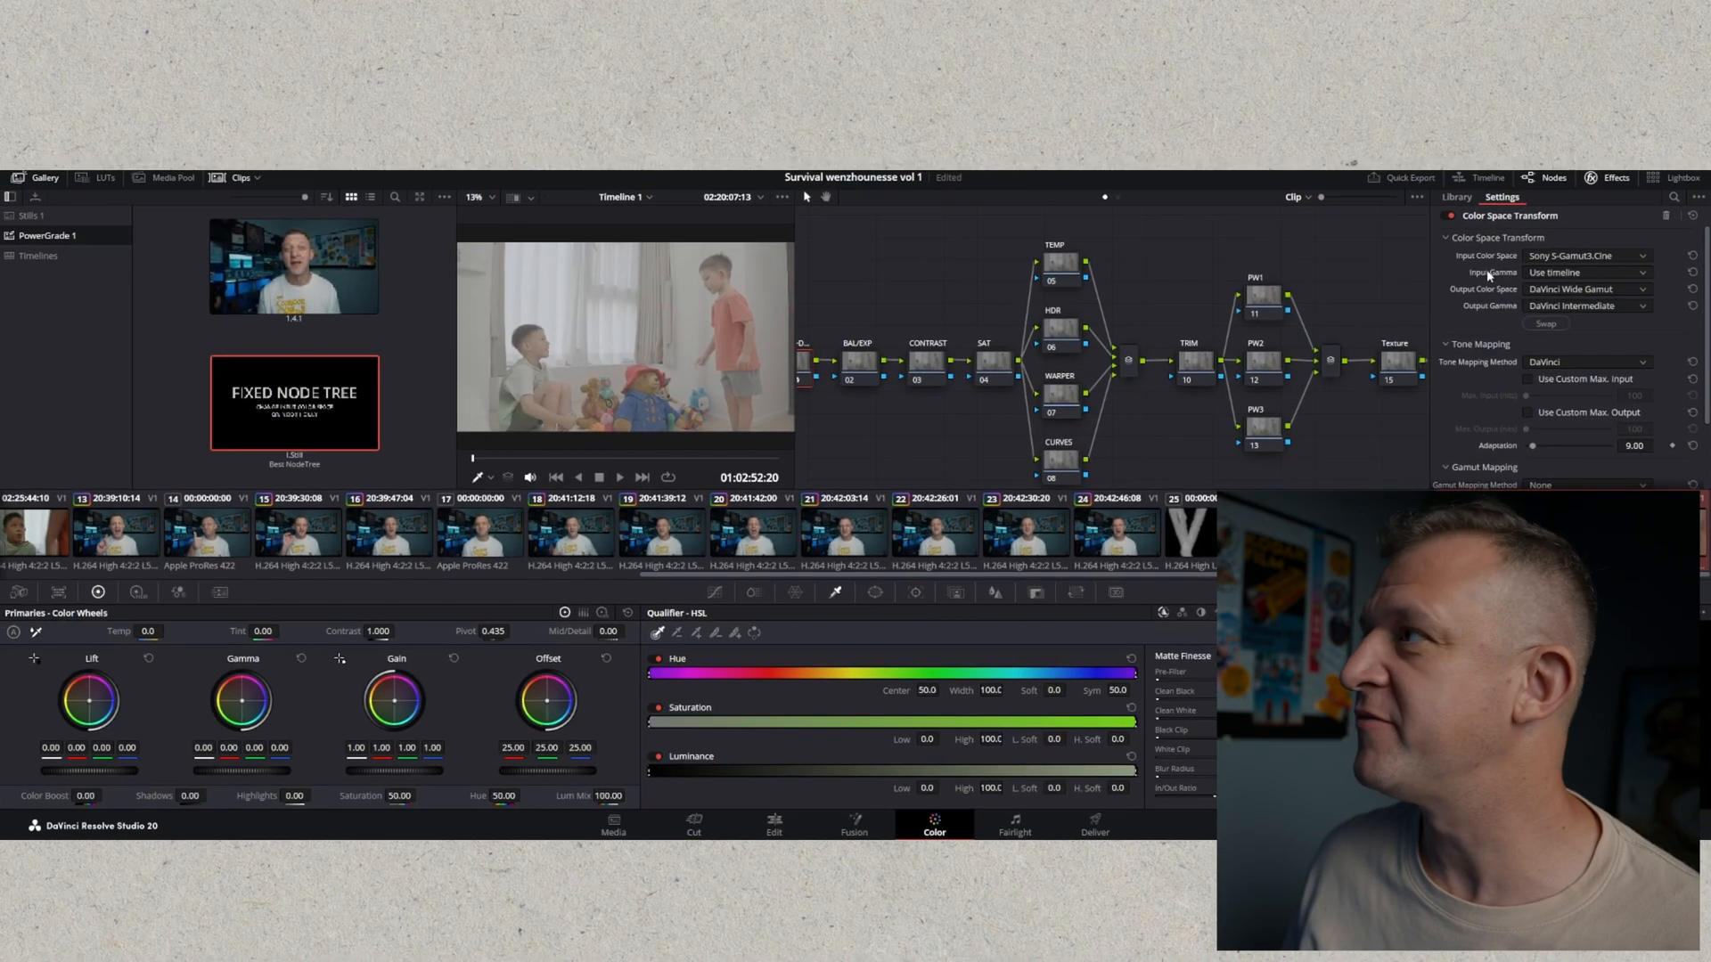
Step: Close the effect settings to show the full node tree and select node 17 (DWG>709)
left_click(1583, 306)
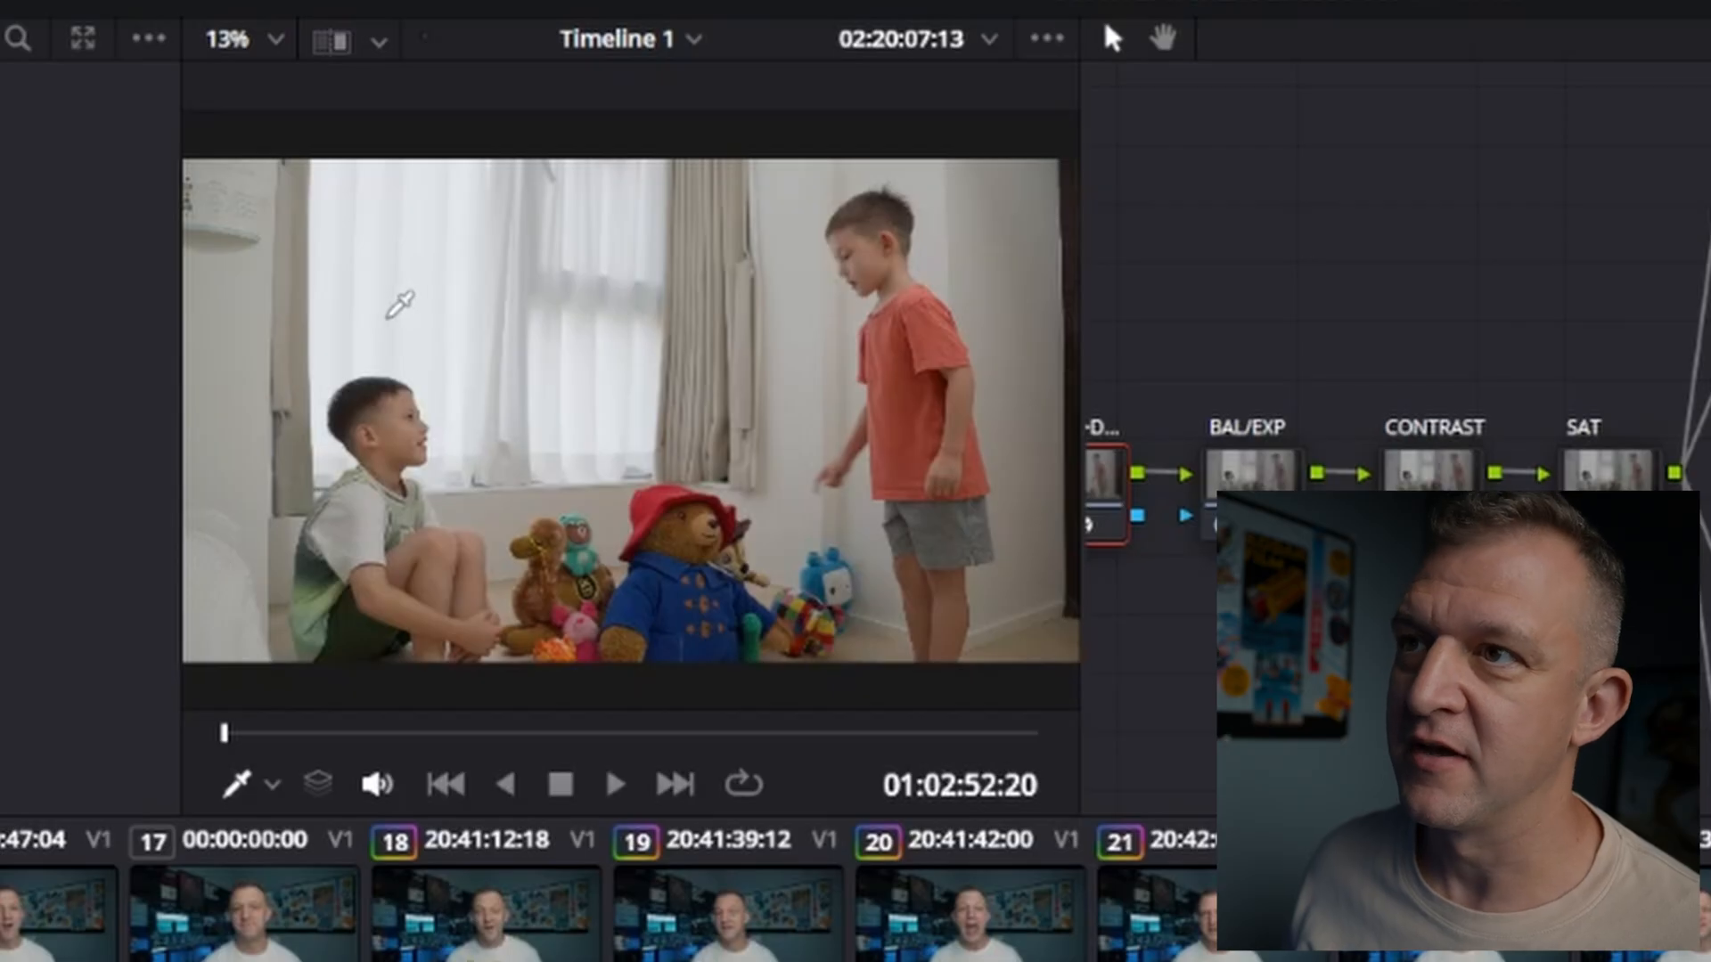
mouse_move(1391, 382)
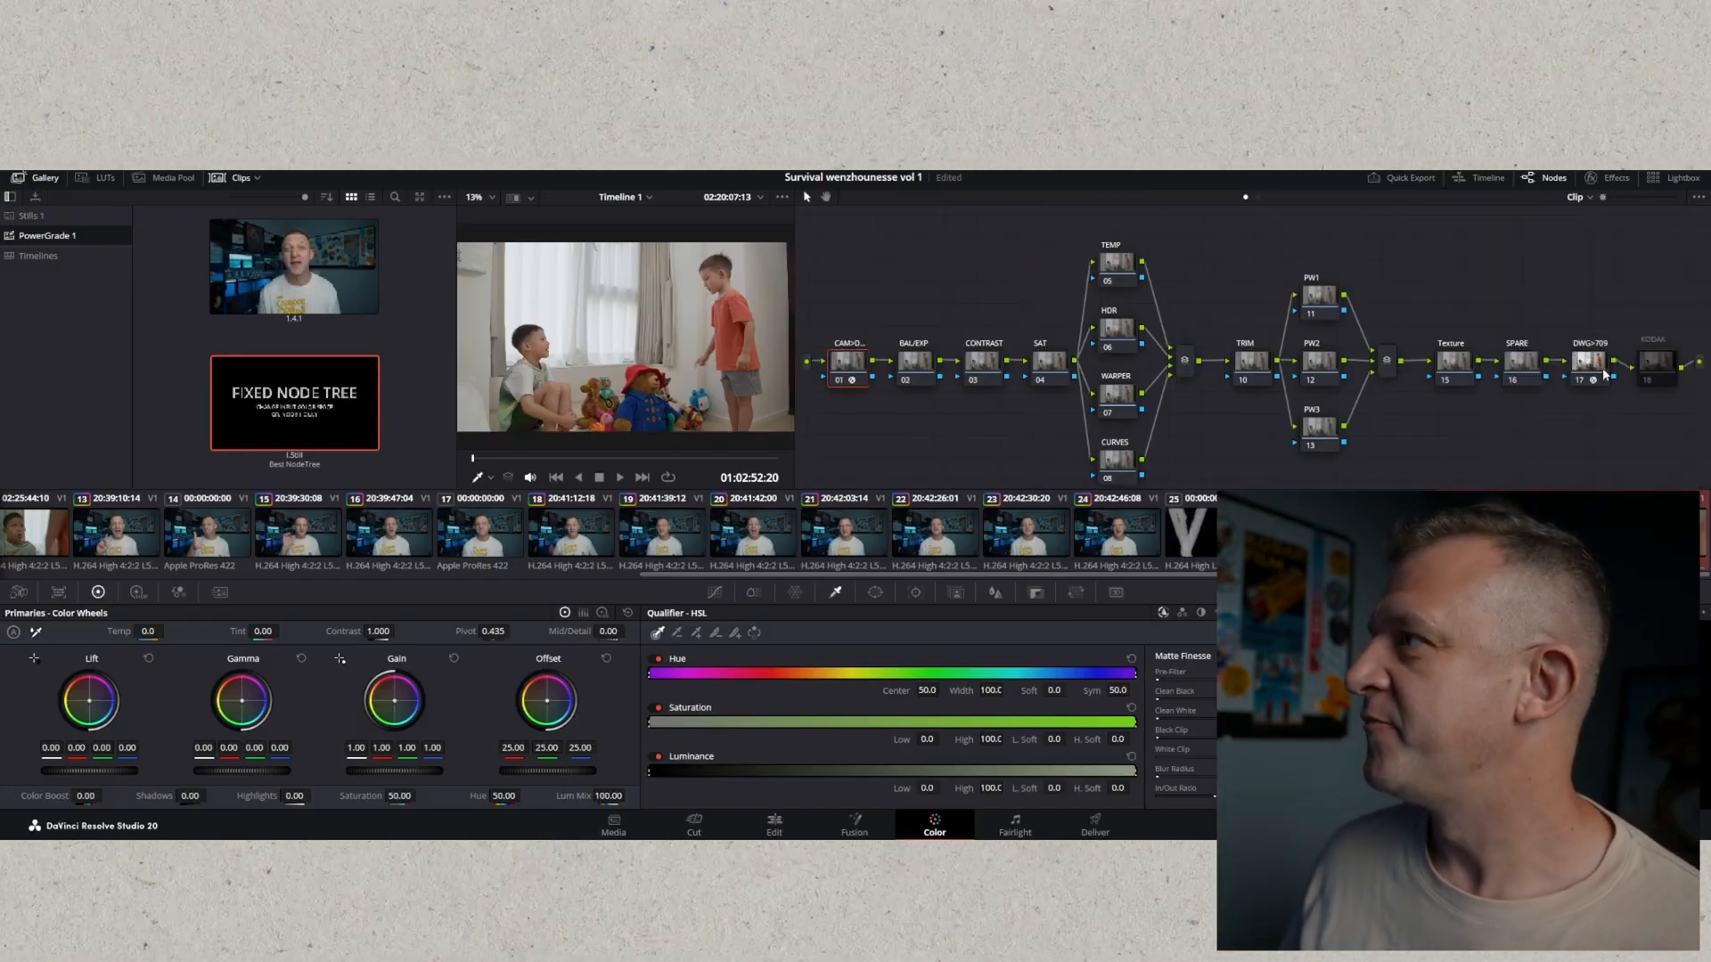
left_click(1590, 360)
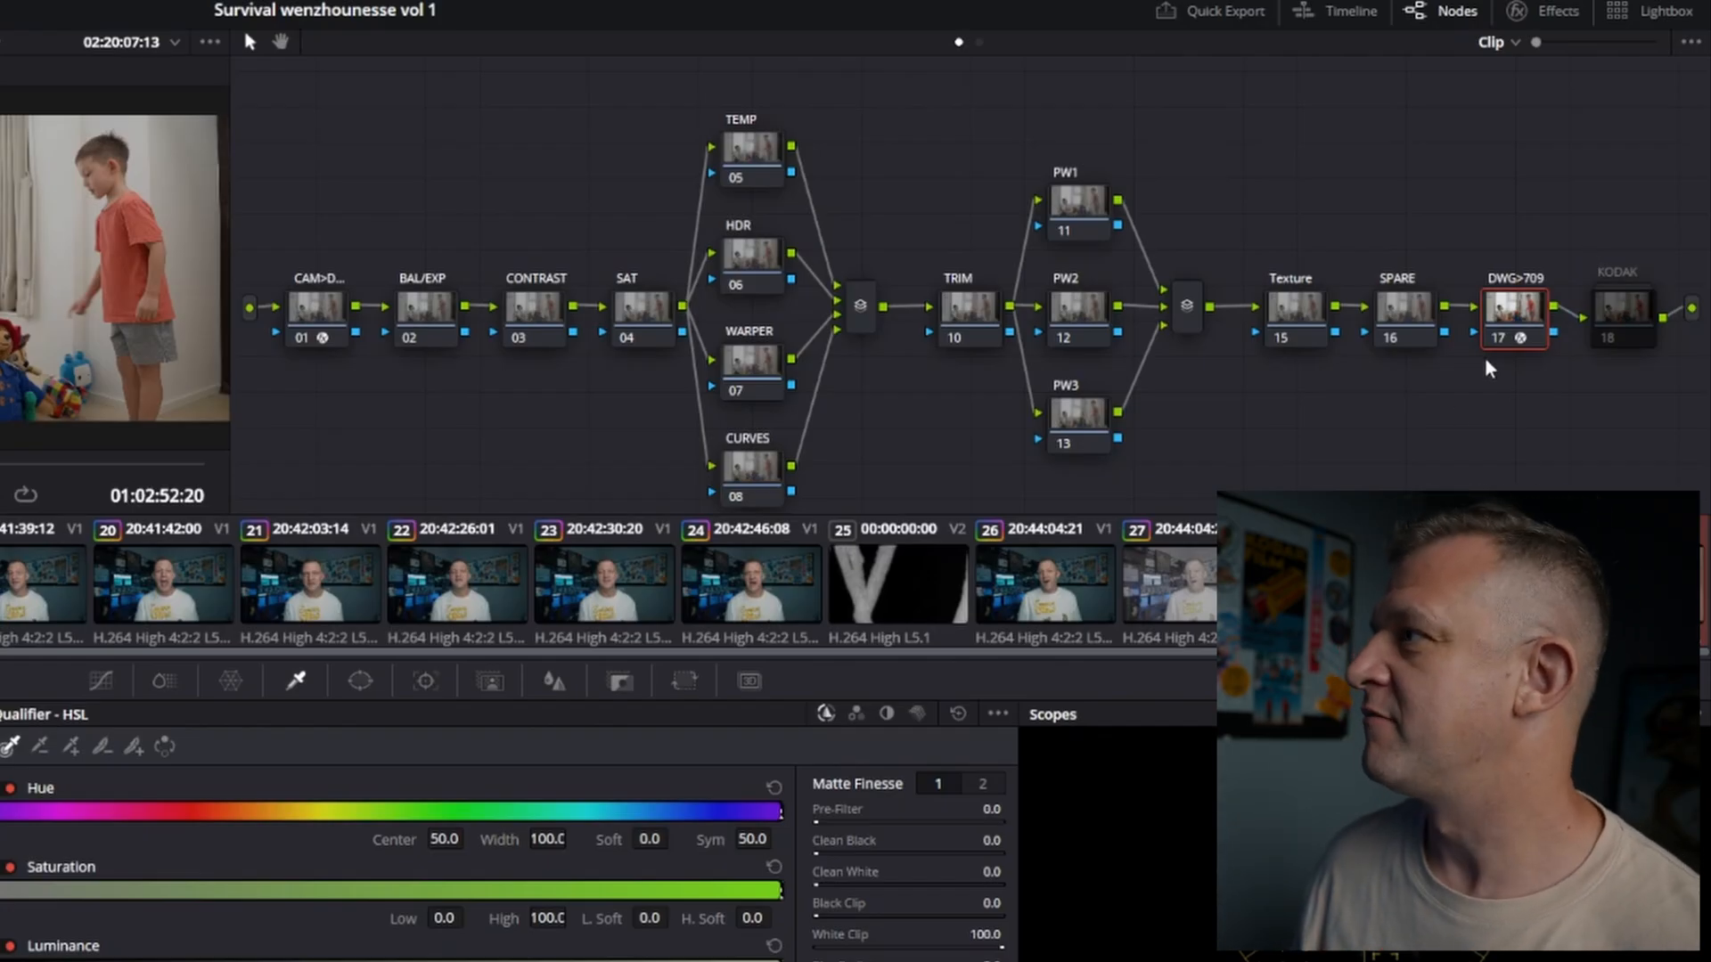
left_click(1558, 12)
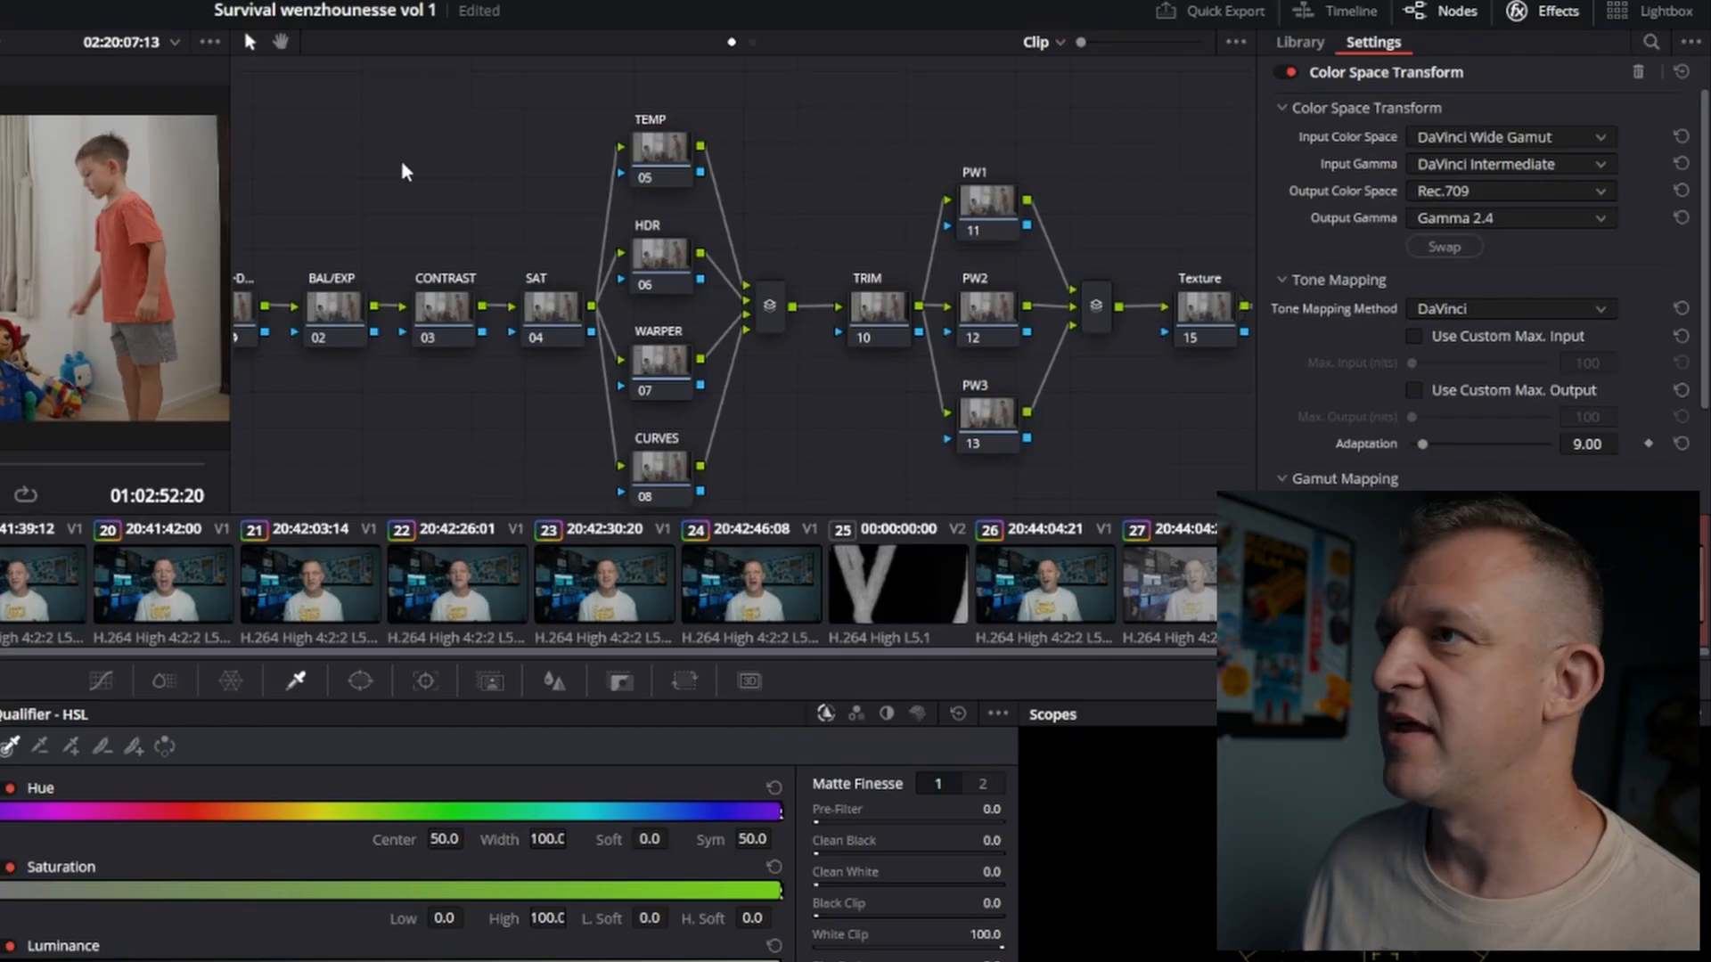
mouse_move(784, 225)
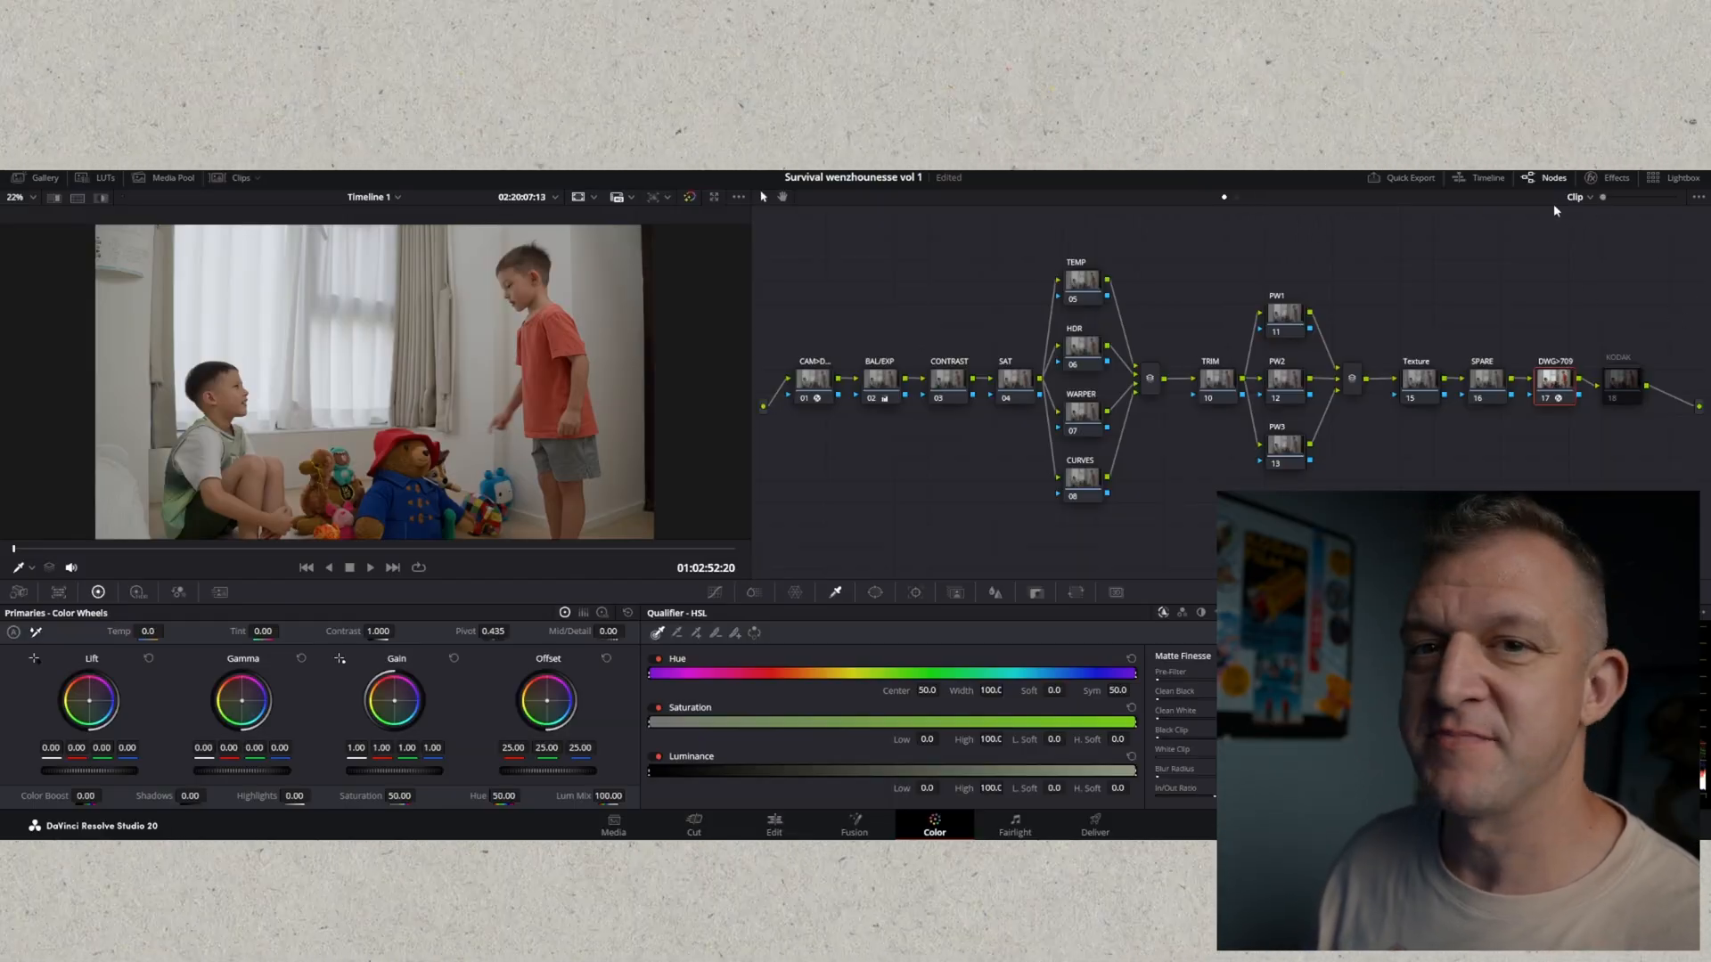
left_click(813, 378)
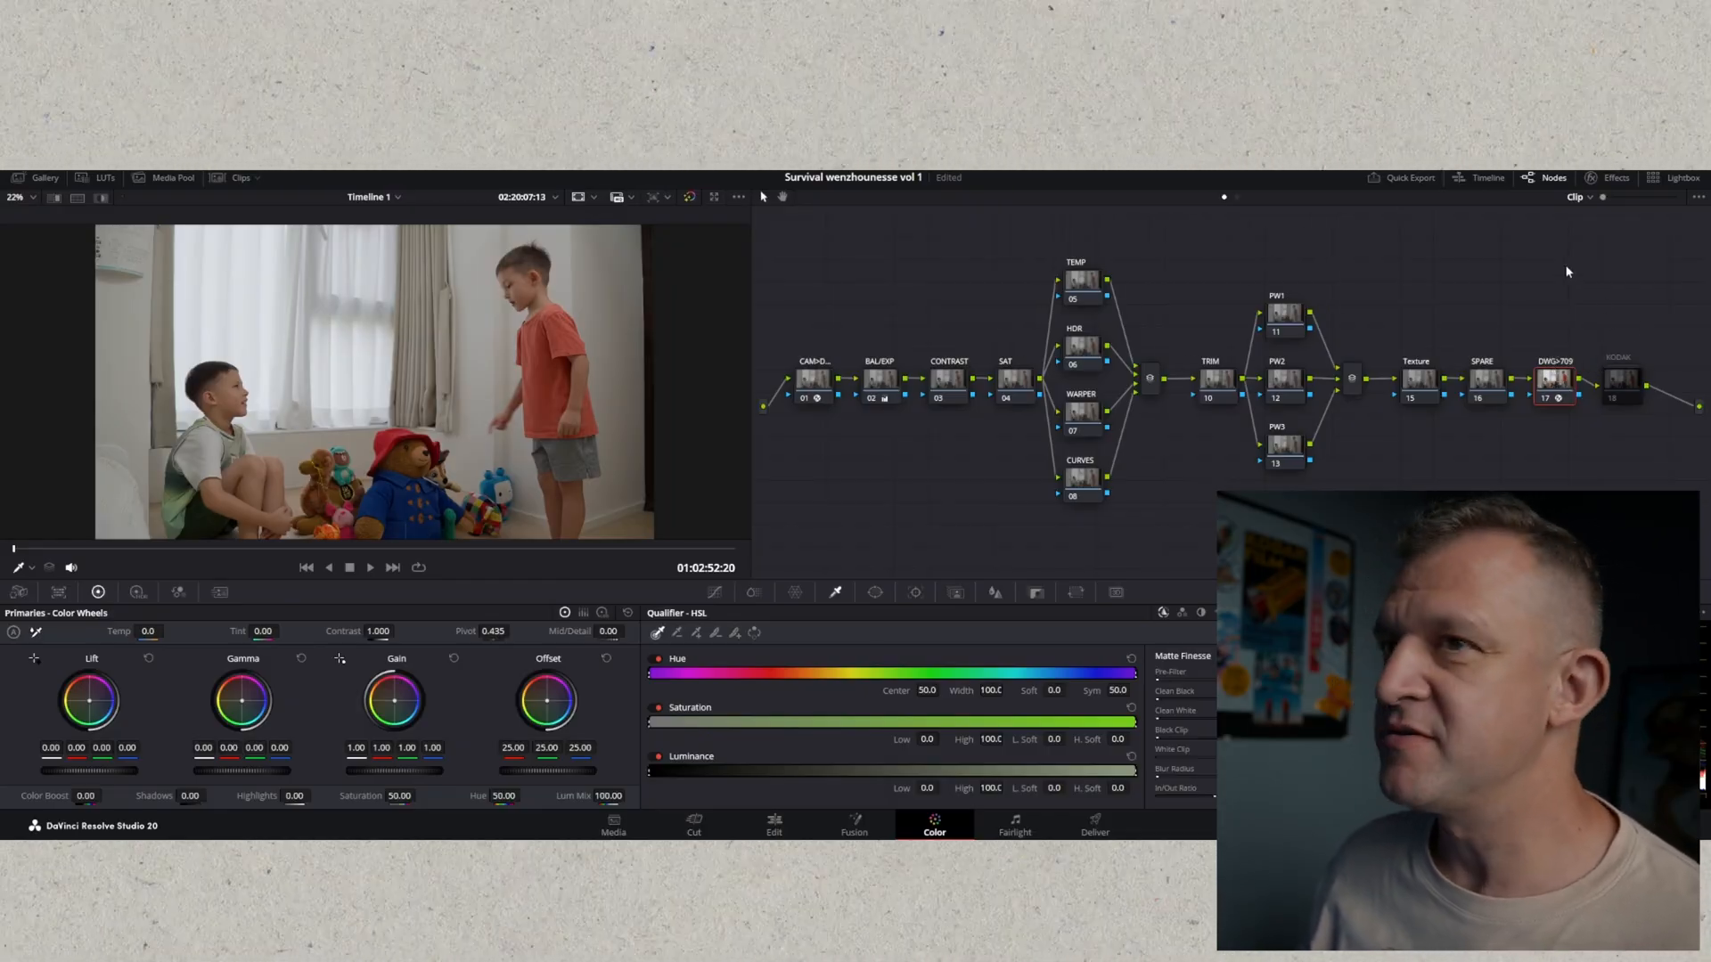
mouse_move(1527, 384)
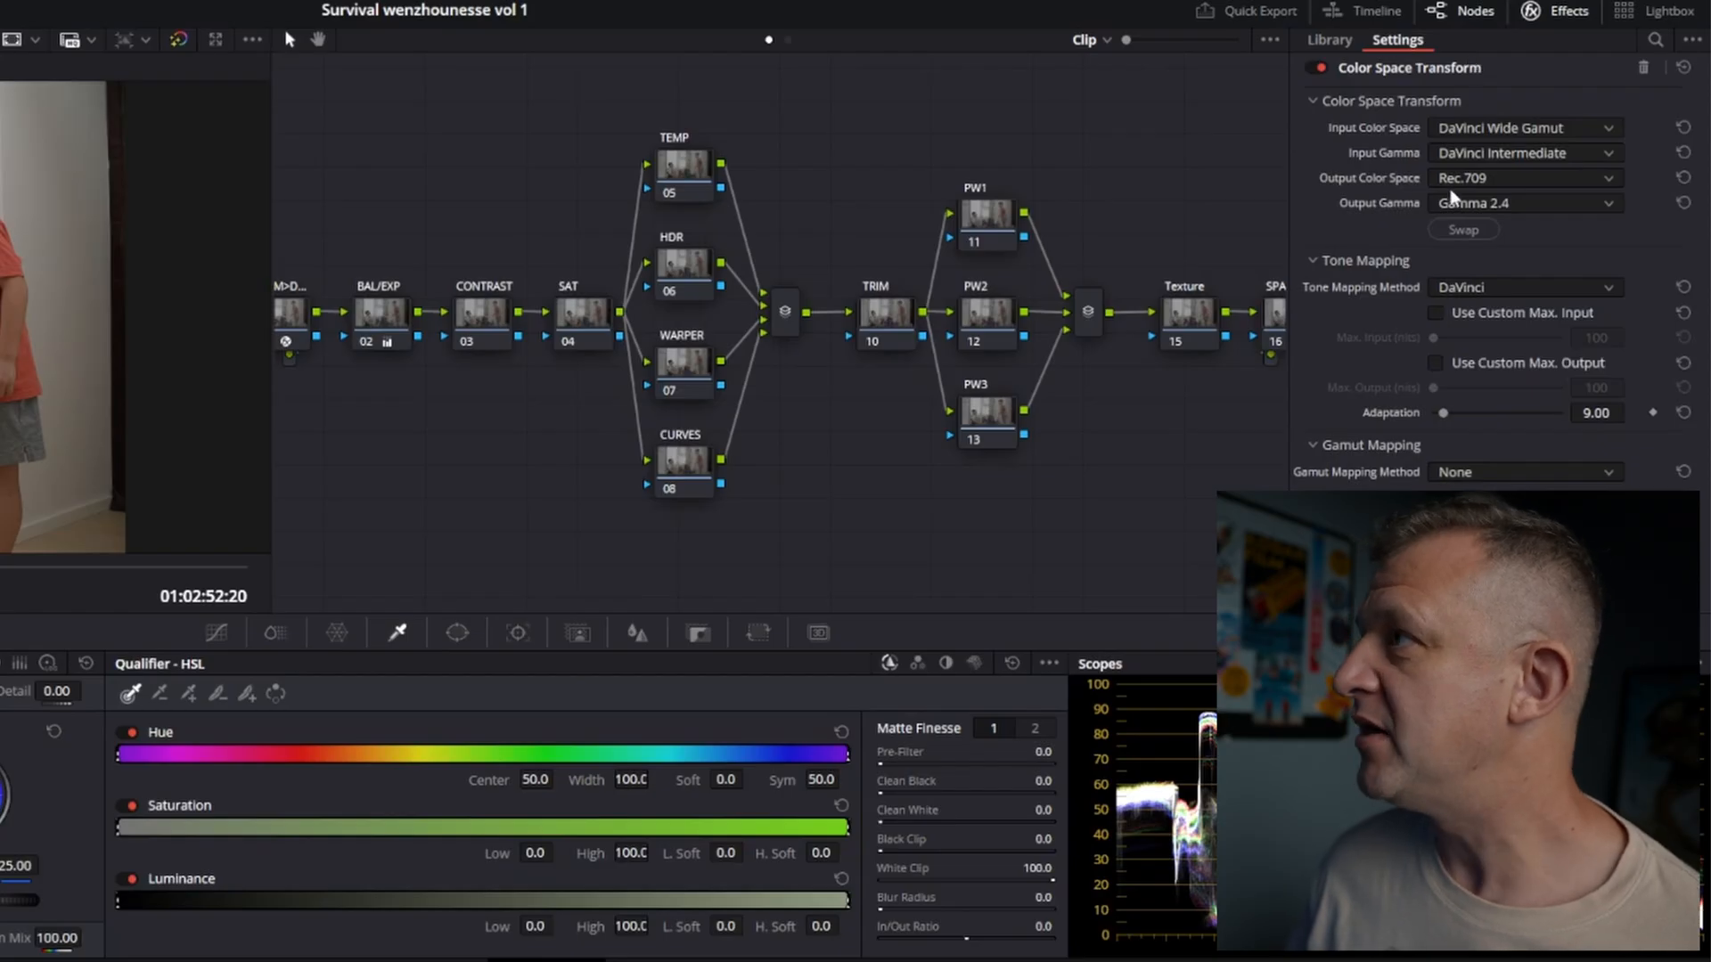
mouse_move(1492, 166)
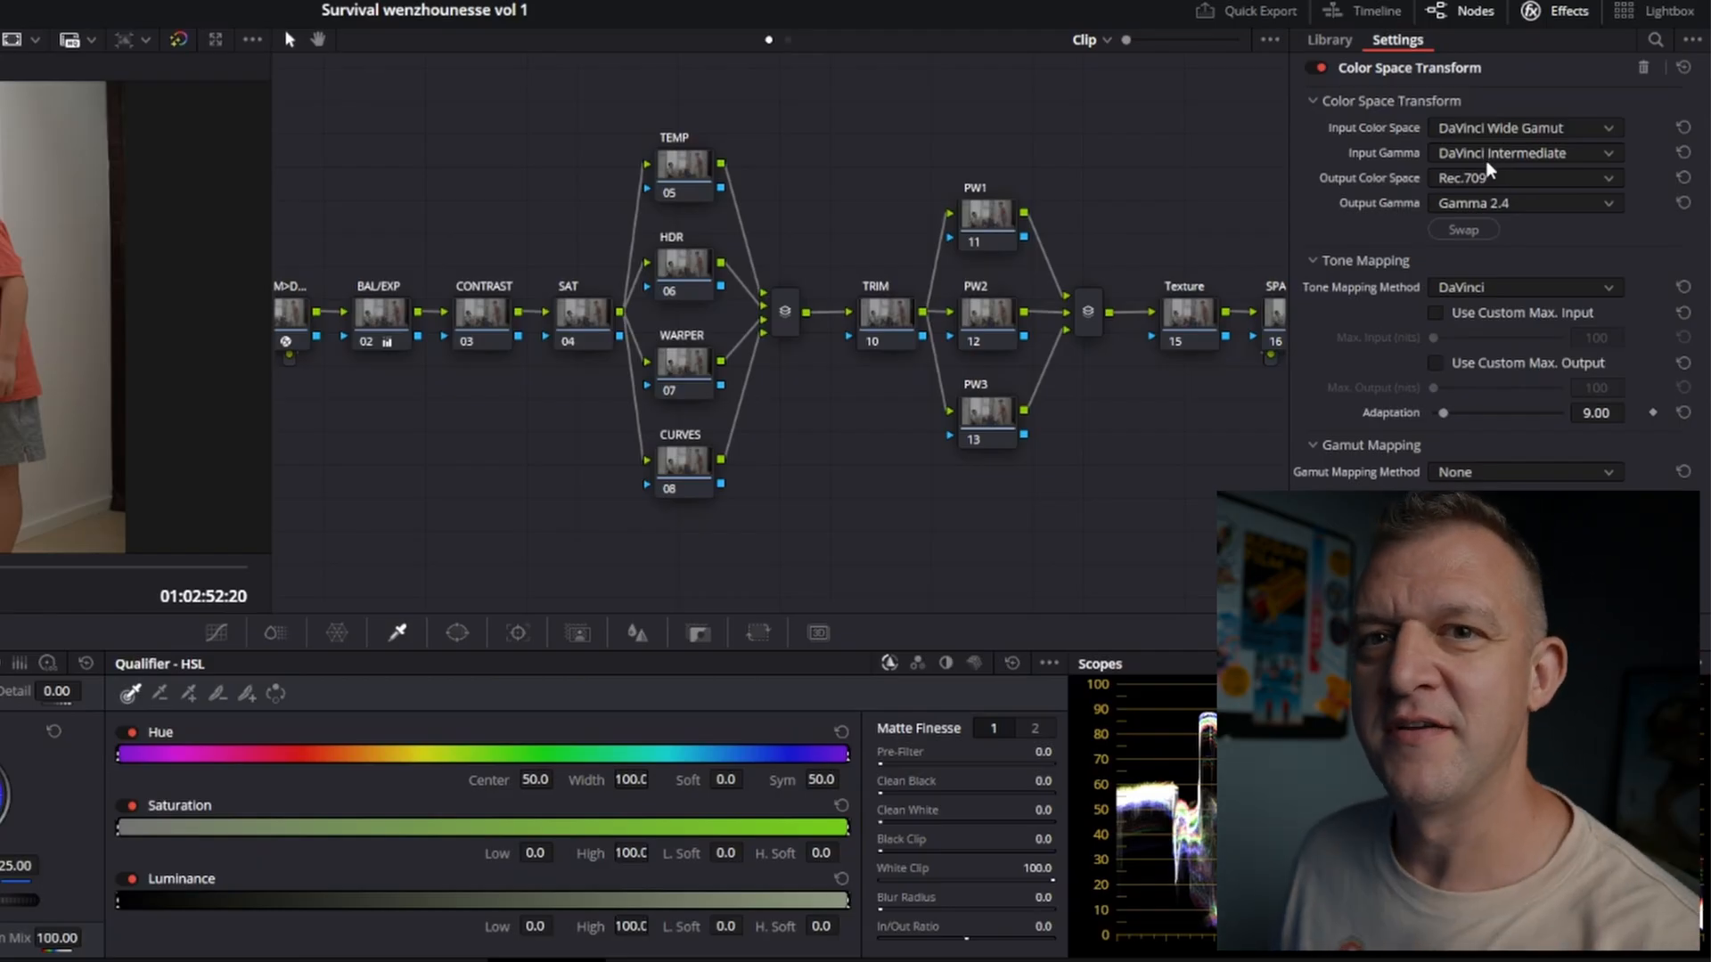
mouse_move(1485, 225)
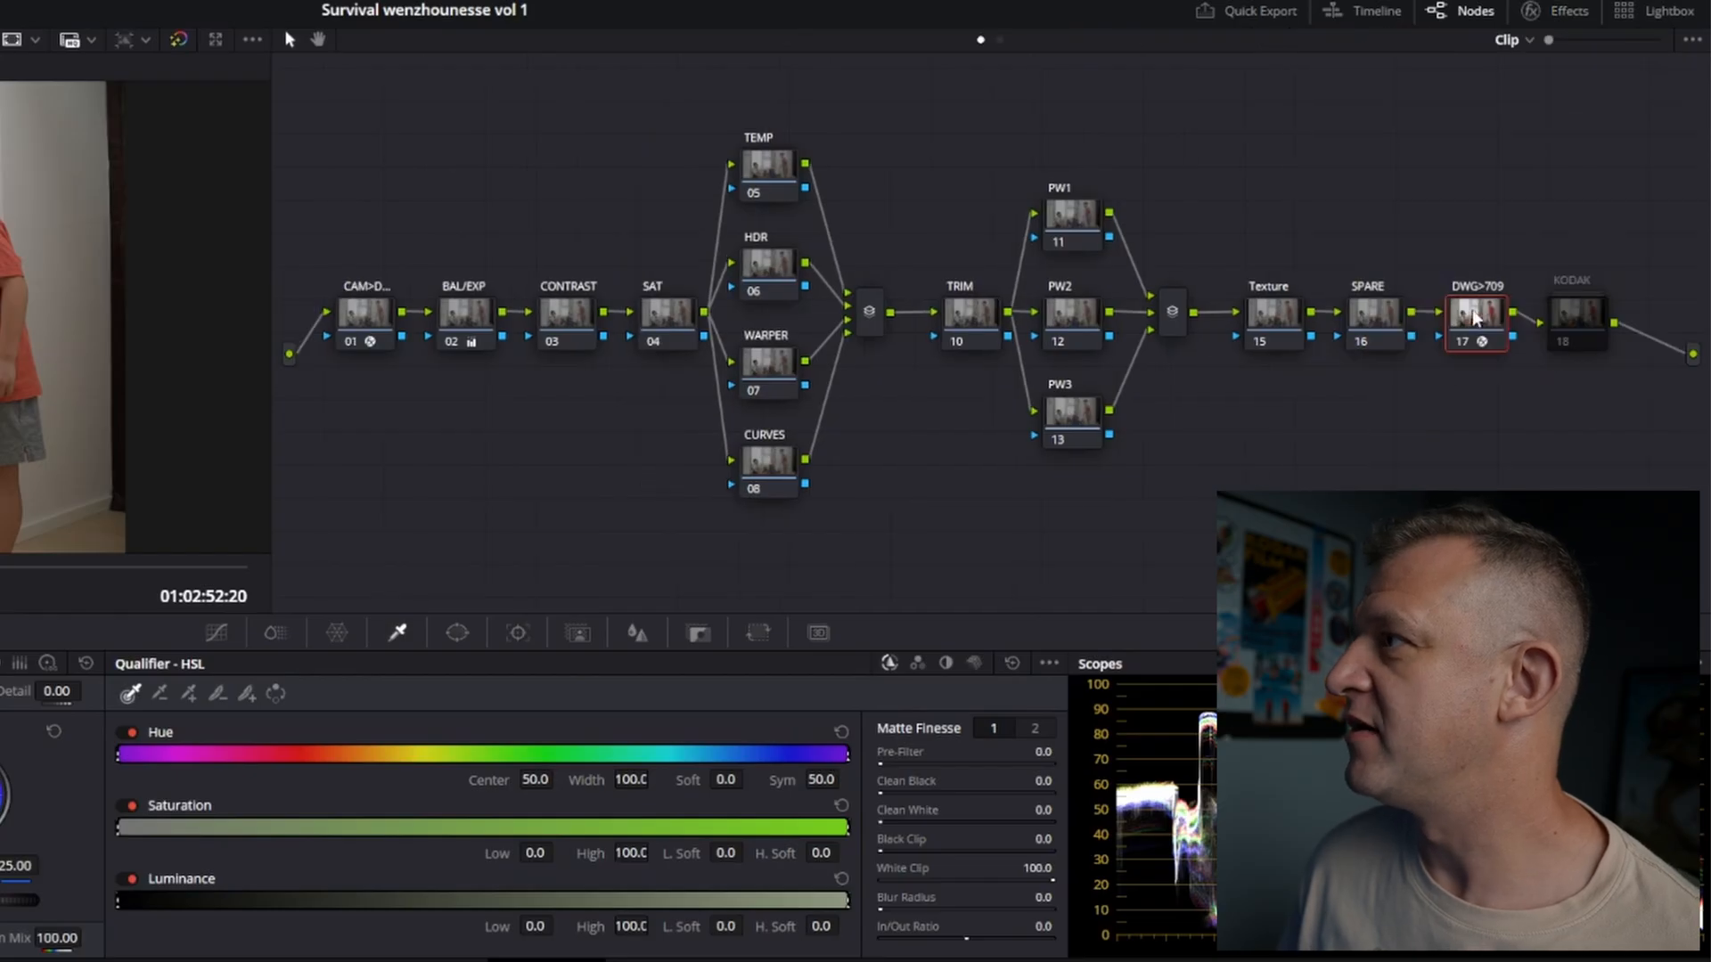
Step: Remove the Color Space Transform OFX from the DWG>709 node via its context menu
right_click(1474, 325)
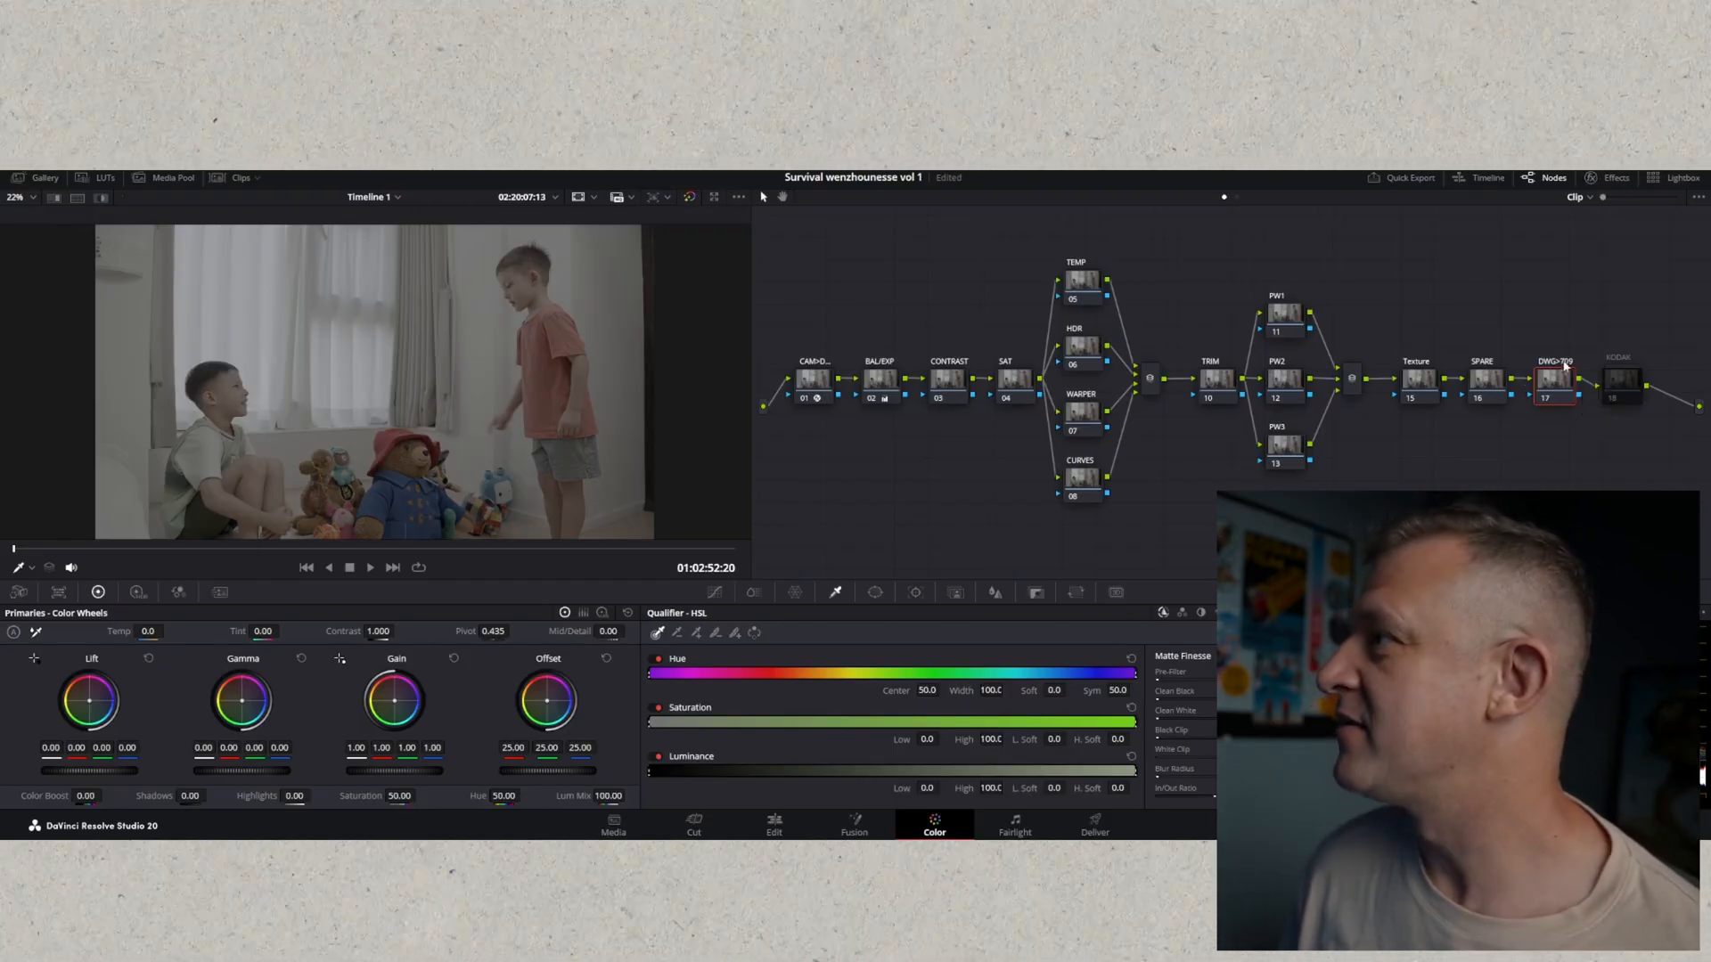
left_click(1613, 179)
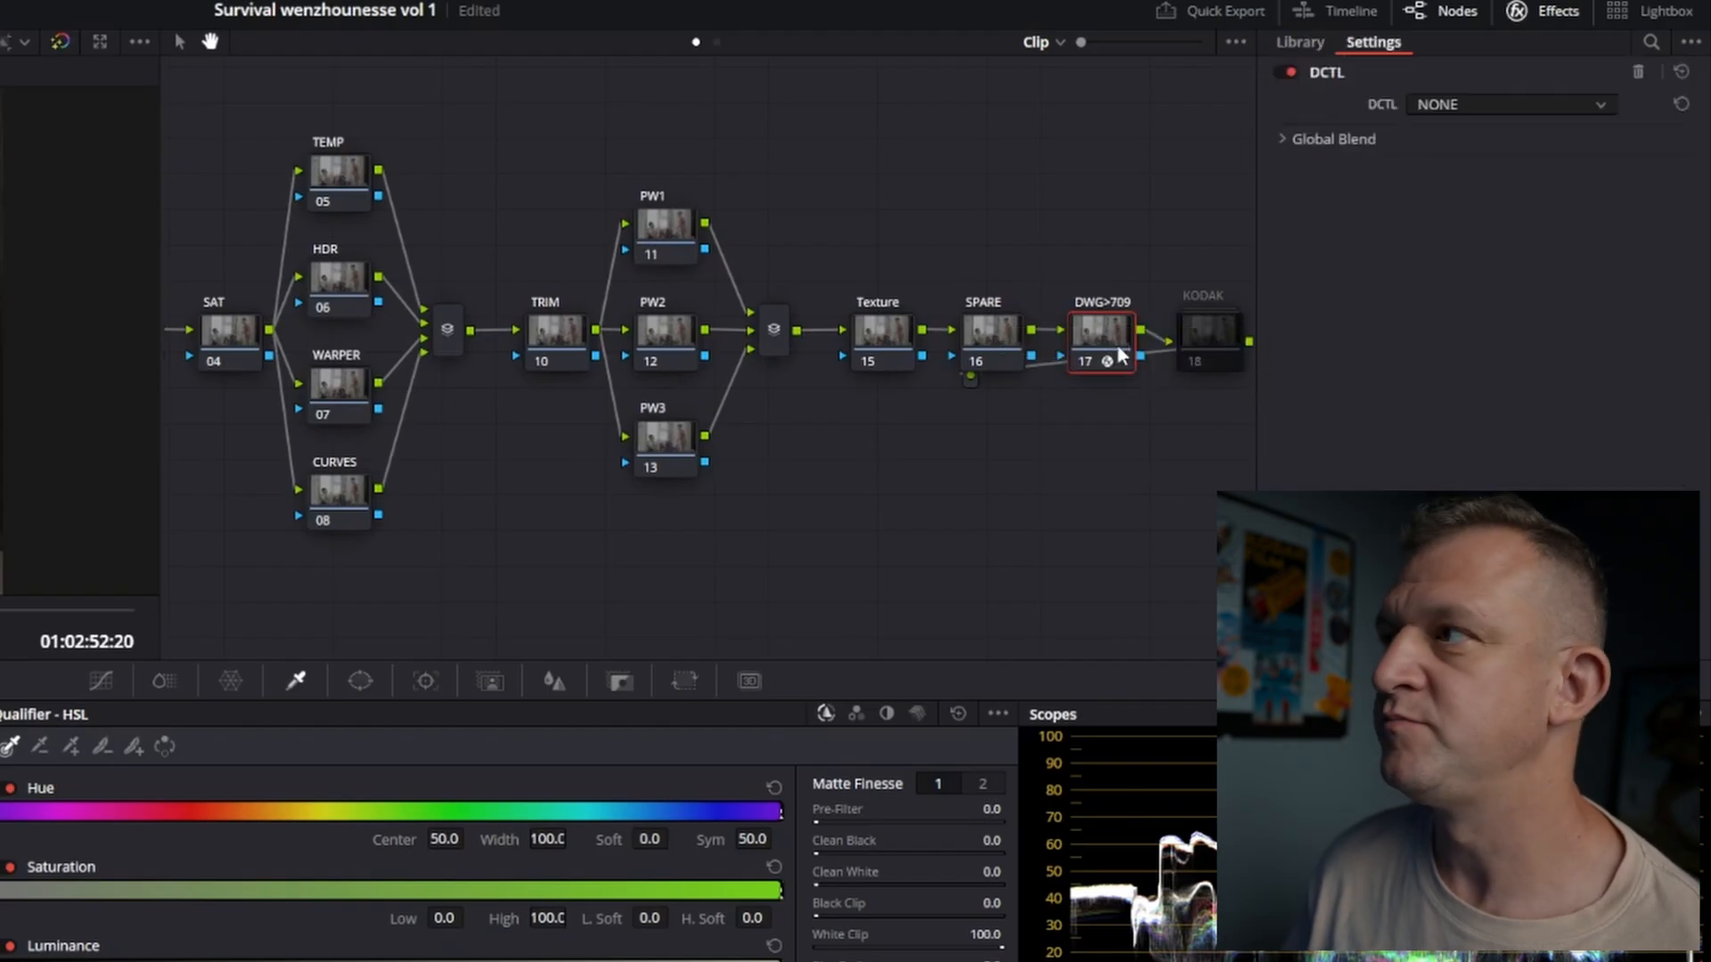
mouse_move(1483, 64)
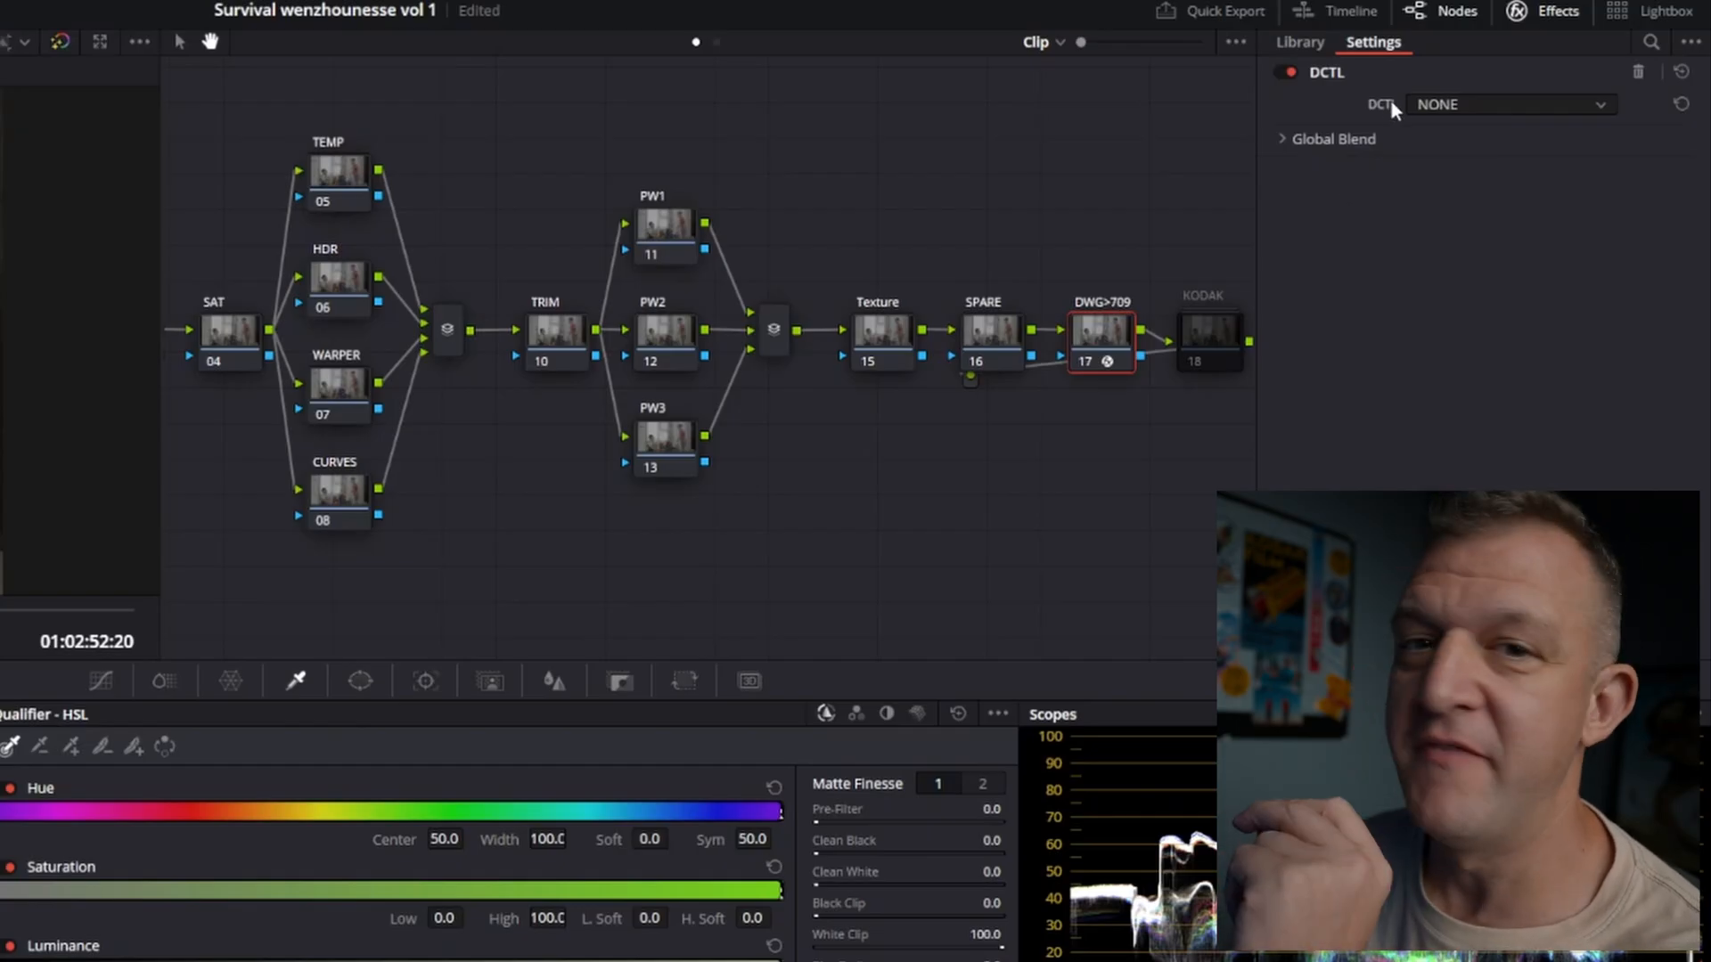
mouse_move(1522, 100)
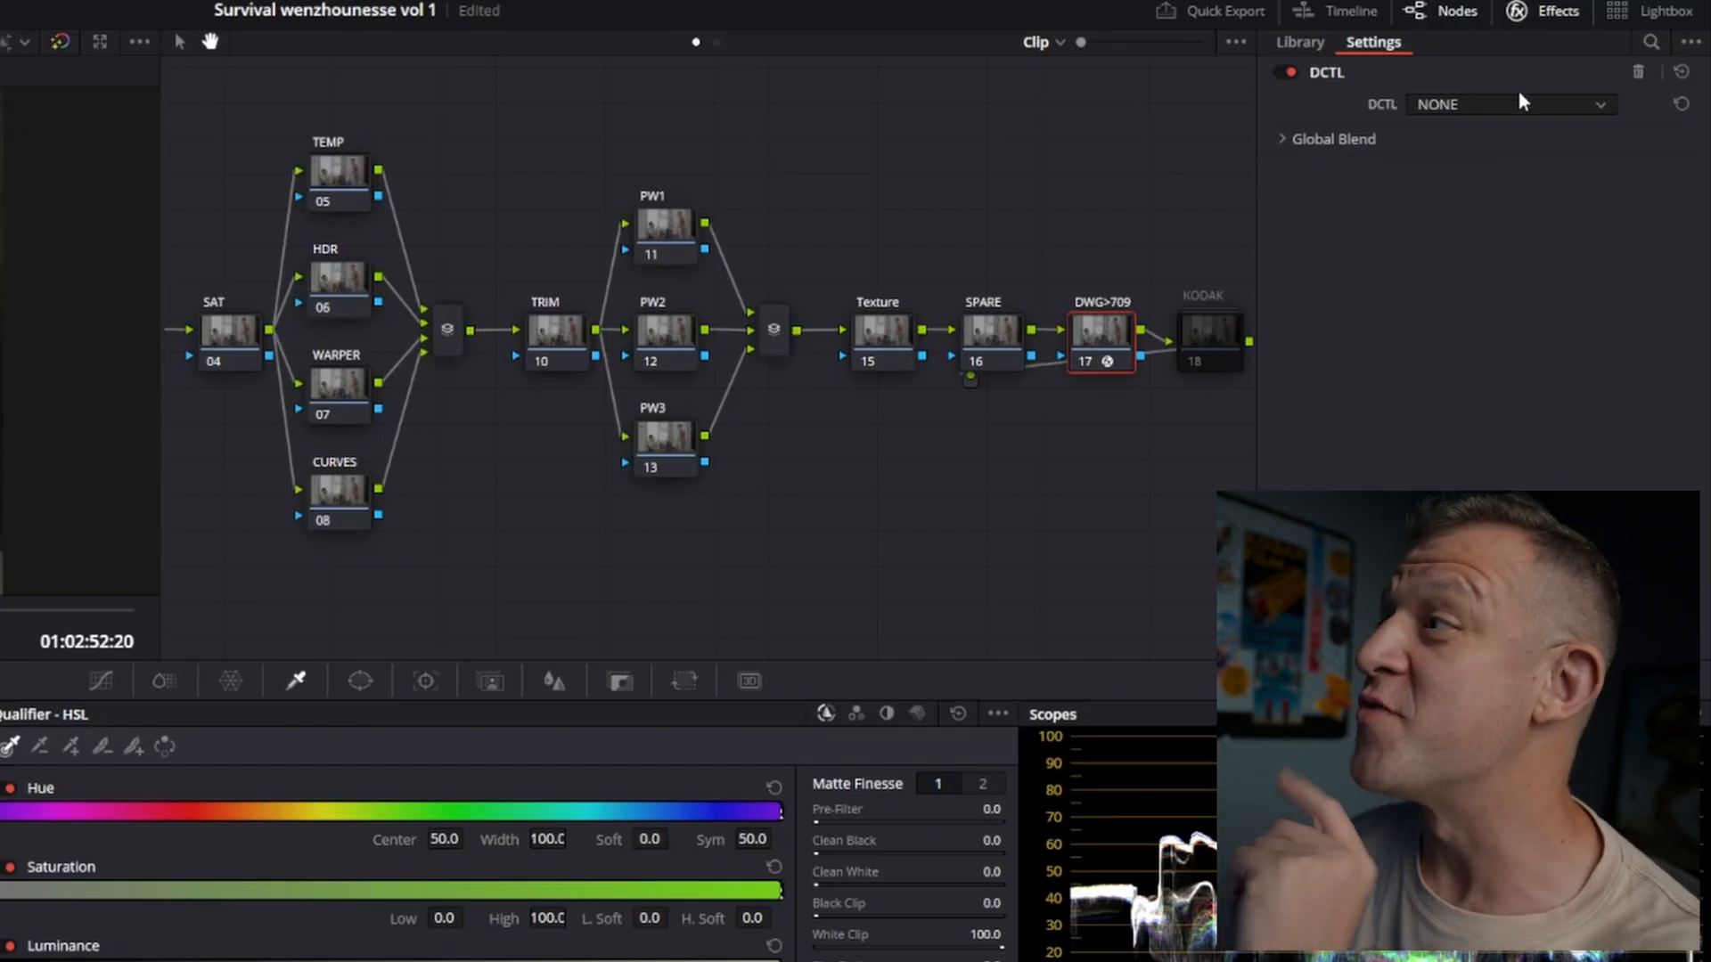
mouse_move(1391, 115)
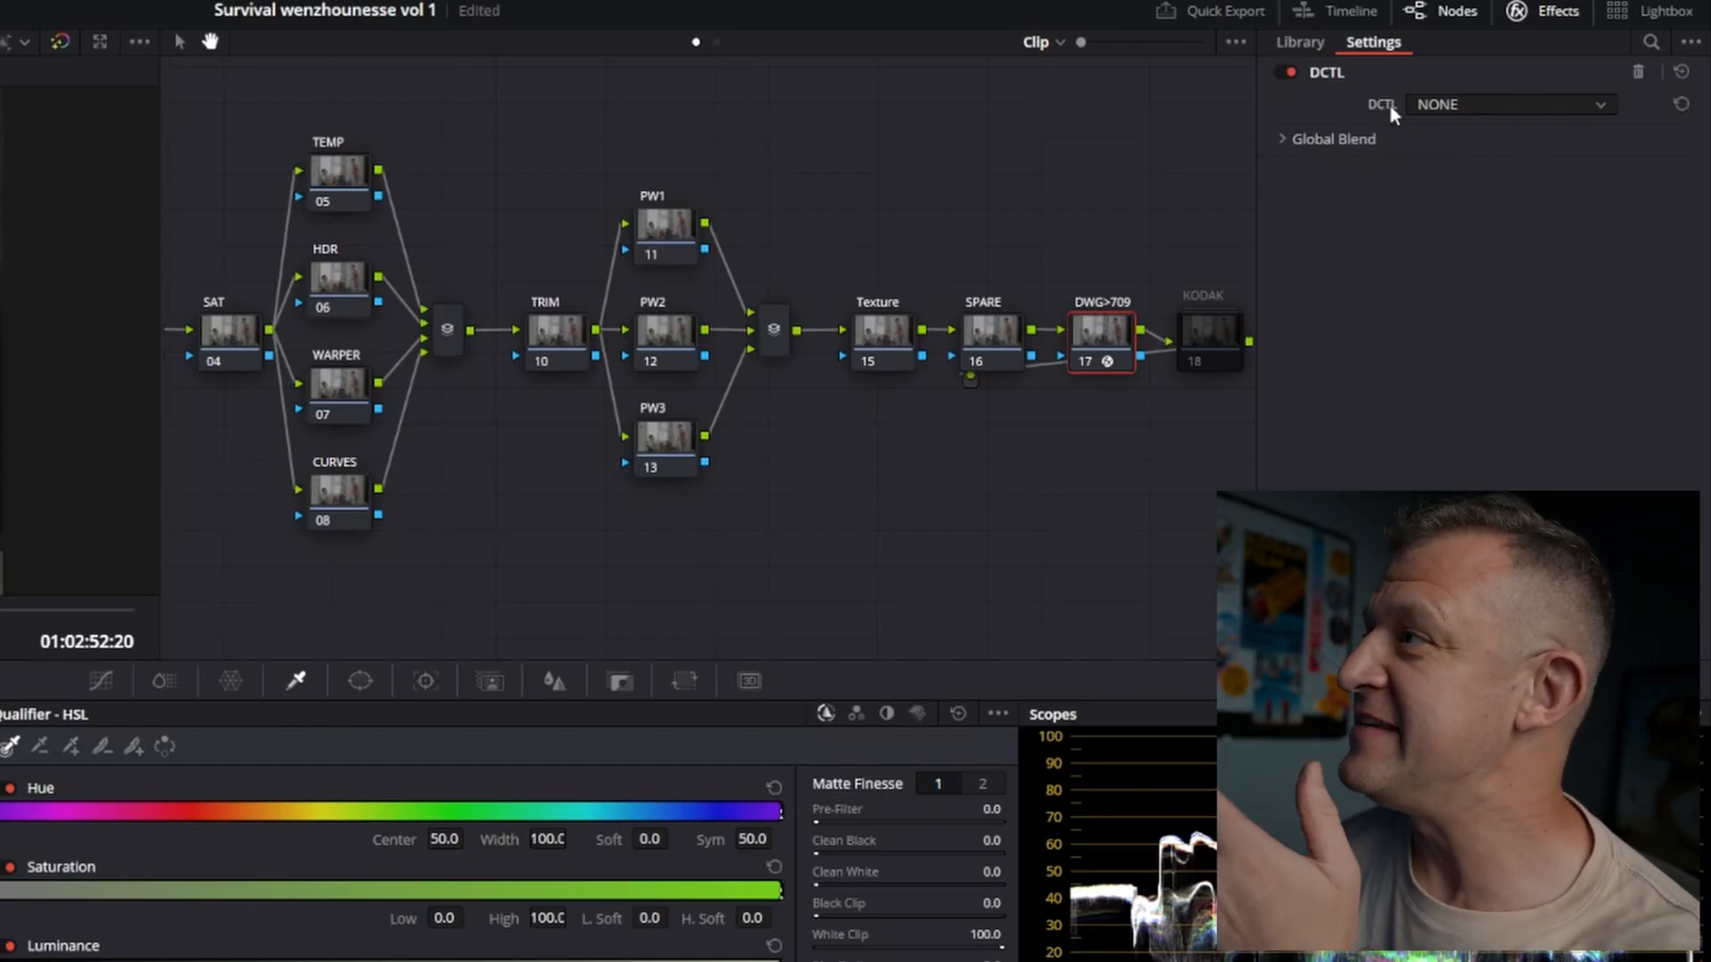
left_click(1508, 104)
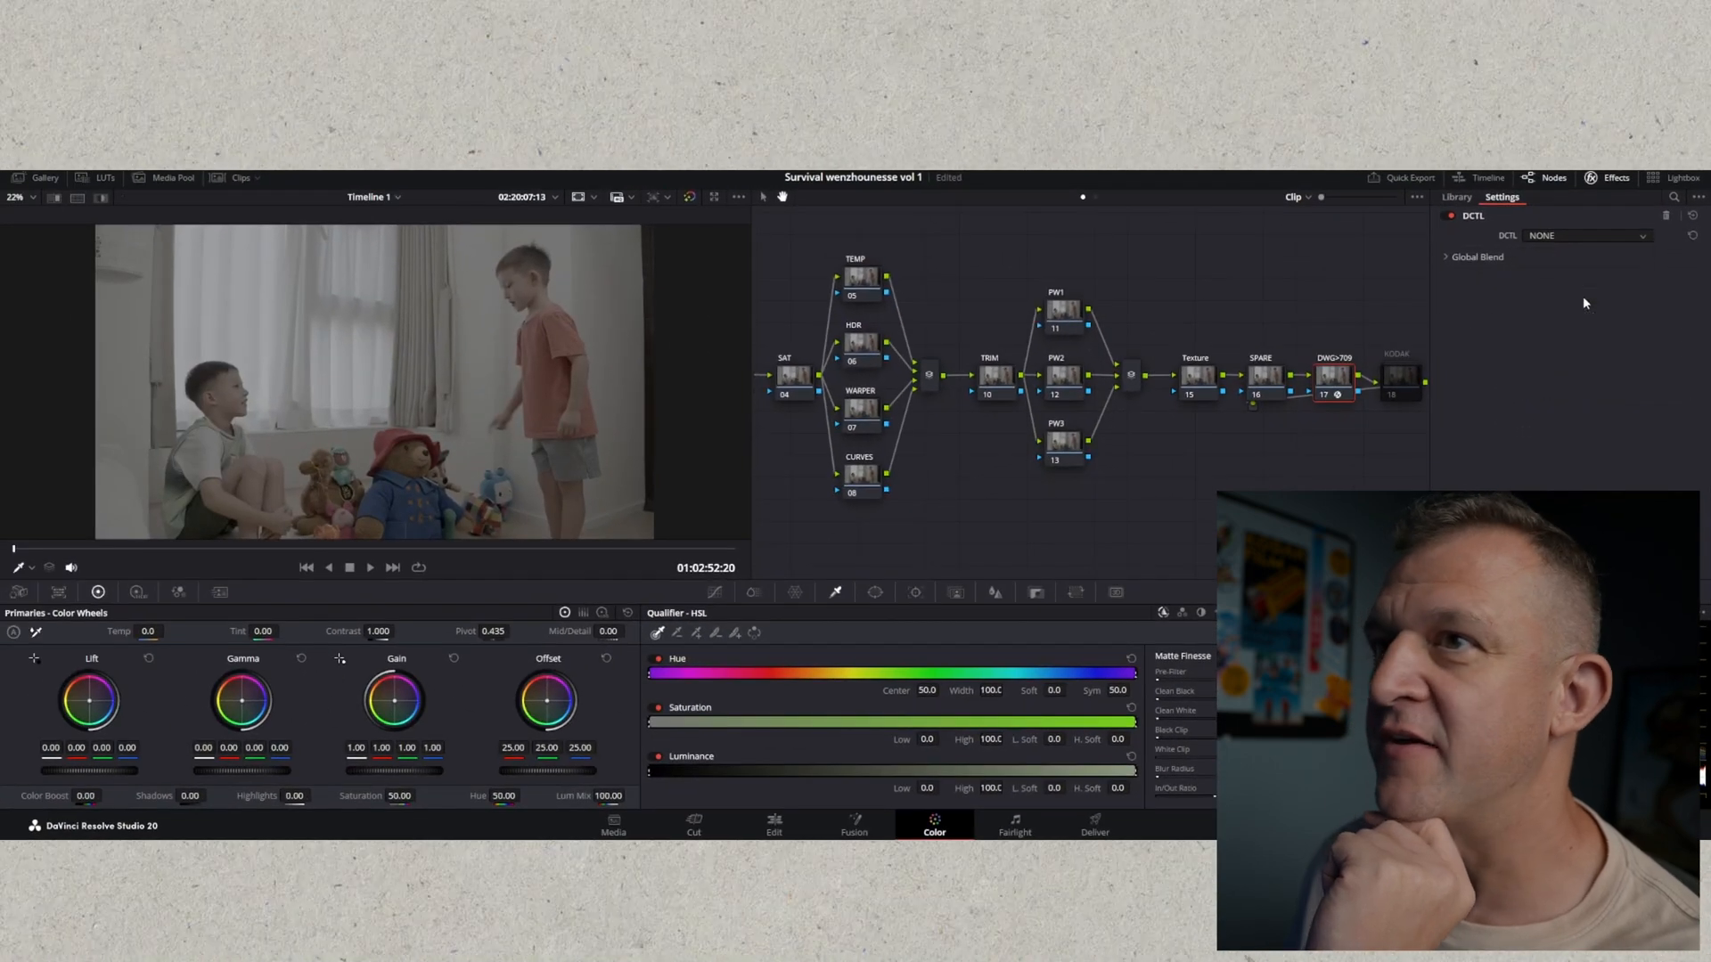
Step: Hide the Effects panel to show the full CAM>D-to-KODAK node tree
left_click(1587, 235)
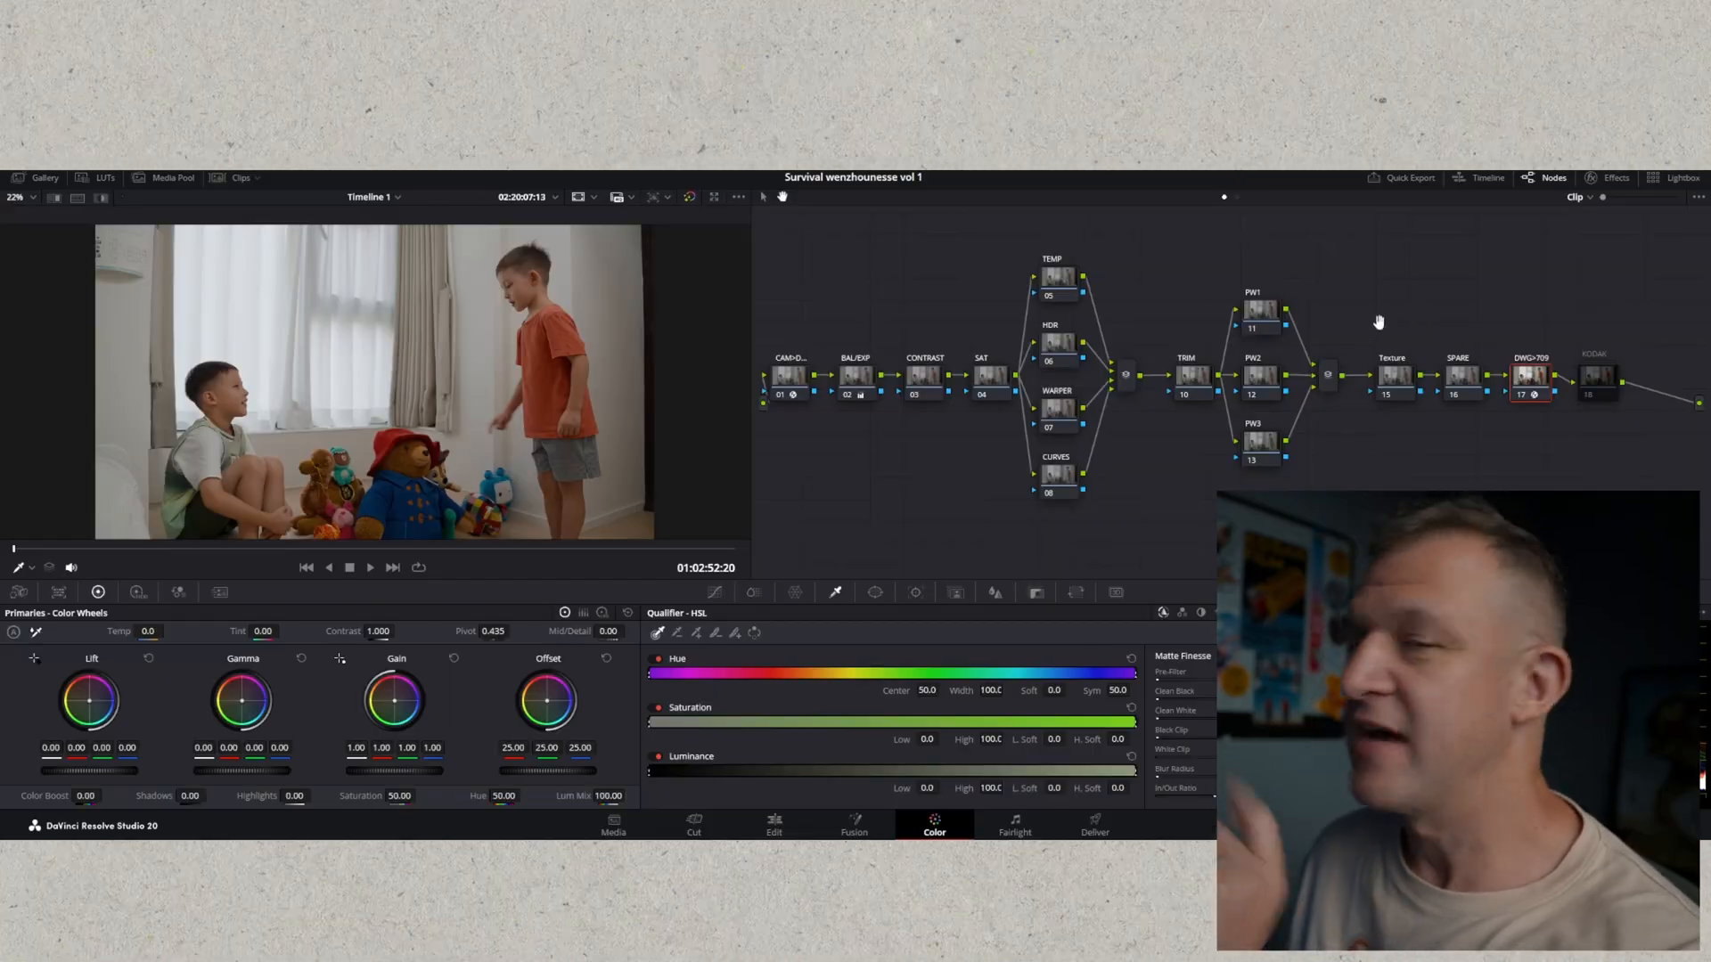
mouse_move(807, 306)
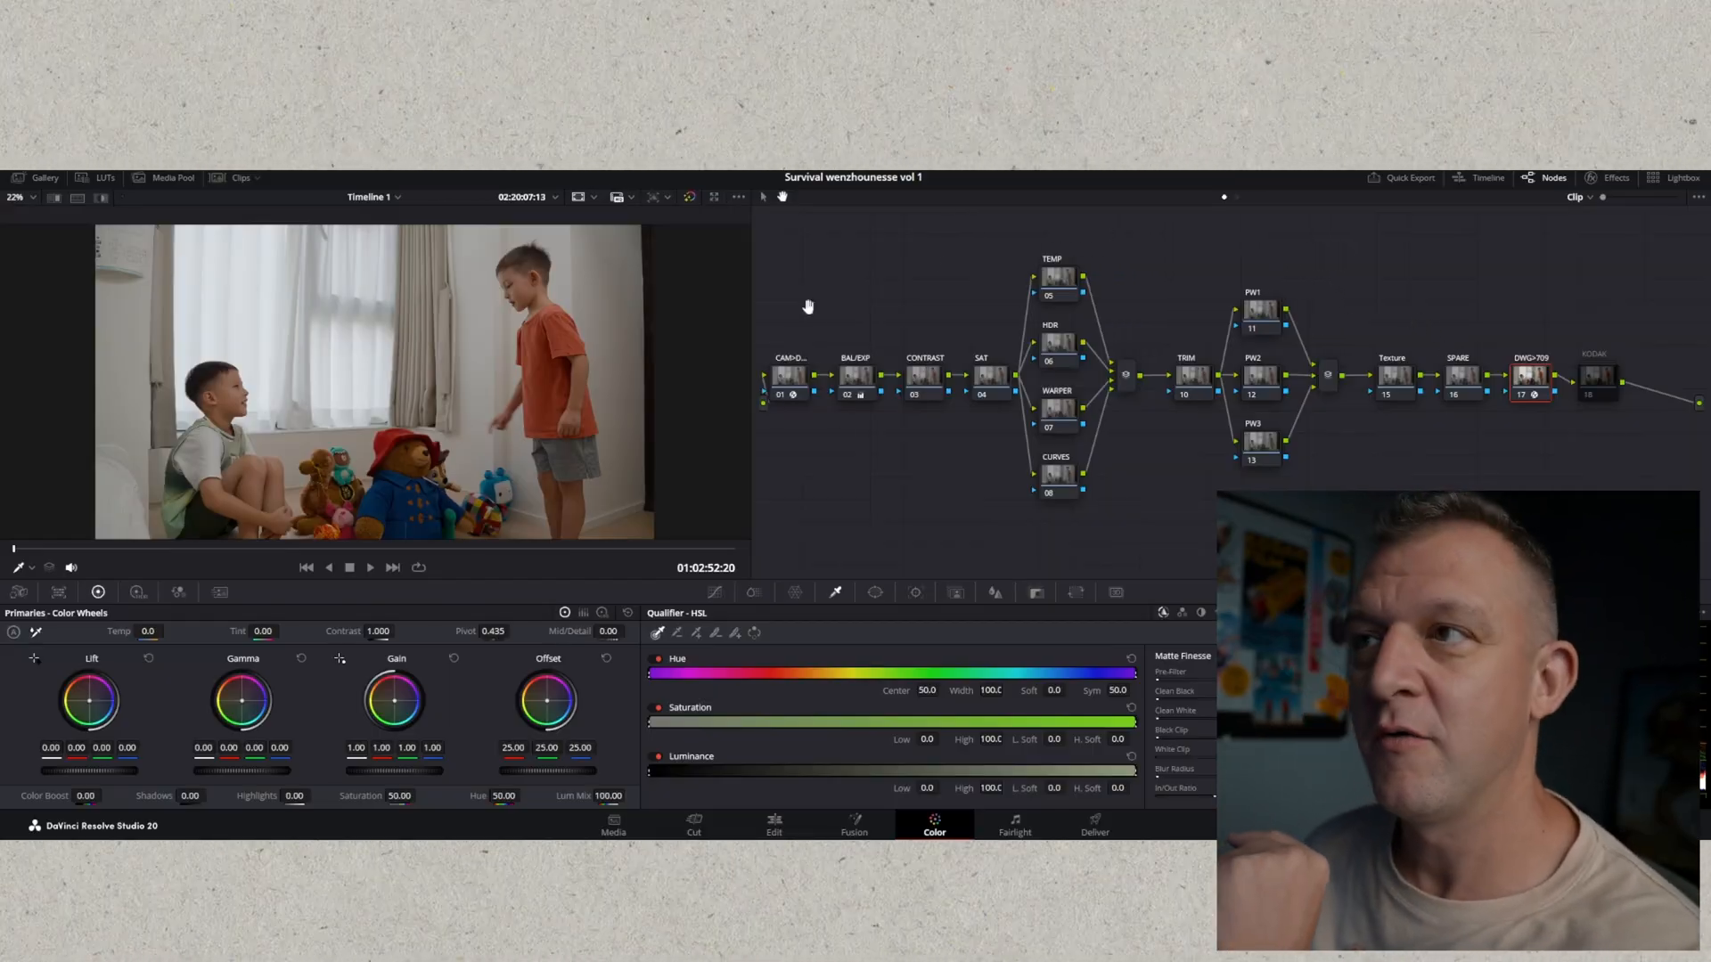
mouse_move(785, 371)
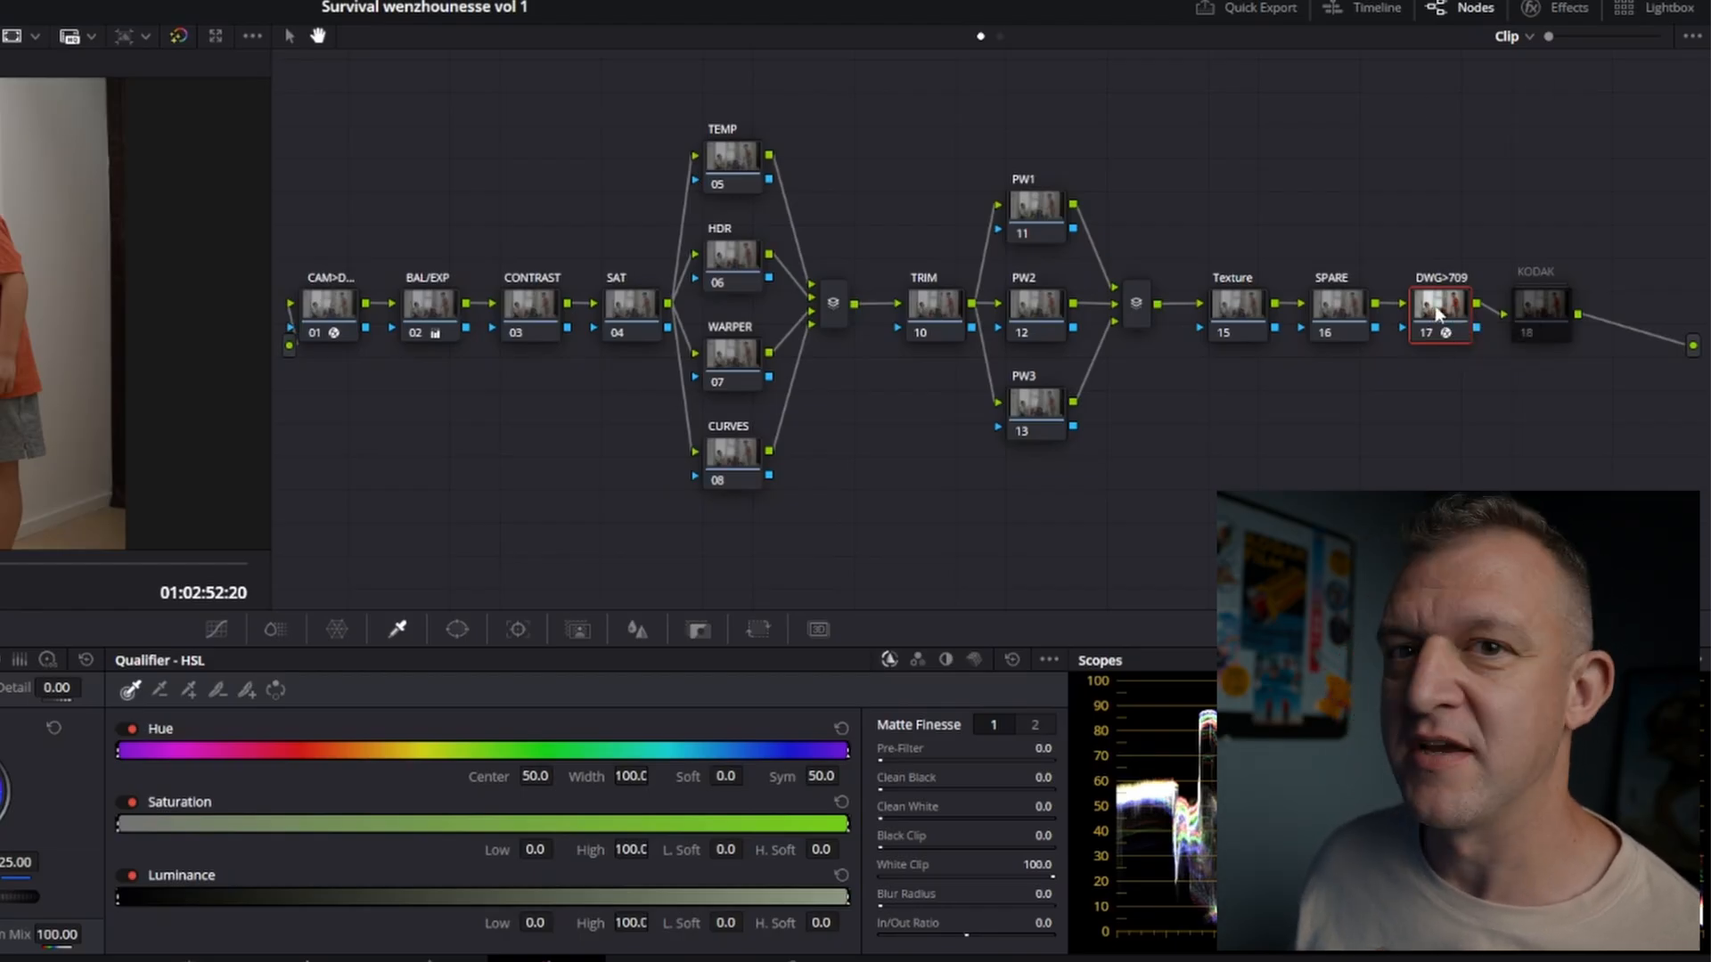
mouse_move(1437, 311)
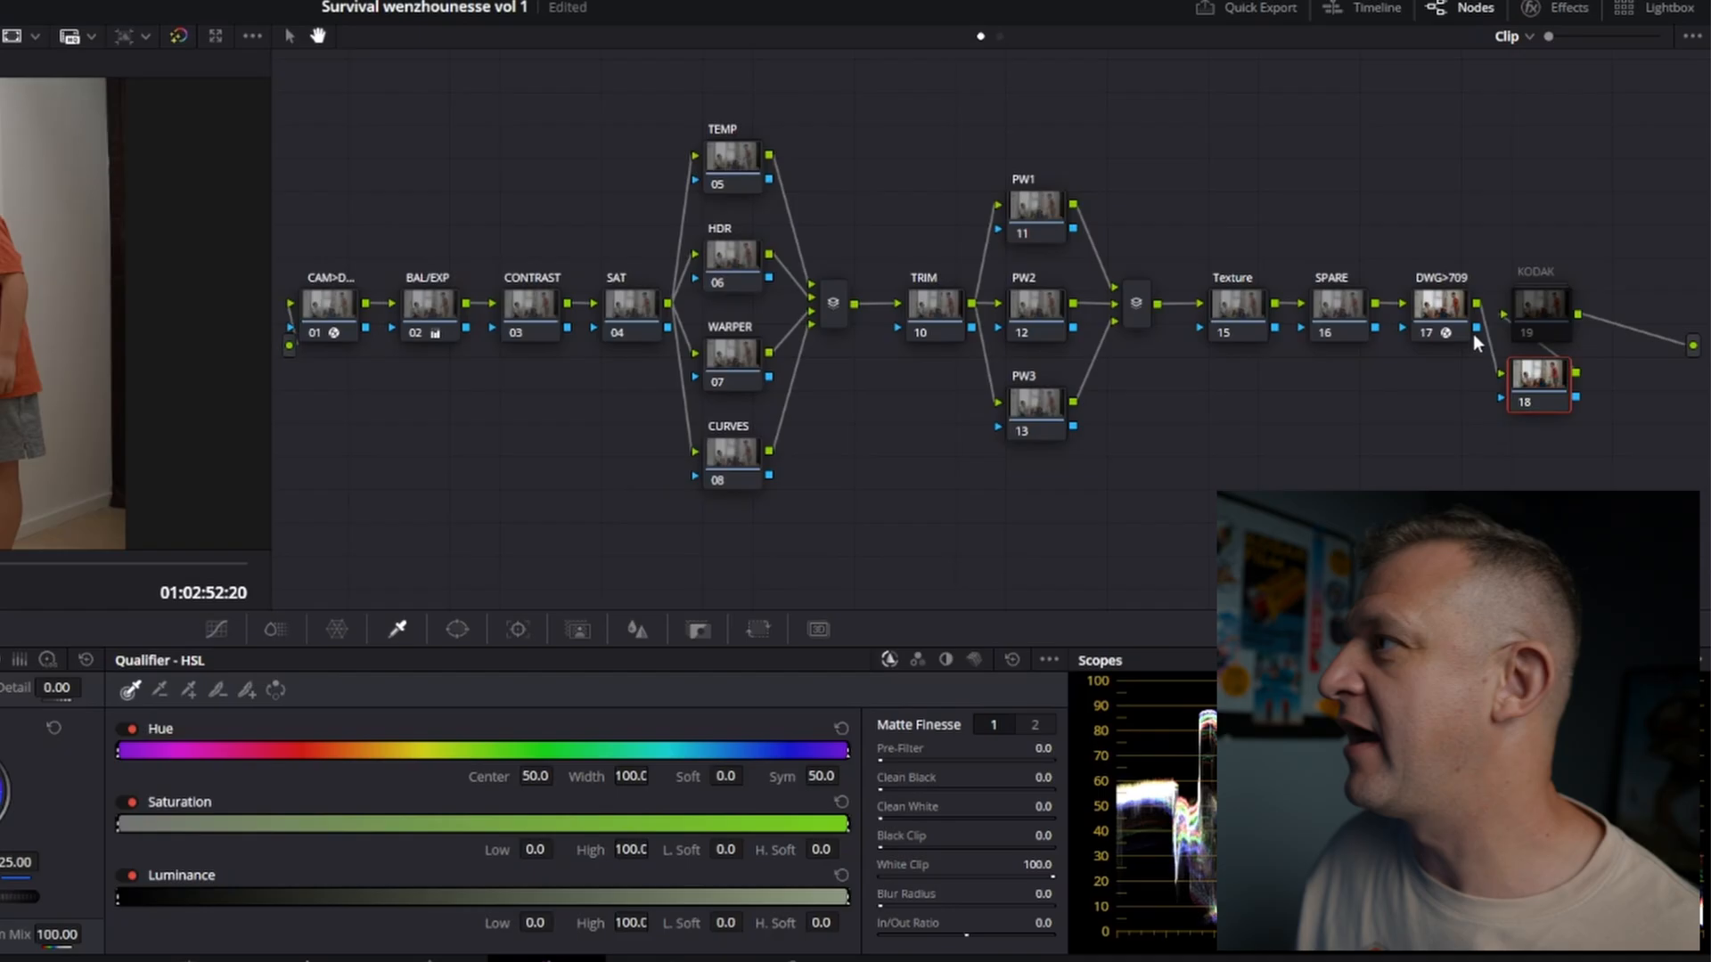
Step: Drag node 18 down and left beneath the tree, then open the effects library
left_click_drag(1539, 385, 701, 477)
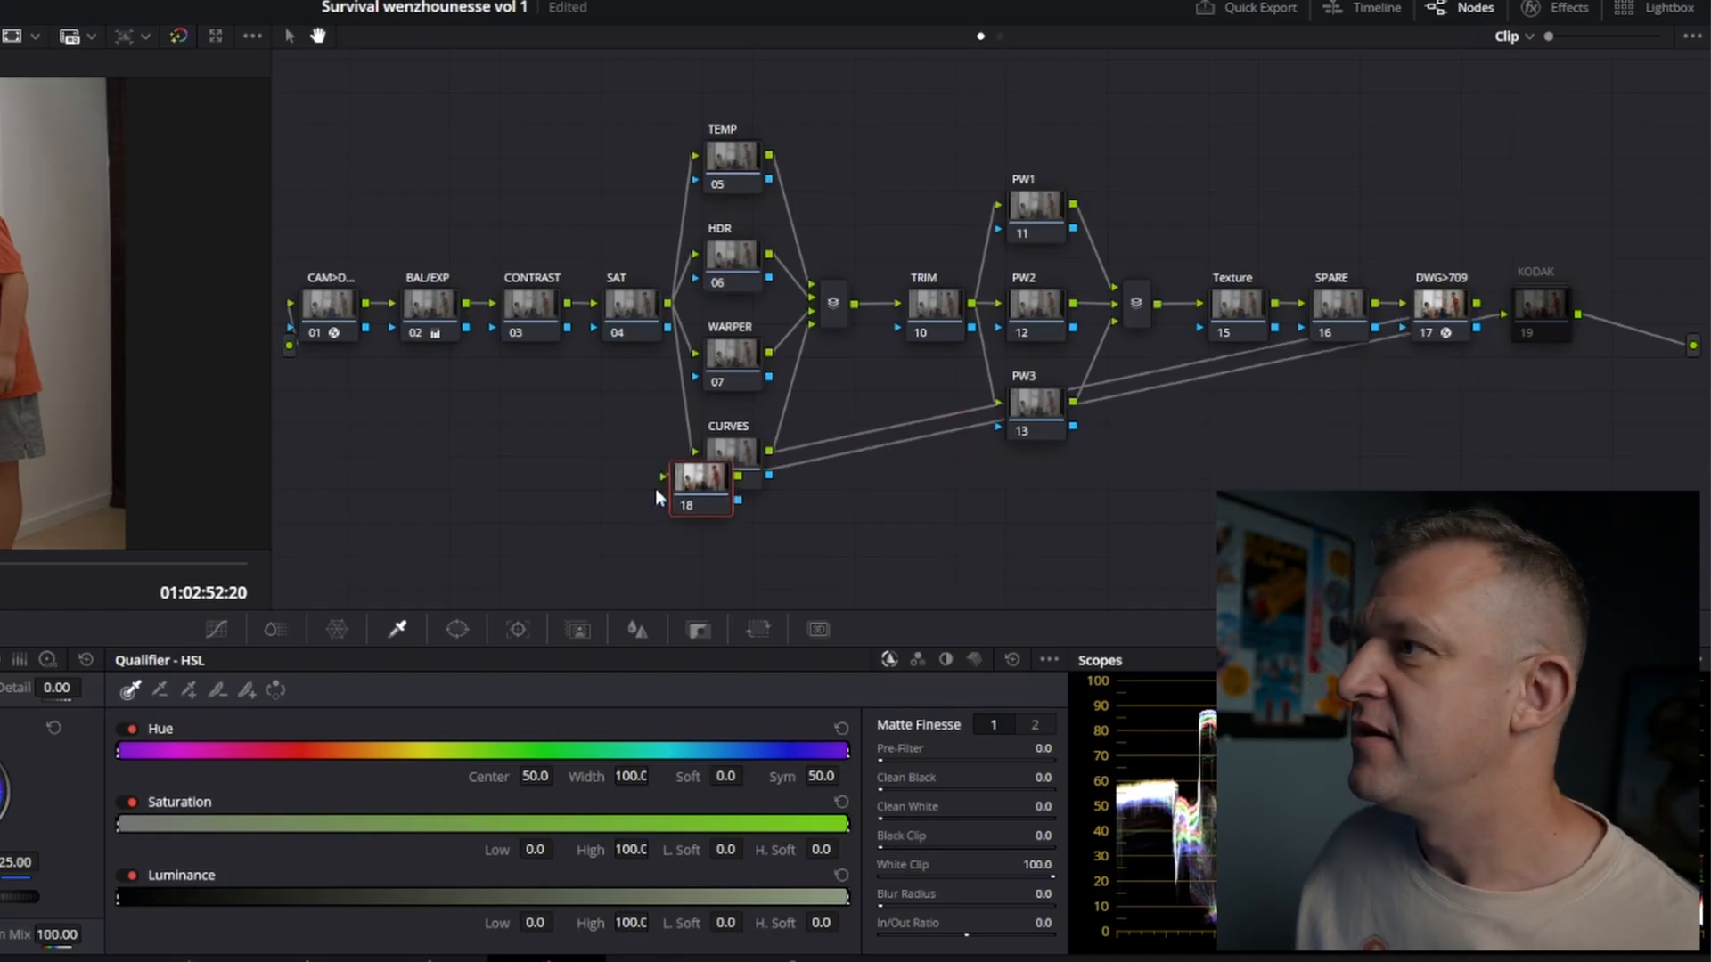
left_click_drag(700, 477, 505, 477)
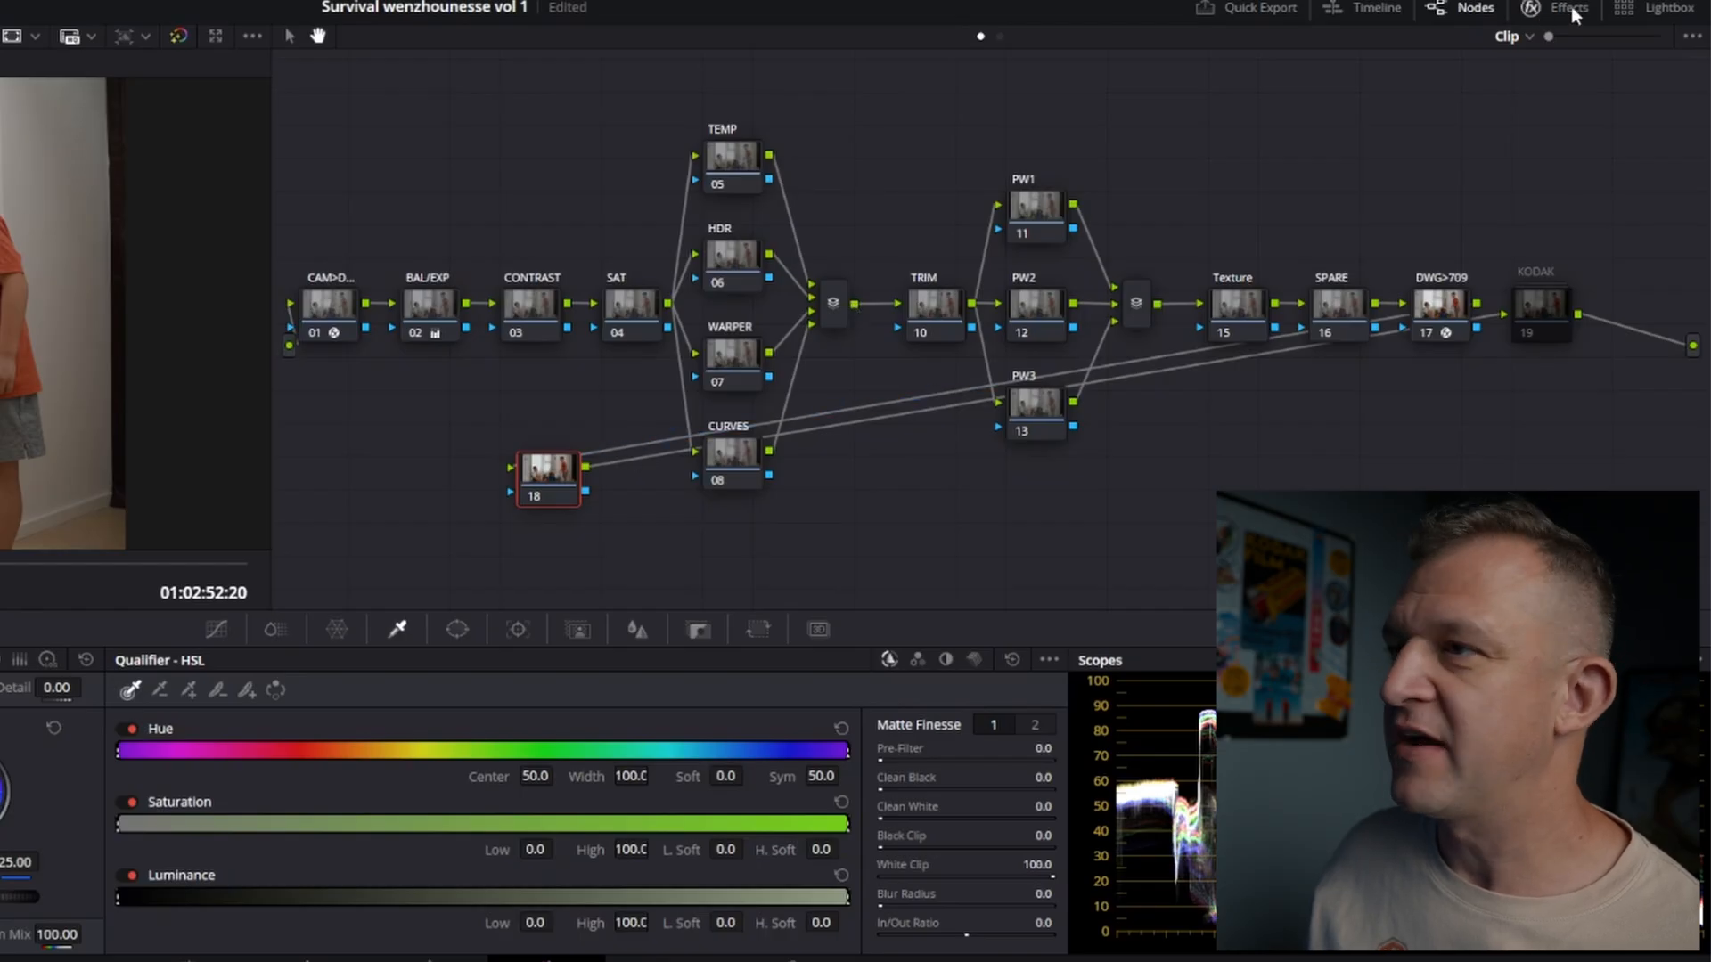
left_click(1567, 8)
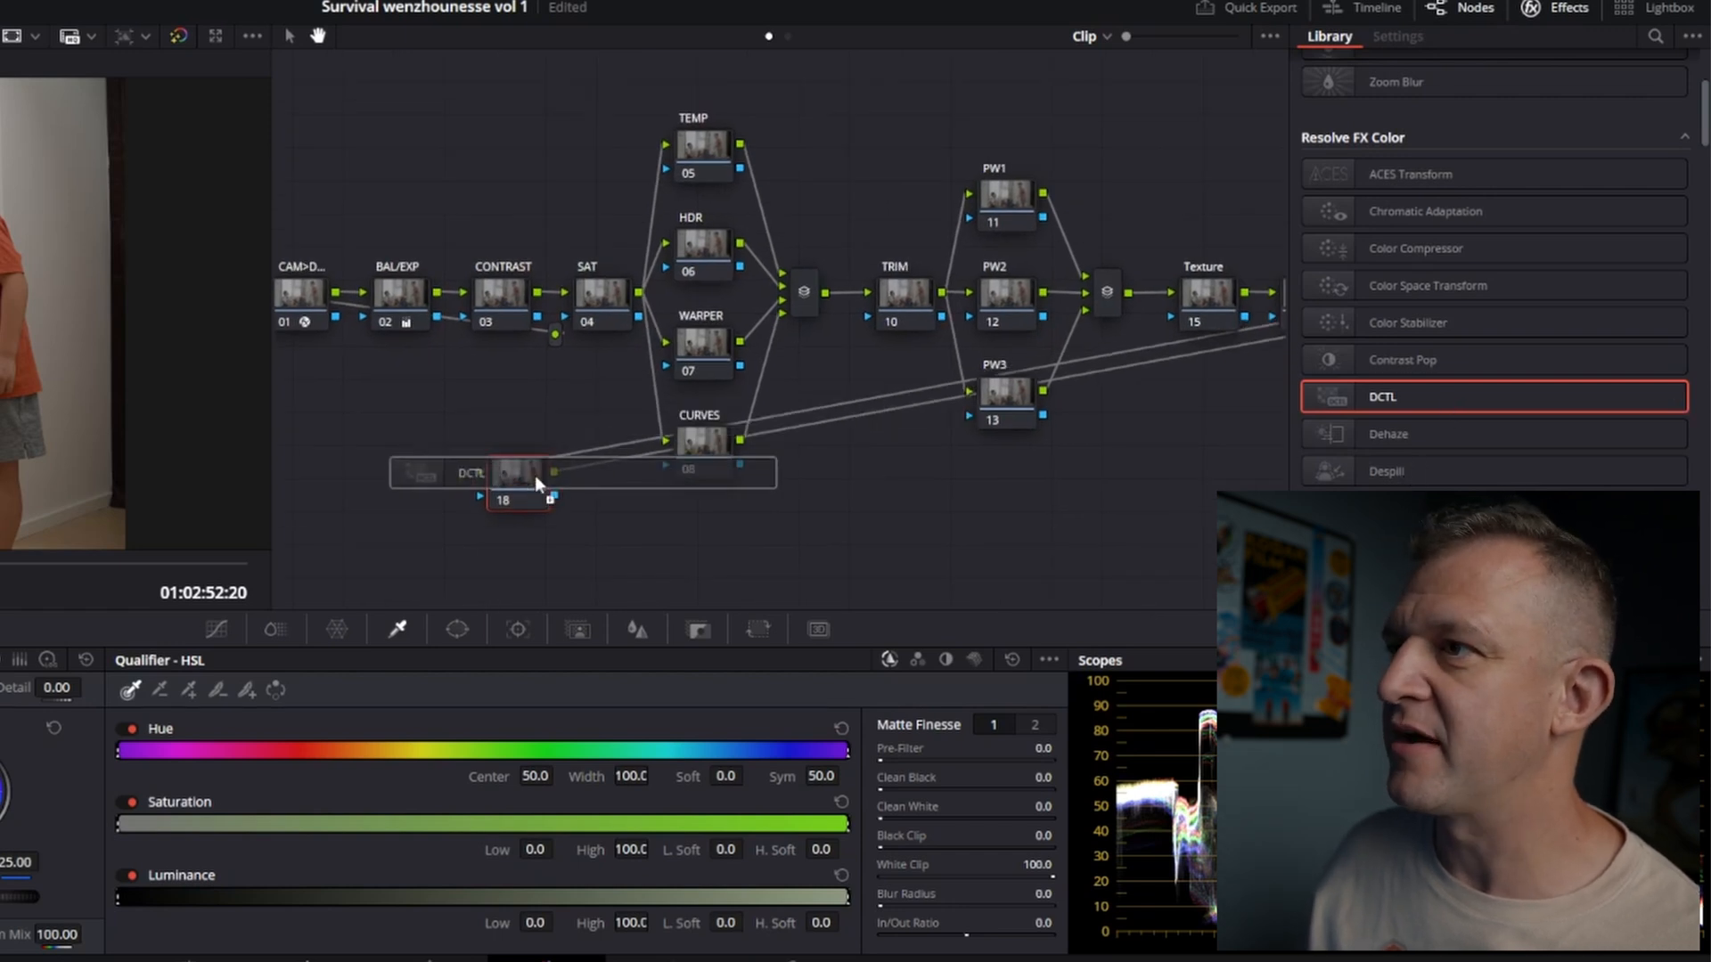
Step: Apply the DCTL effect from Resolve FX Color to node 18
left_click(1398, 36)
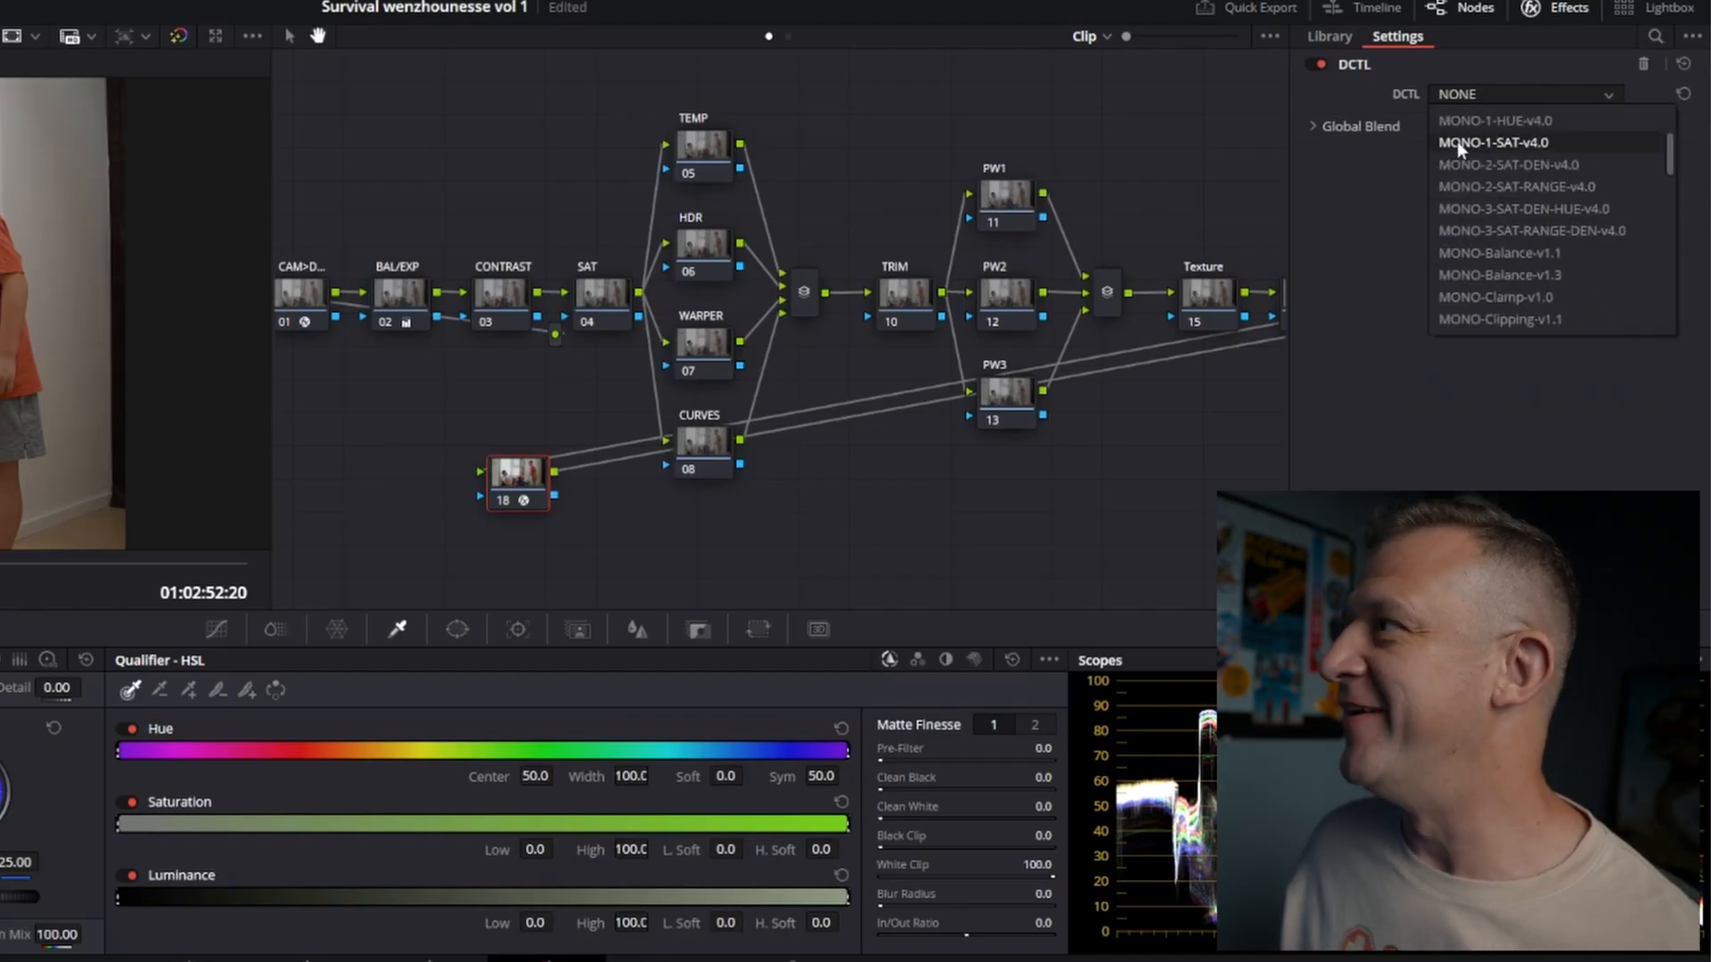
mouse_move(1515, 186)
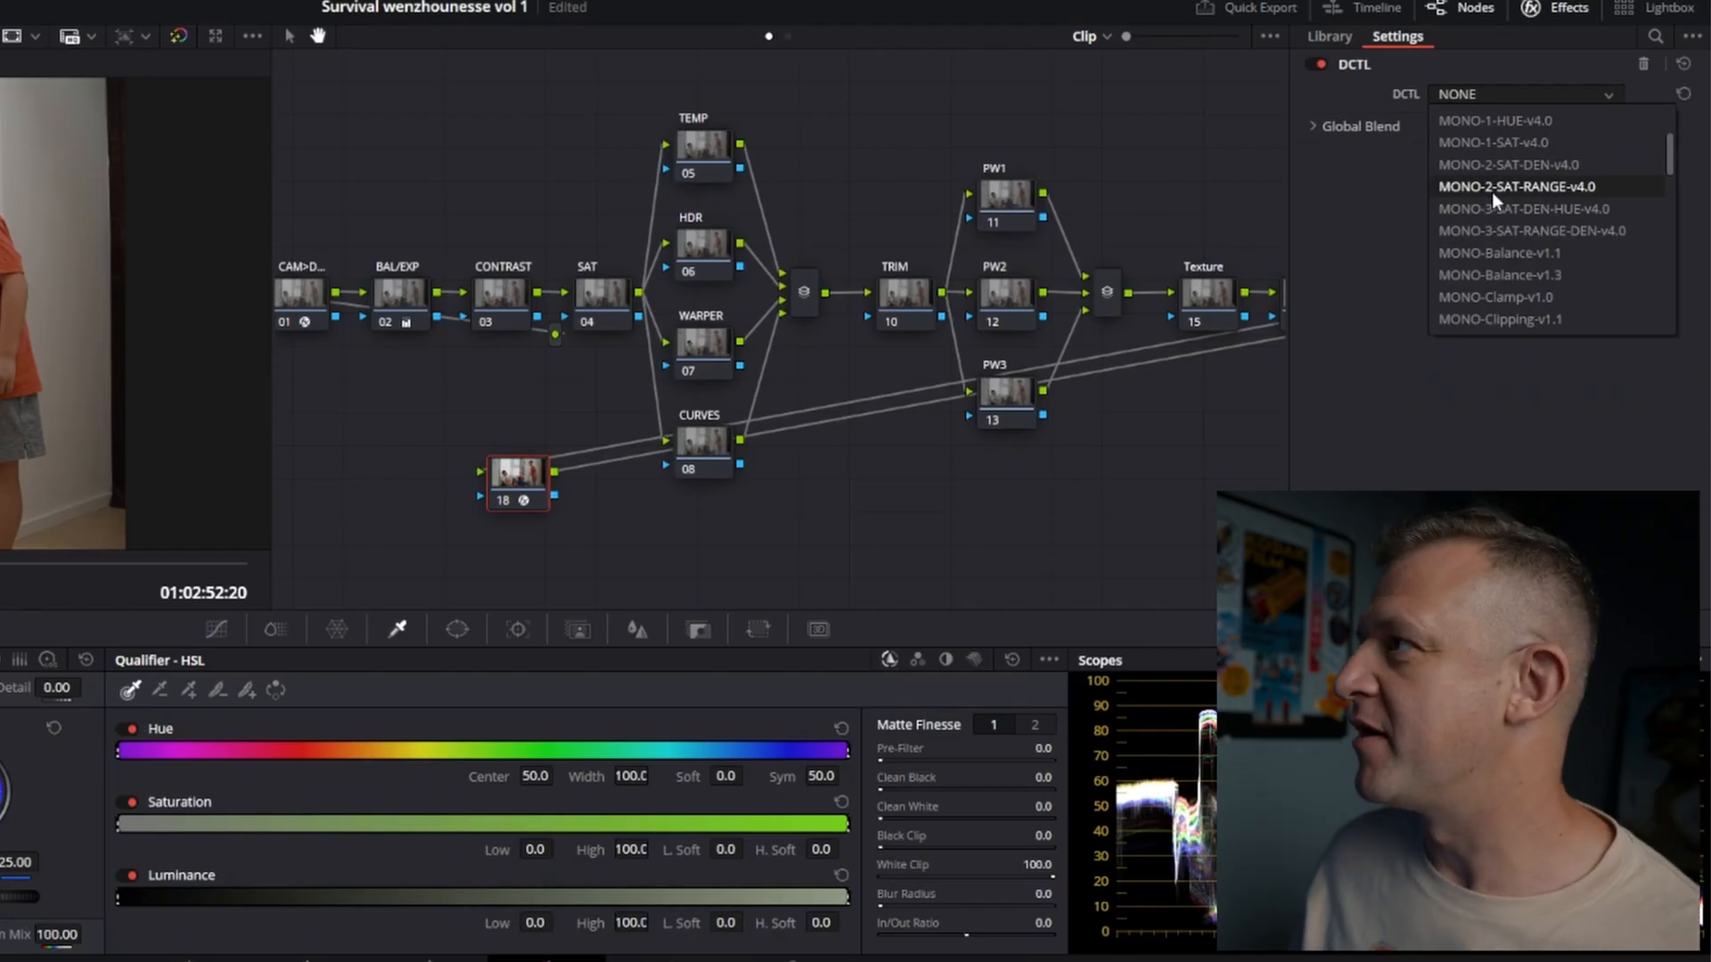
mouse_move(1498, 273)
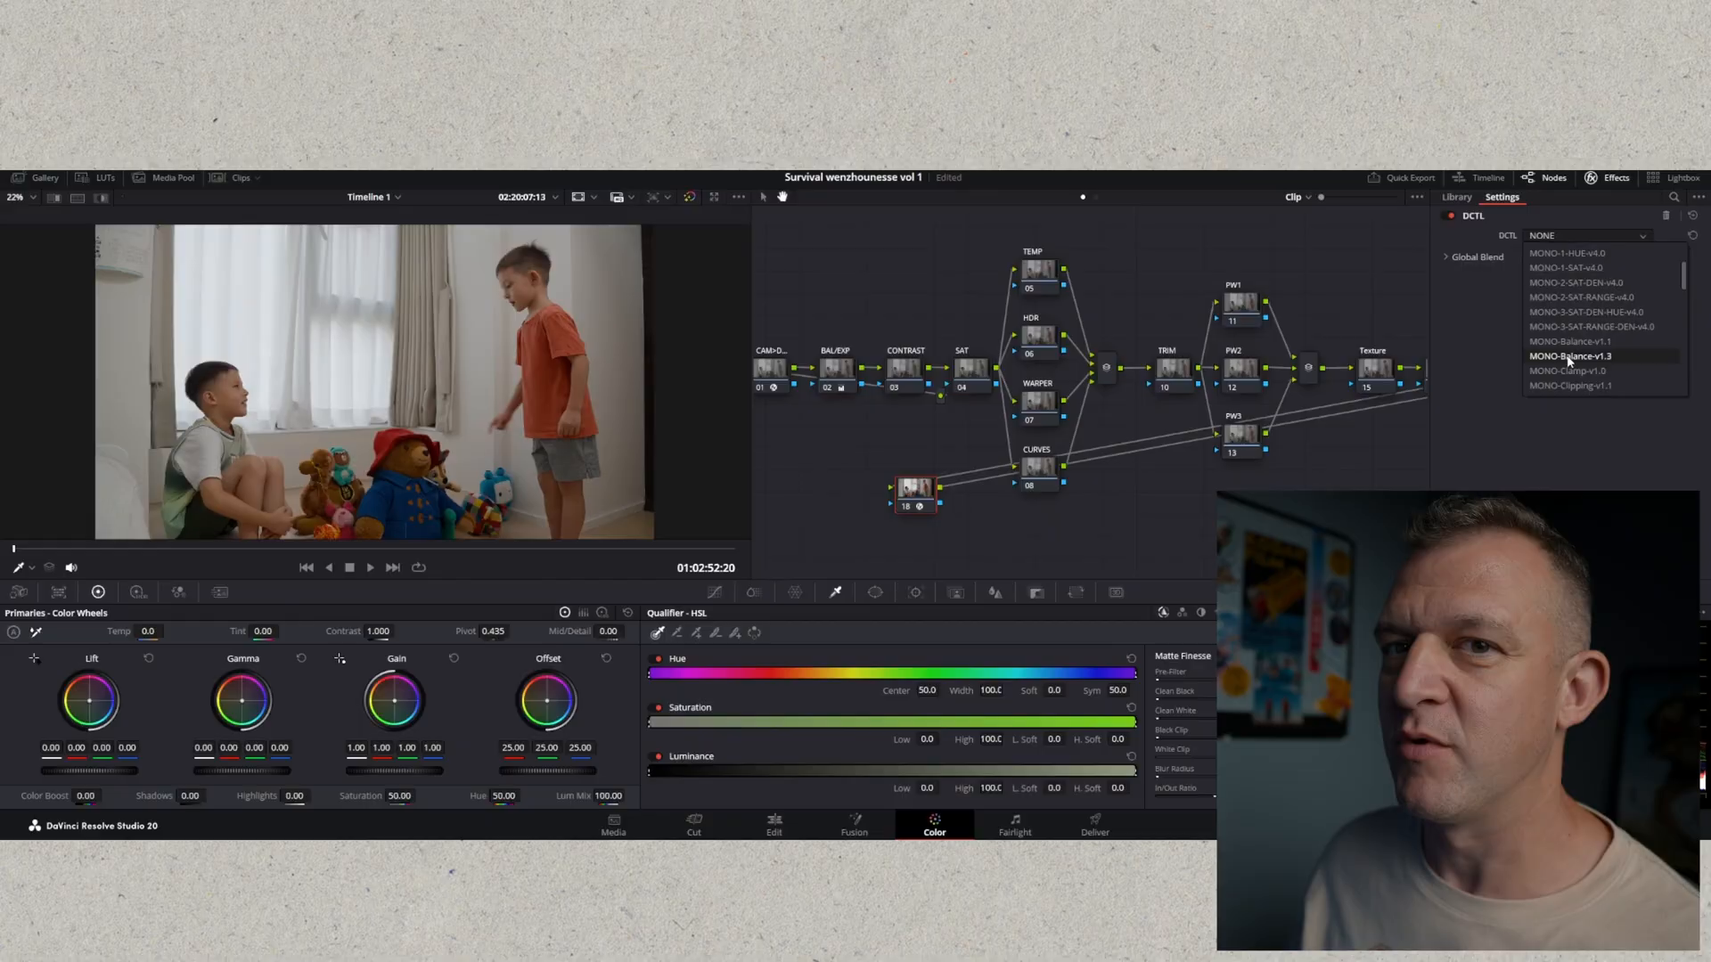
Step: Set node 18's DCTL to MONO-Balance-v1.3 and enable Skin Tone Indicator
left_click(1569, 356)
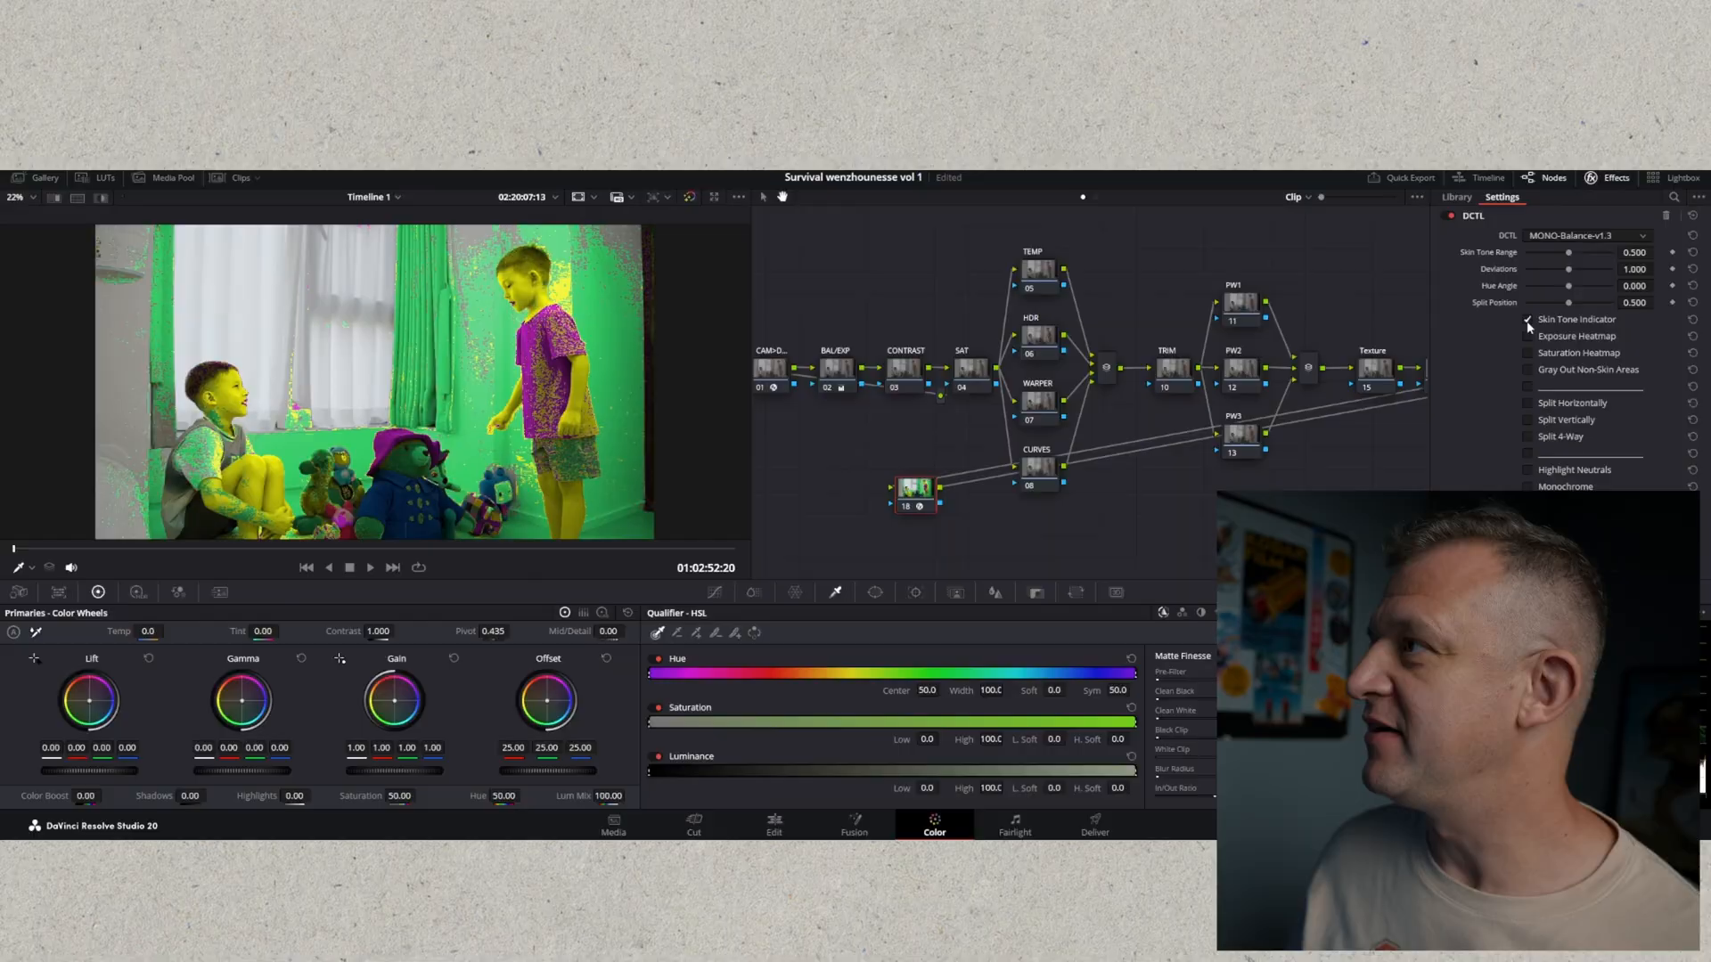
left_click(1527, 319)
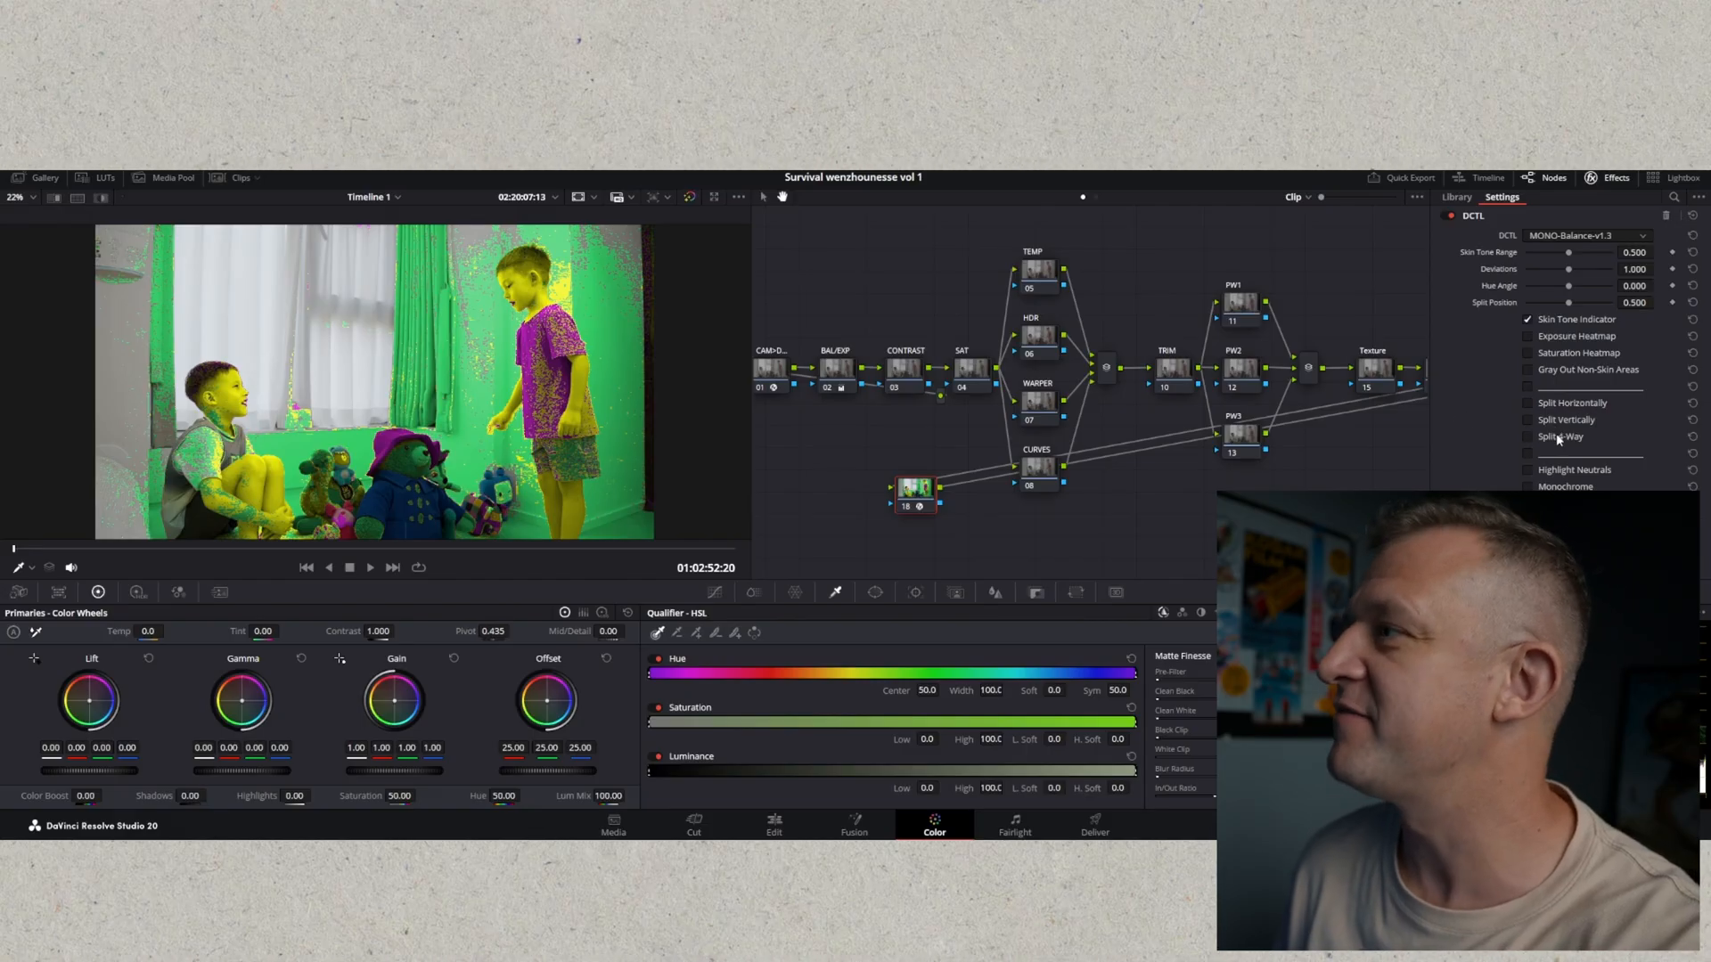
mouse_move(1527, 423)
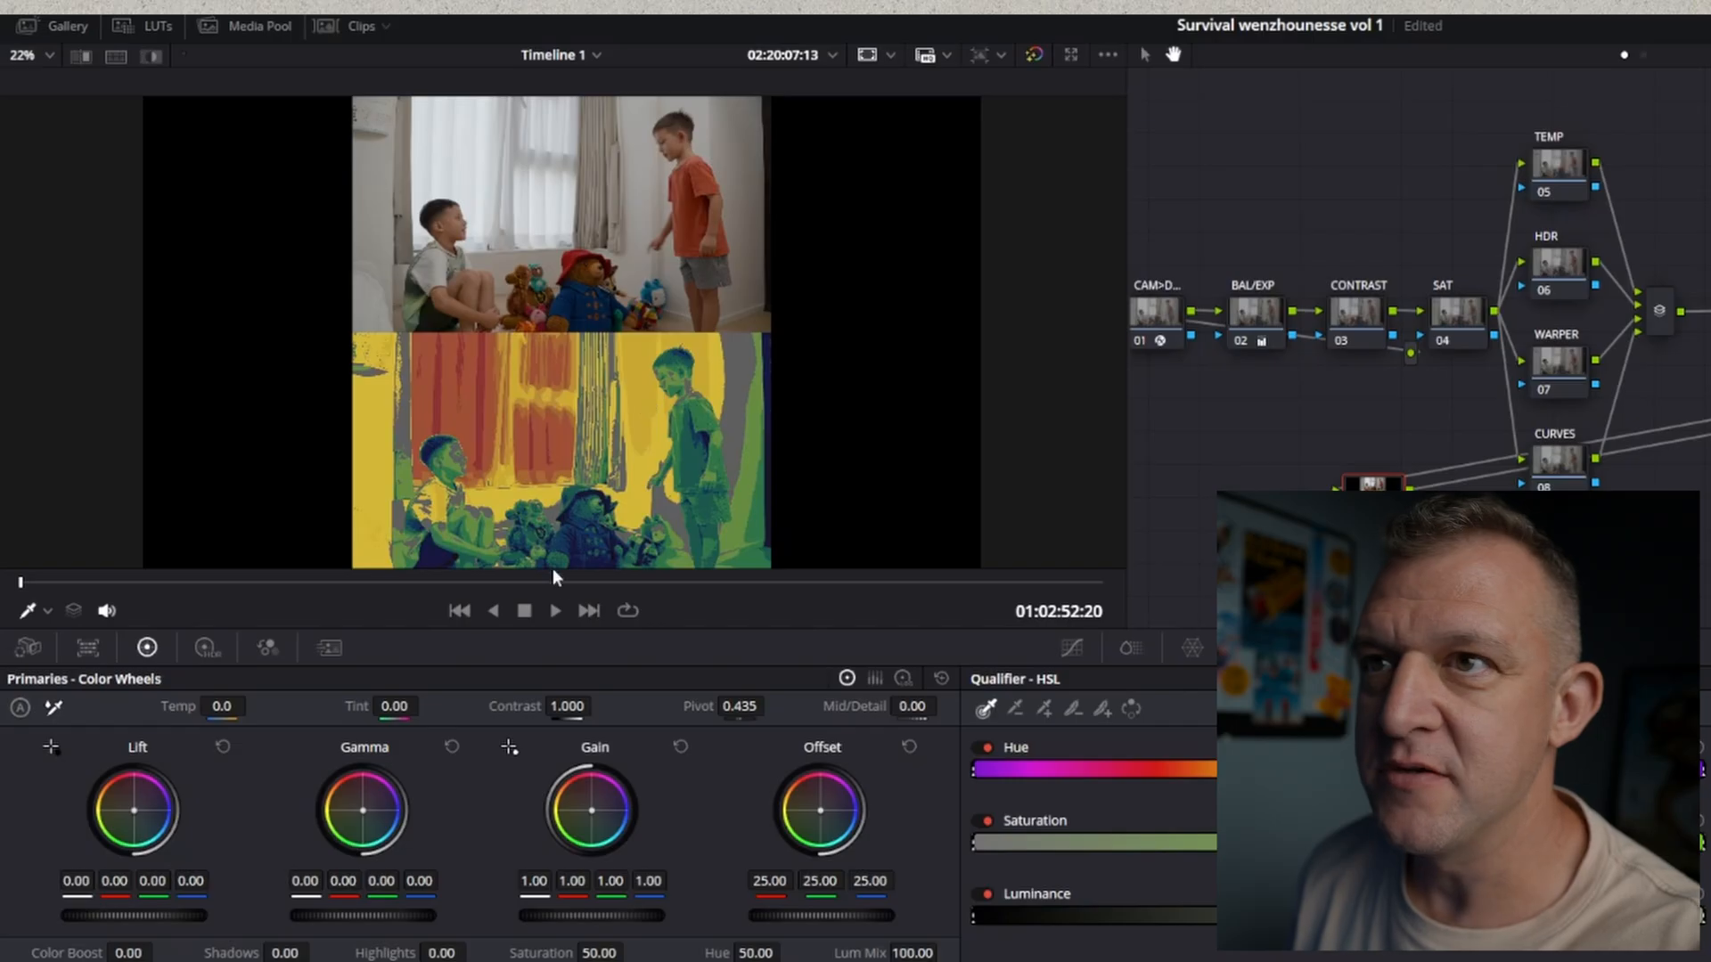
mouse_move(660, 194)
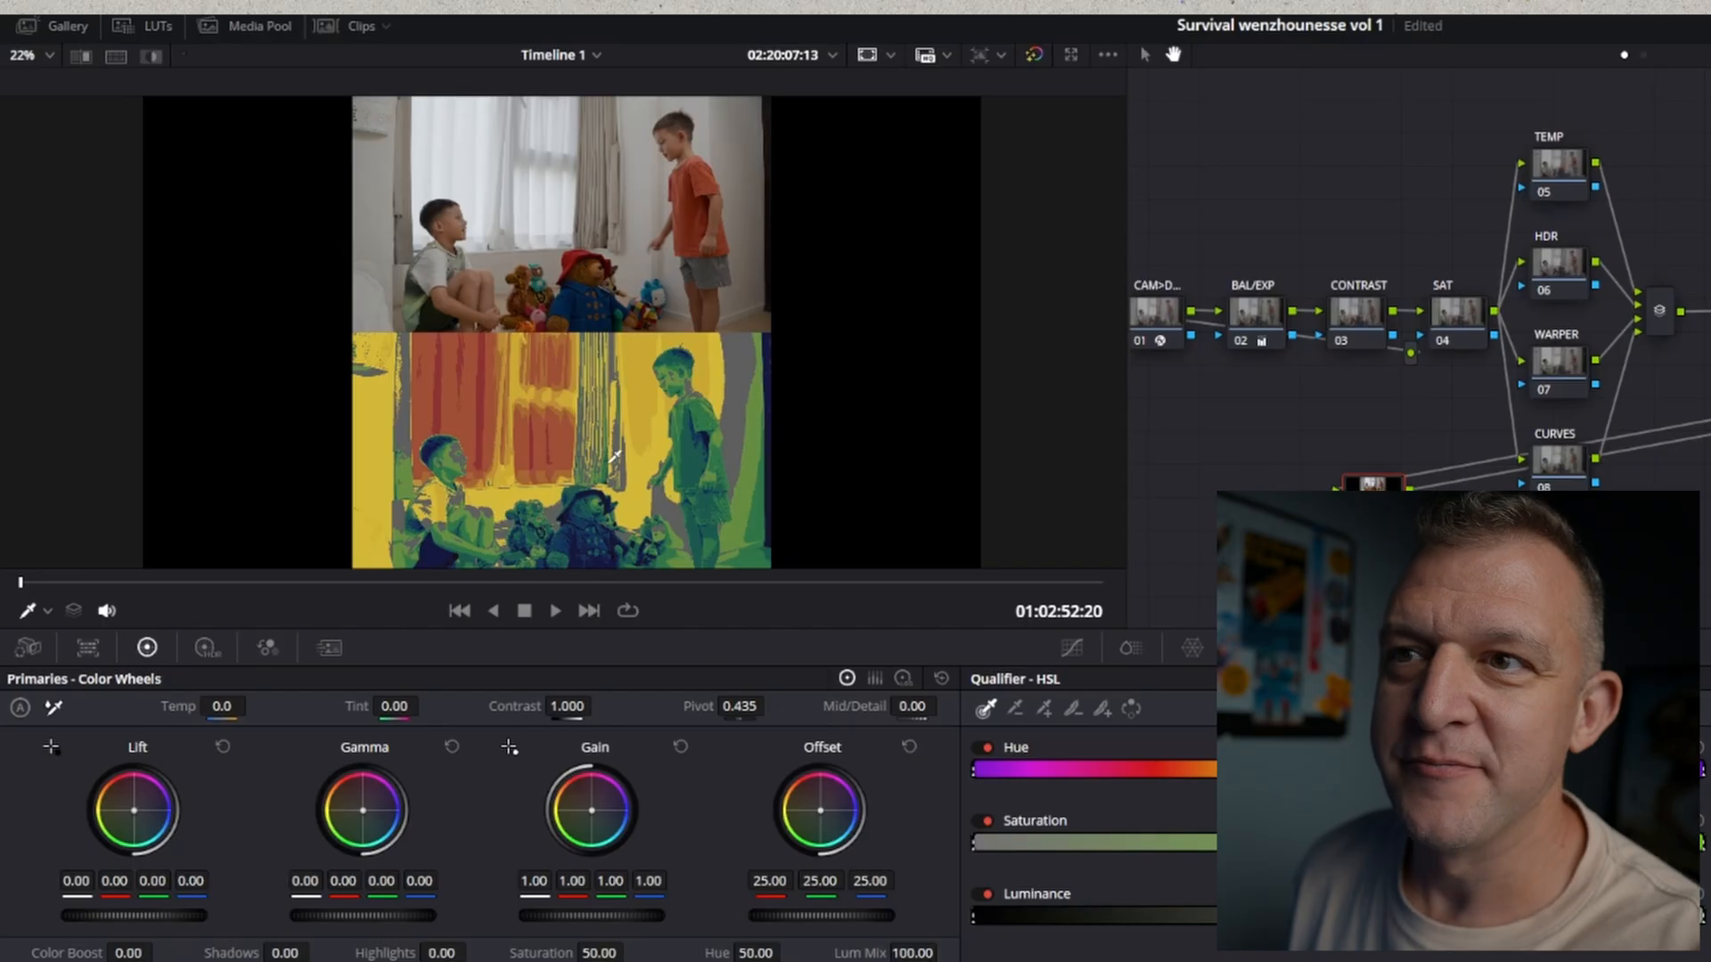
mouse_move(694, 534)
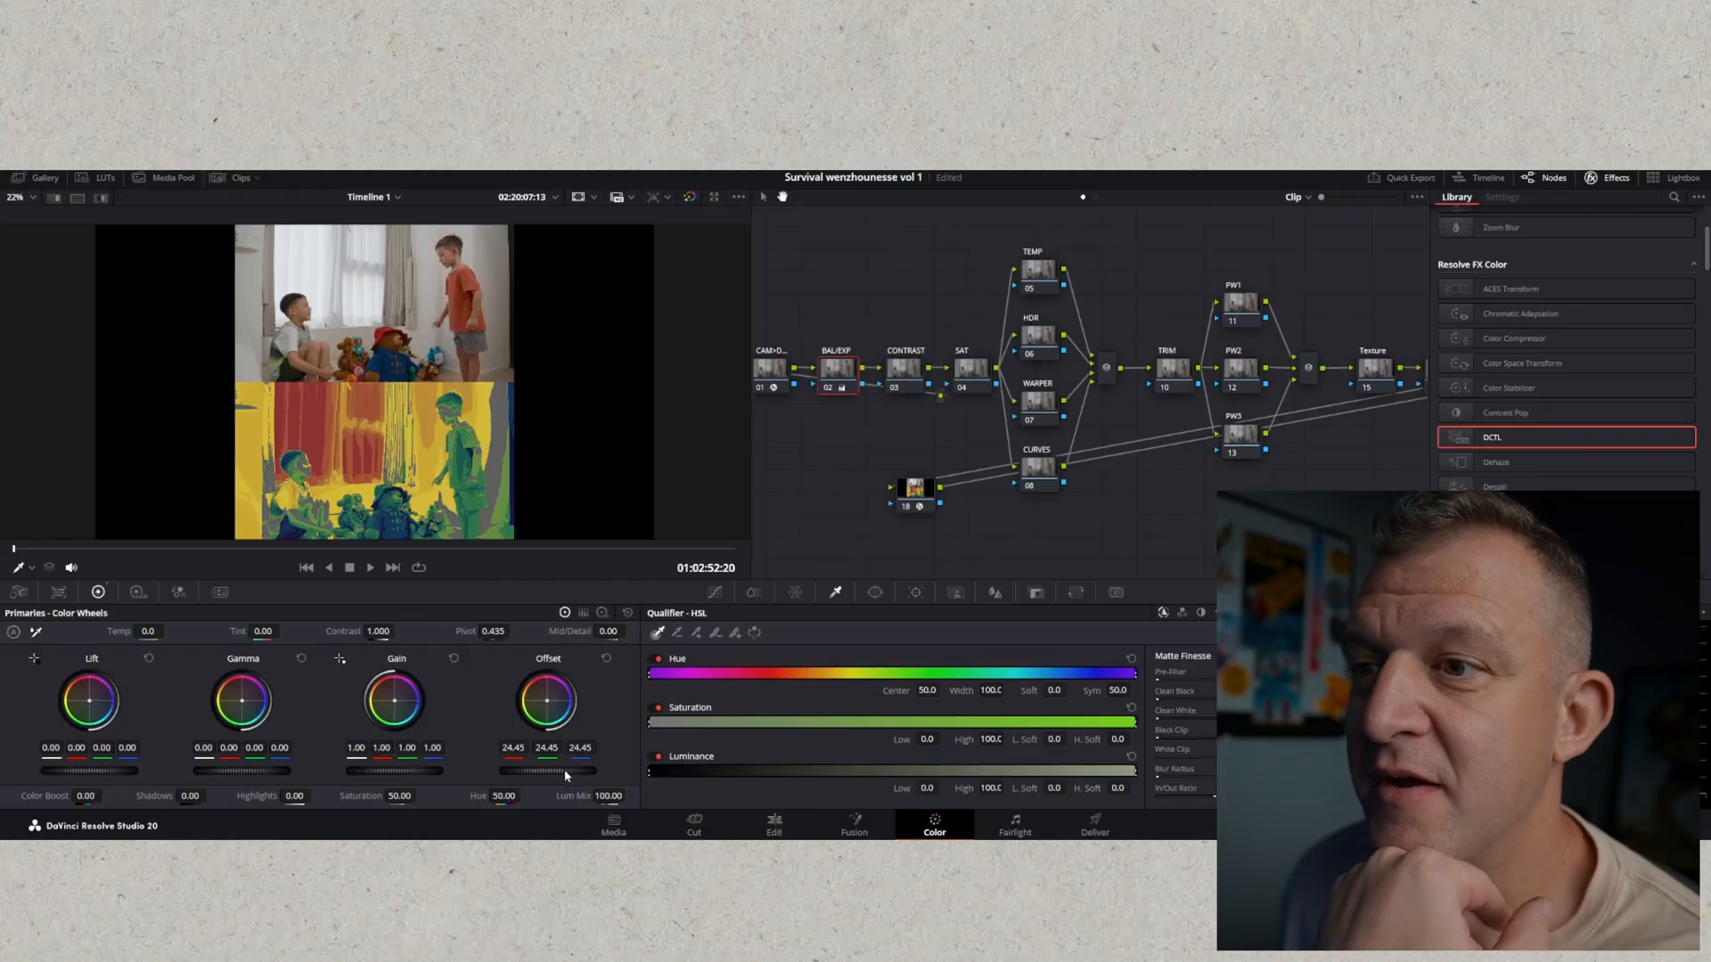
Step: Return to node 18's MONO-Balance DCTL settings showing the exposure heatmap with horizontal split
left_click(1502, 196)
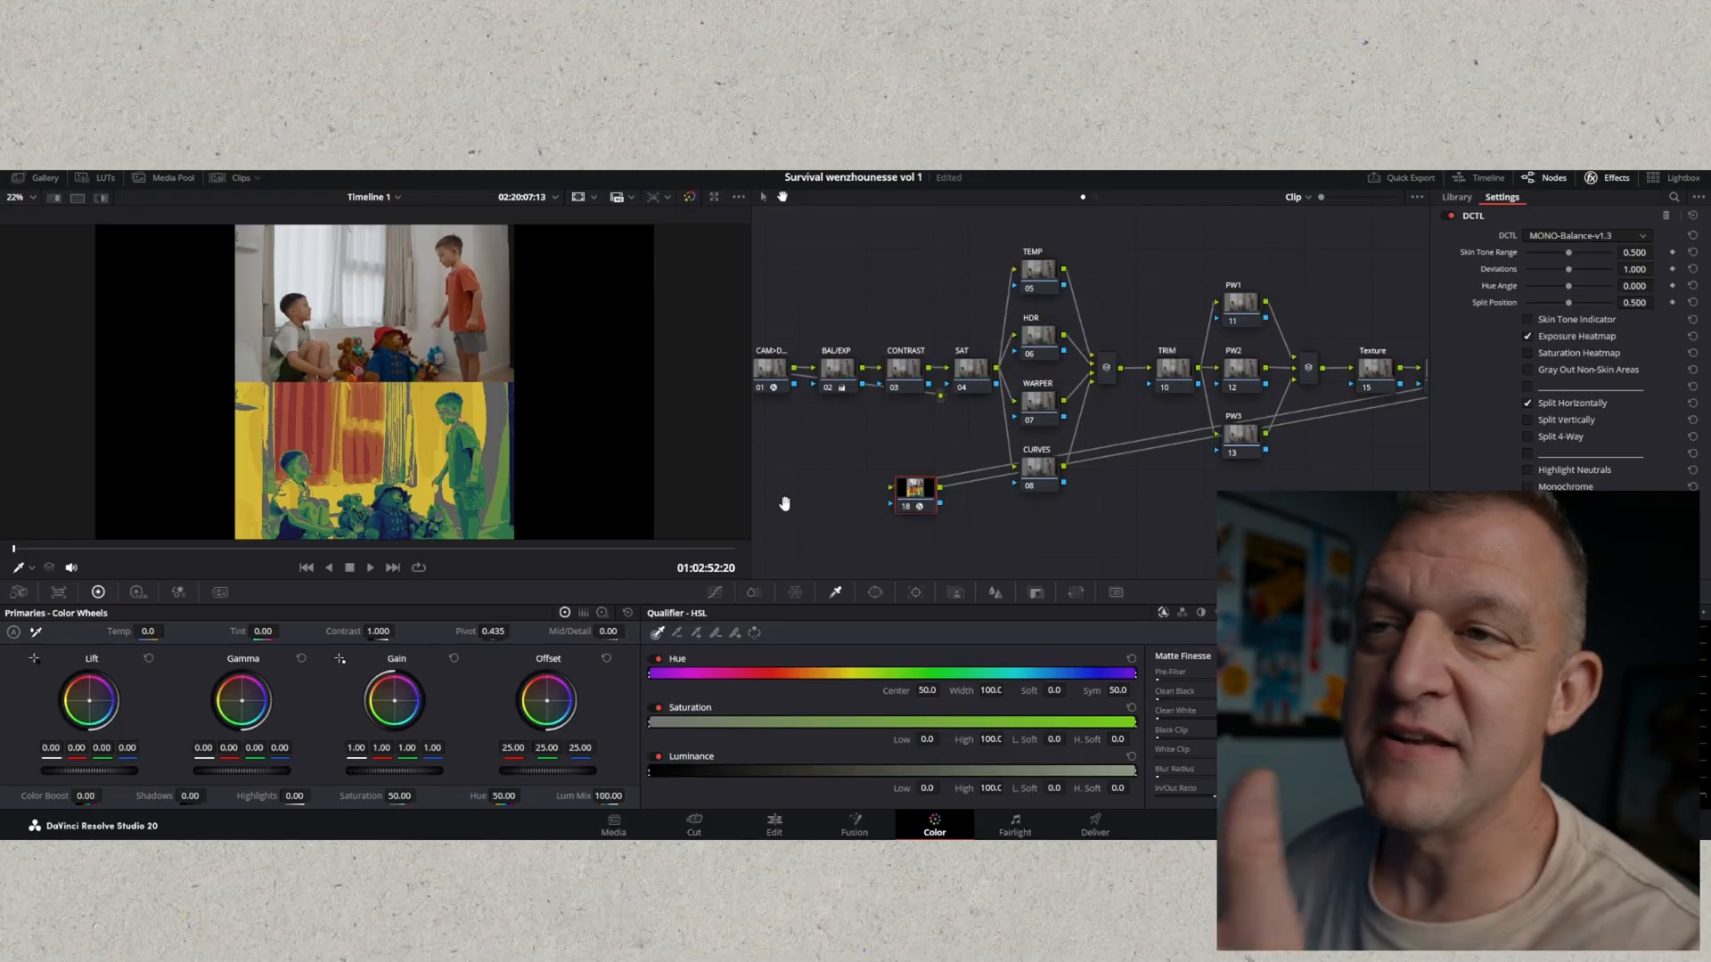
Step: Replace the exposure heatmap with the saturation heatmap in the split view's lower half
left_click(1527, 335)
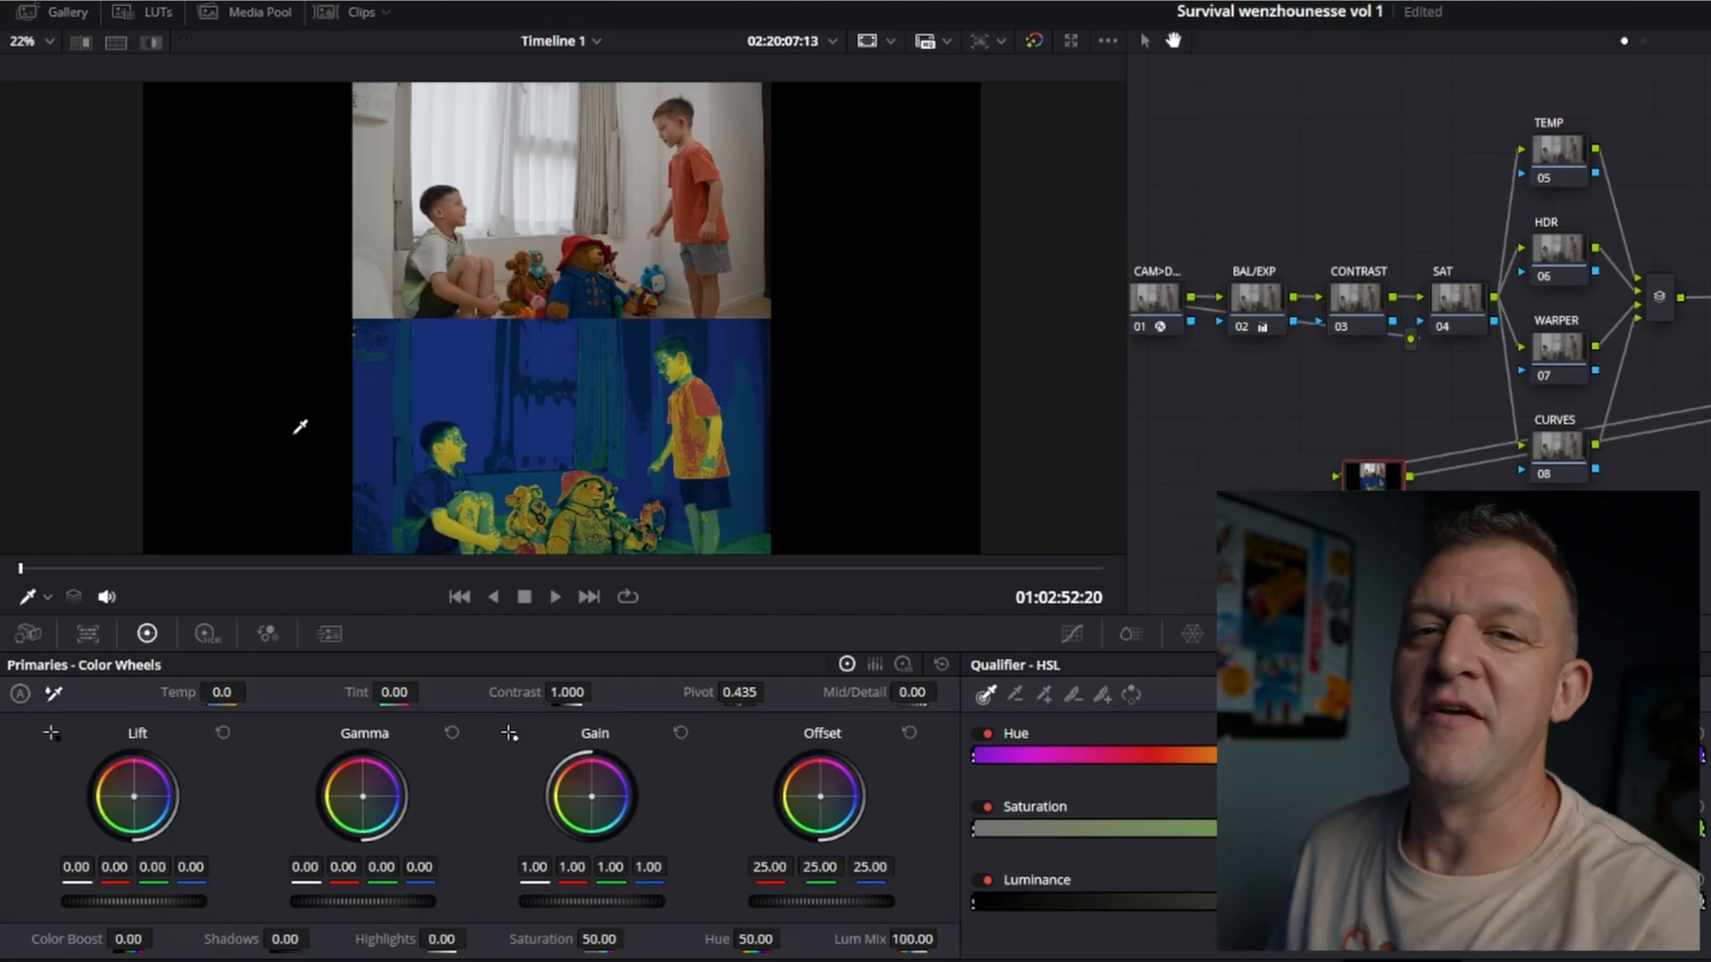
mouse_move(470, 390)
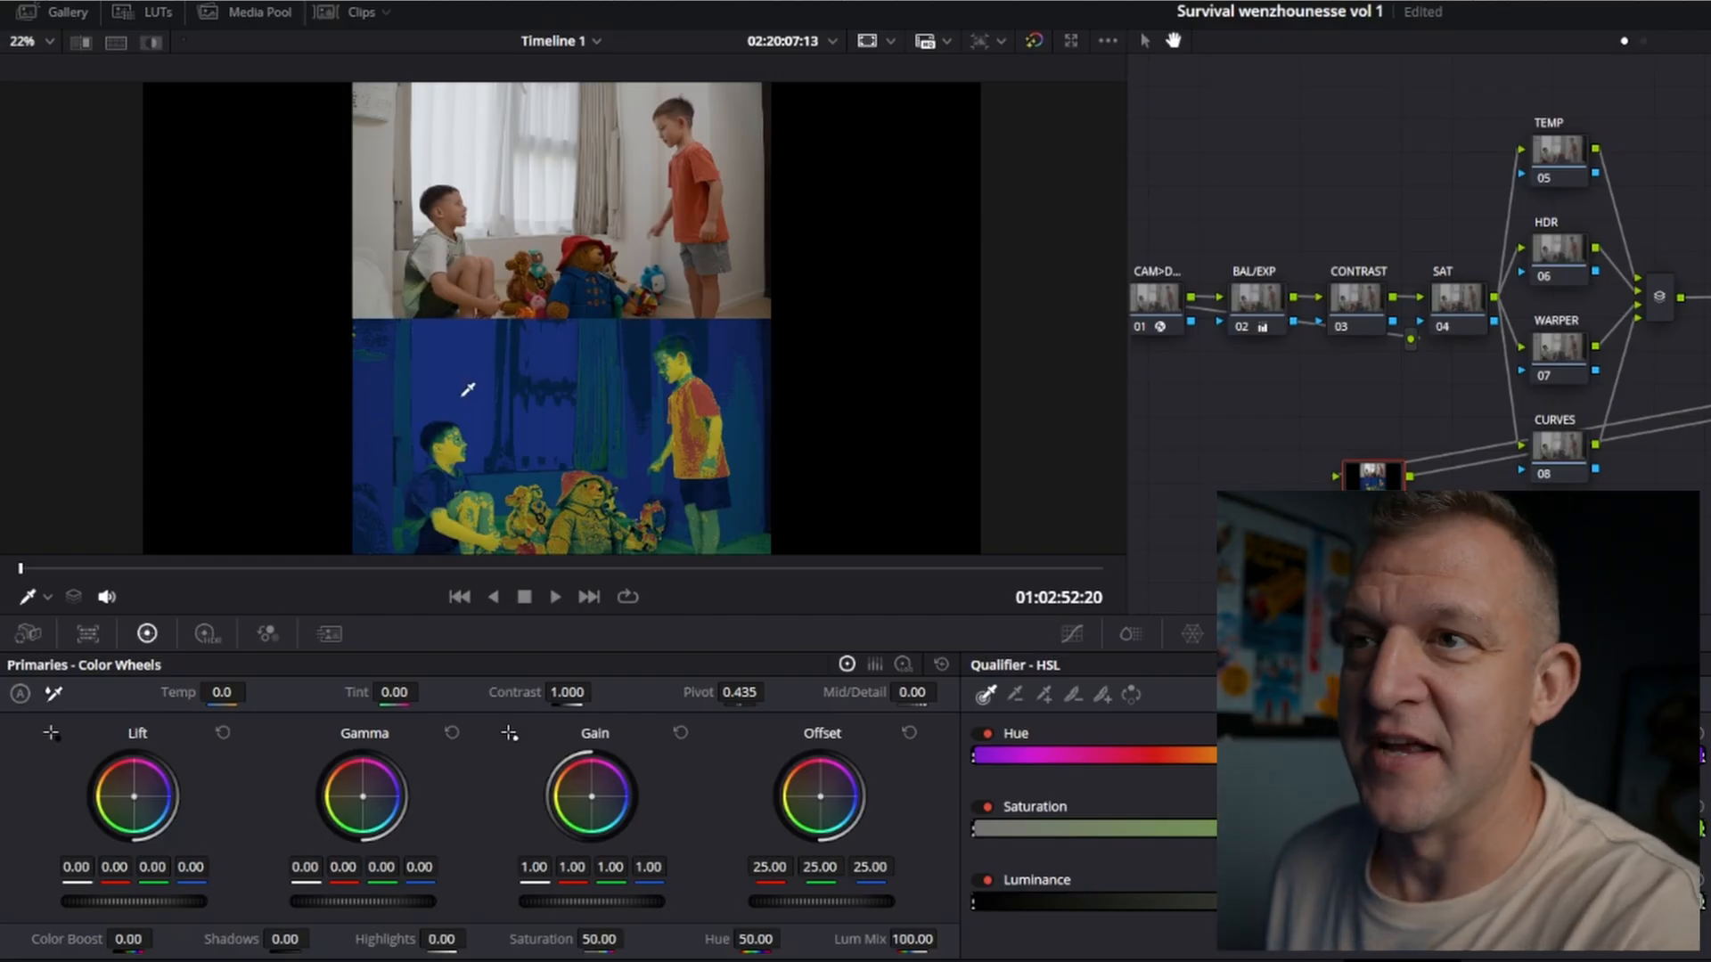